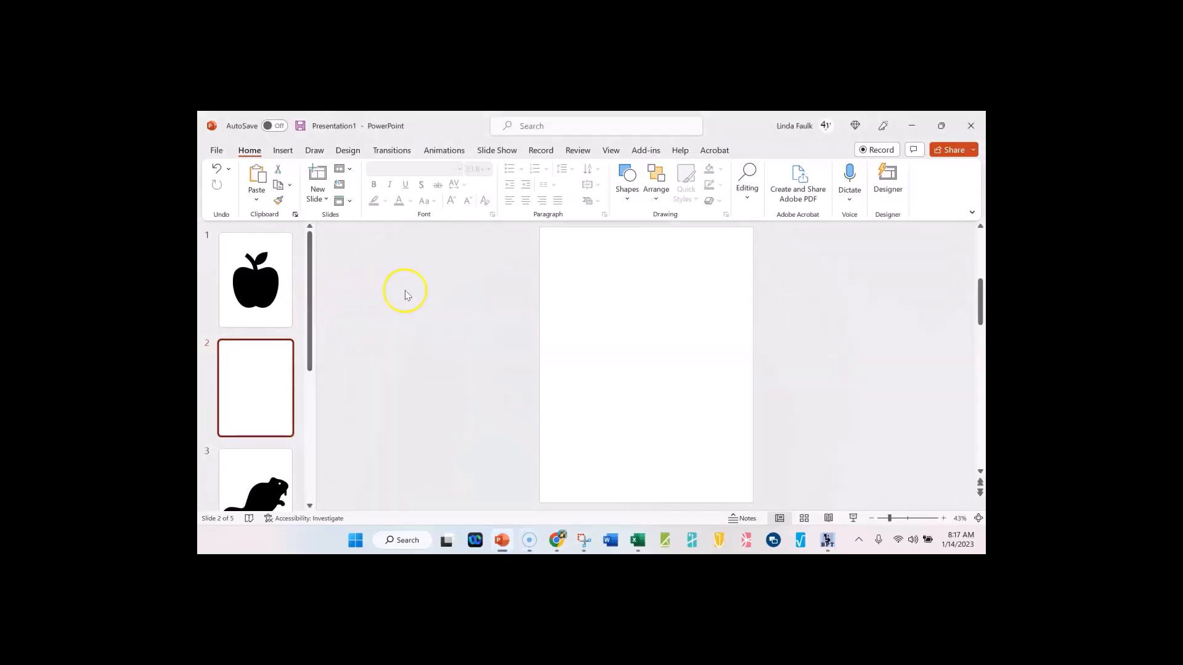
mouse_move(427, 308)
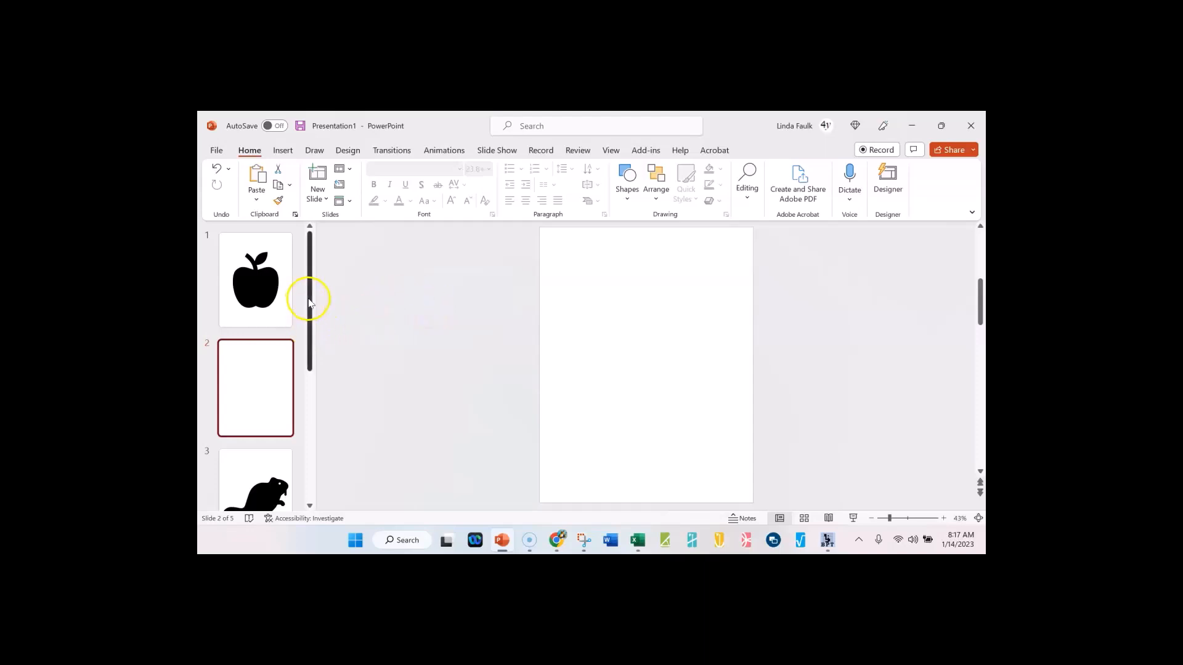
mouse_move(340, 274)
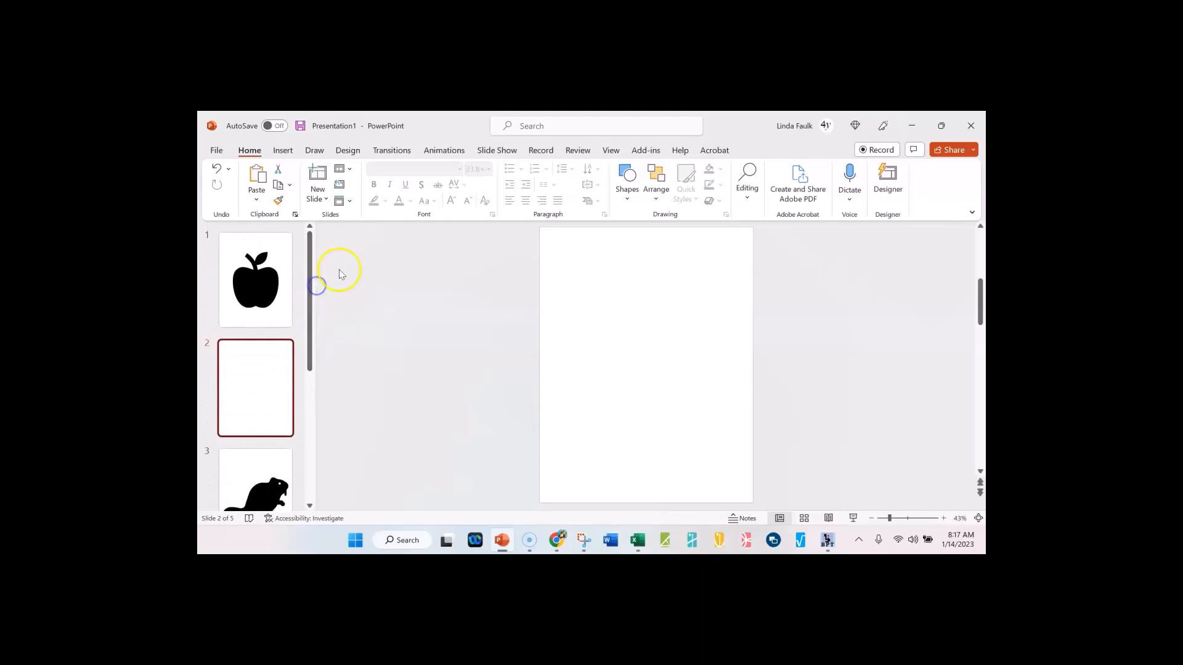
mouse_move(401, 309)
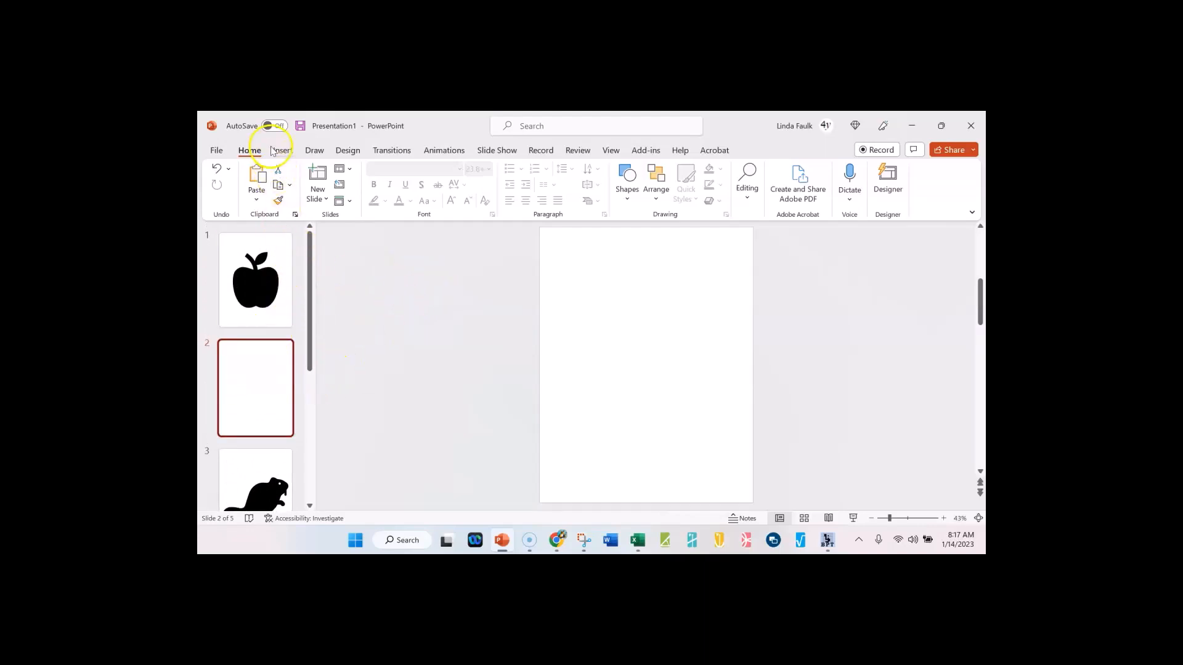
From Insert > Icons, choose the acorn icon in the Stock Images library.
click(282, 150)
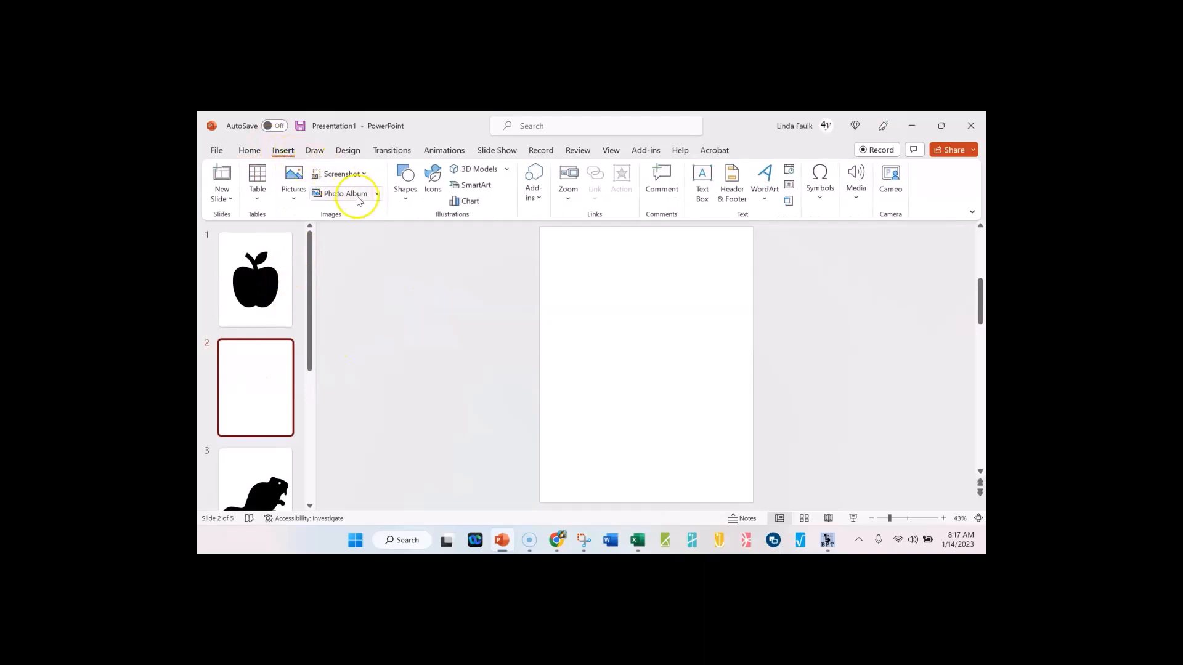
click(432, 181)
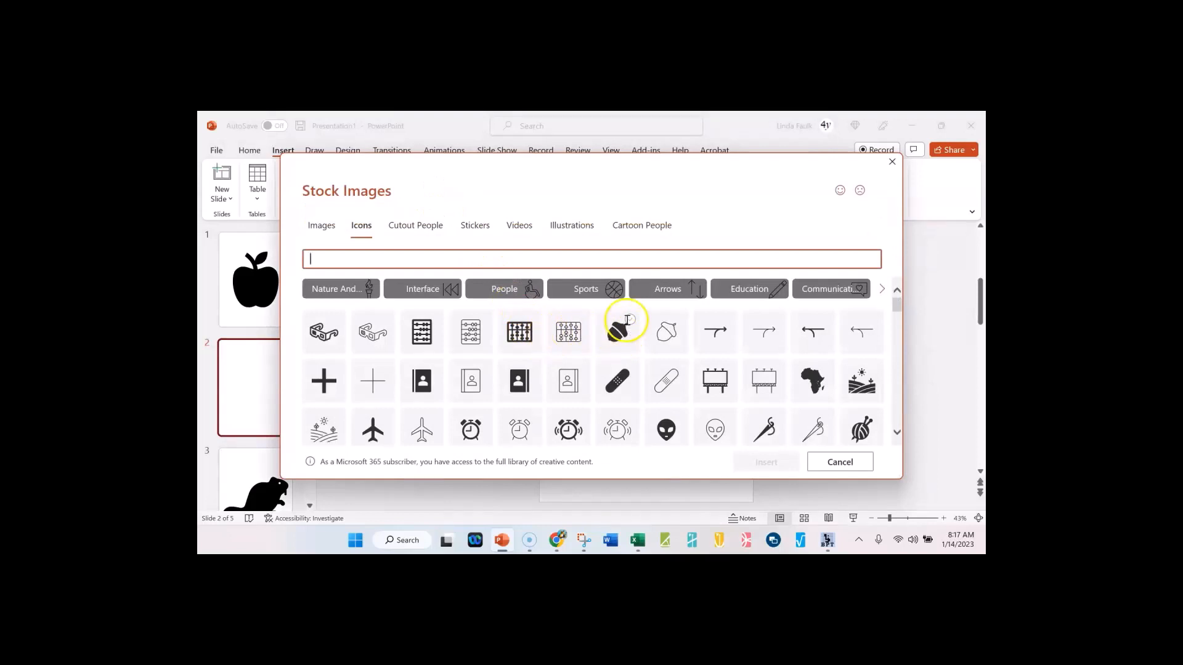
click(617, 331)
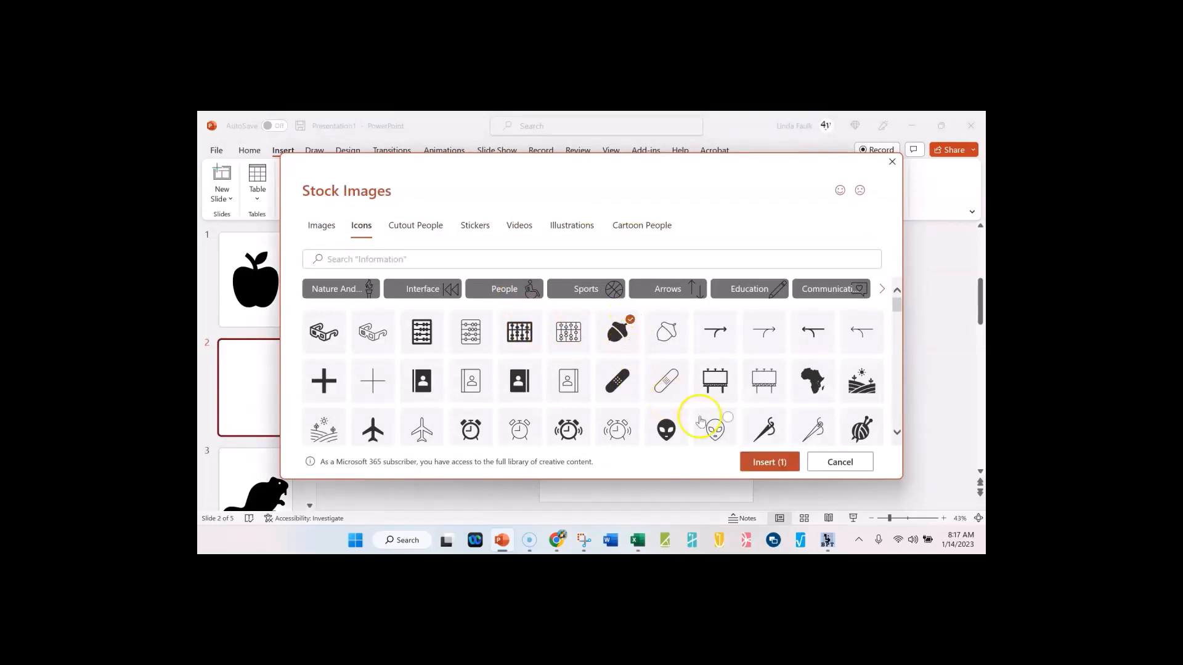
mouse_move(617, 331)
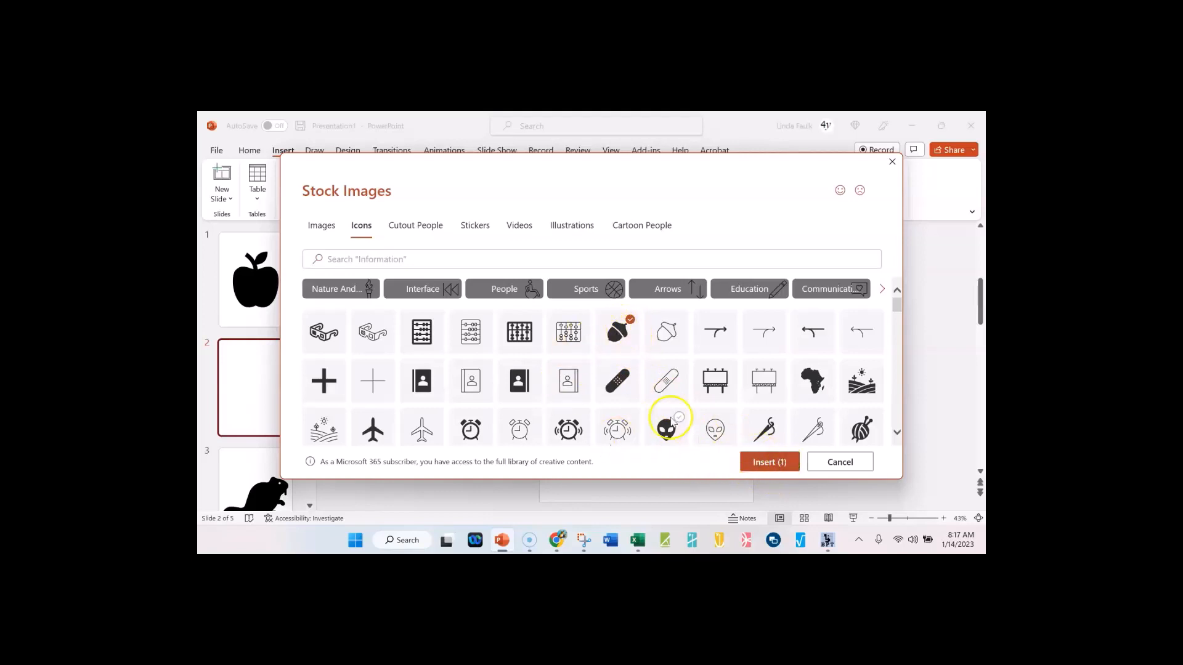
Scroll down through the stock icon list to browse more icons.
scroll(down, 3)
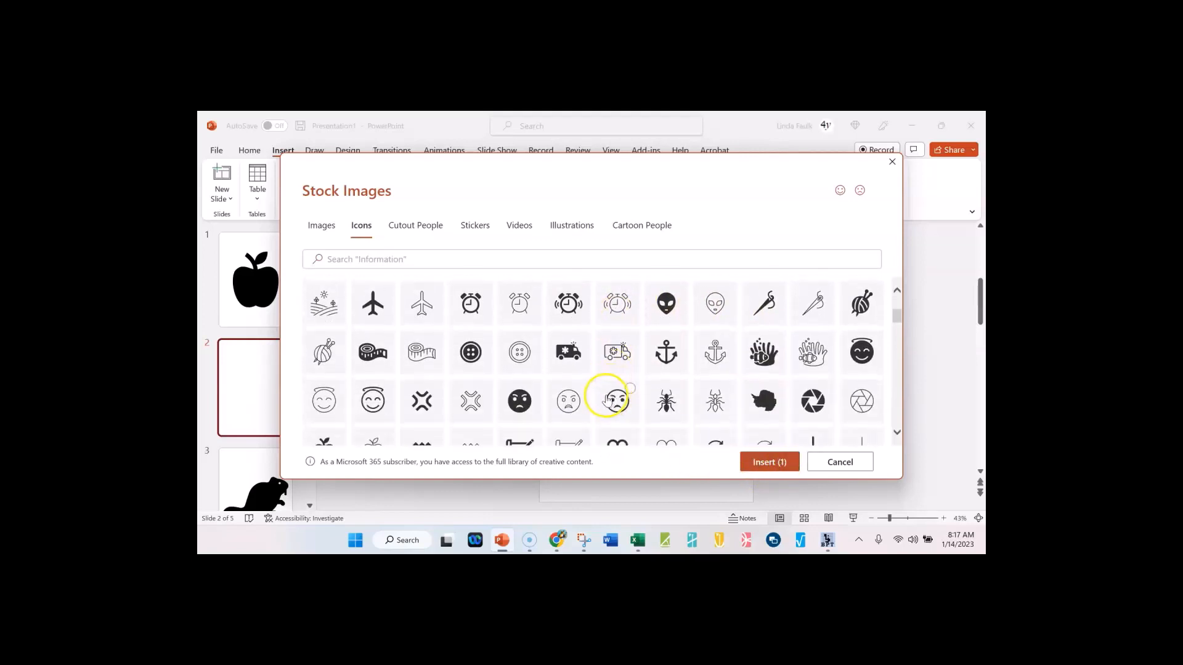
scroll(down, 3)
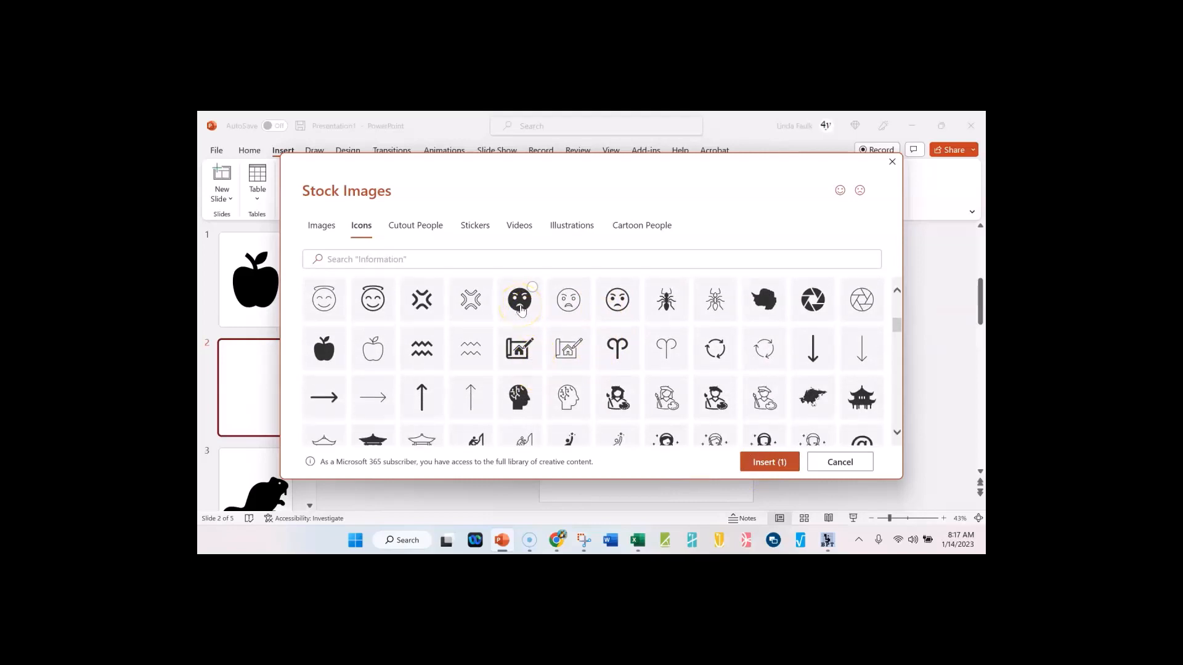
scroll(down, 3)
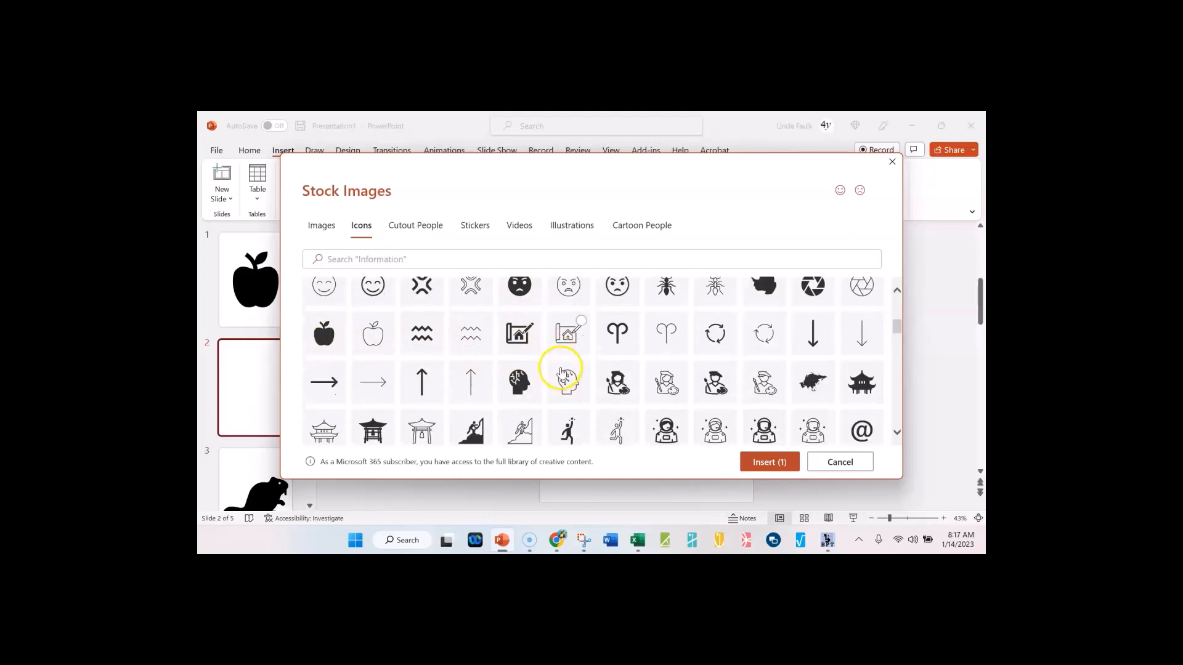
scroll(down, 3)
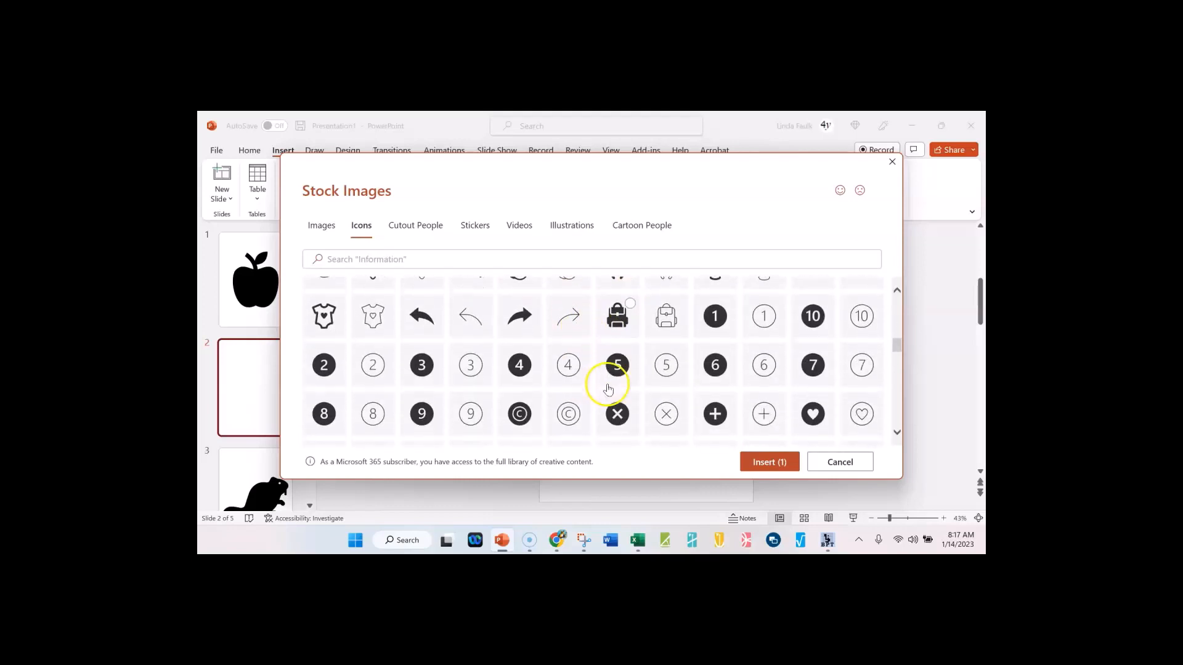
scroll(down, 3)
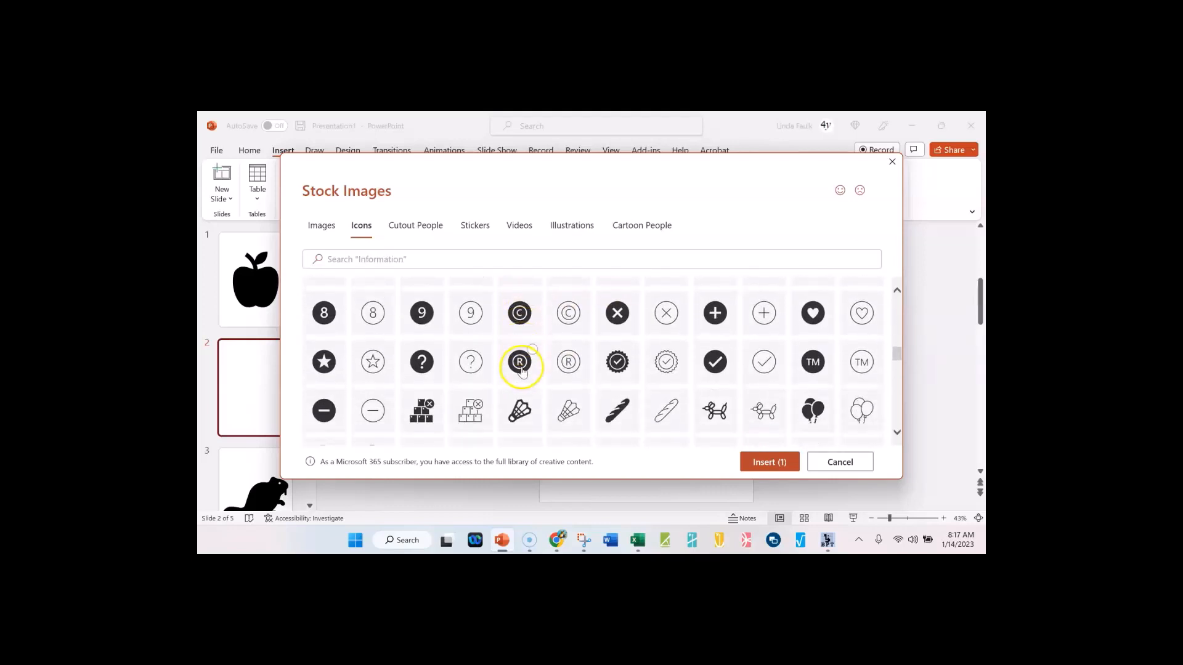
scroll(down, 3)
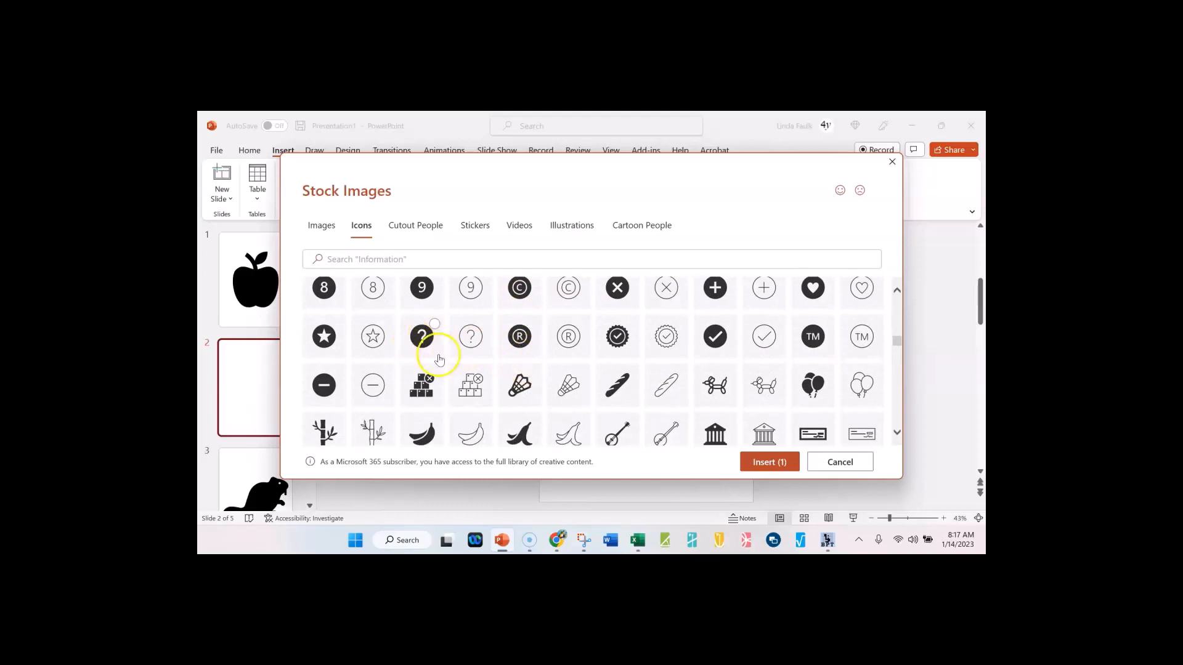
scroll(down, 3)
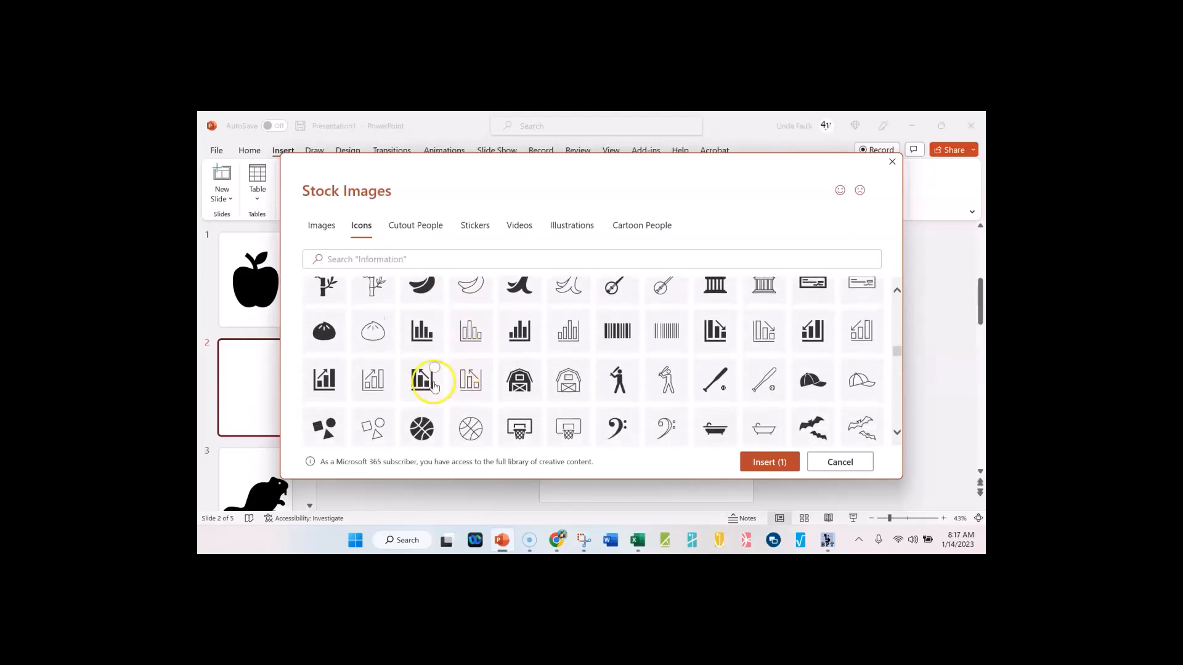
scroll(down, 3)
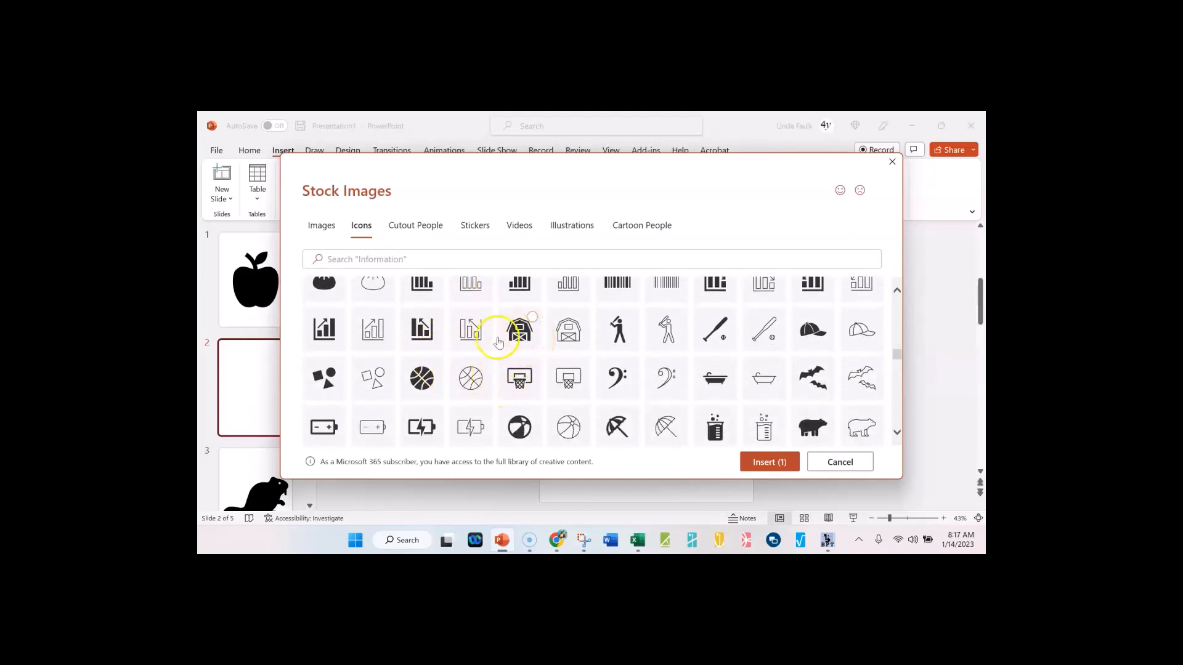
mouse_move(539, 508)
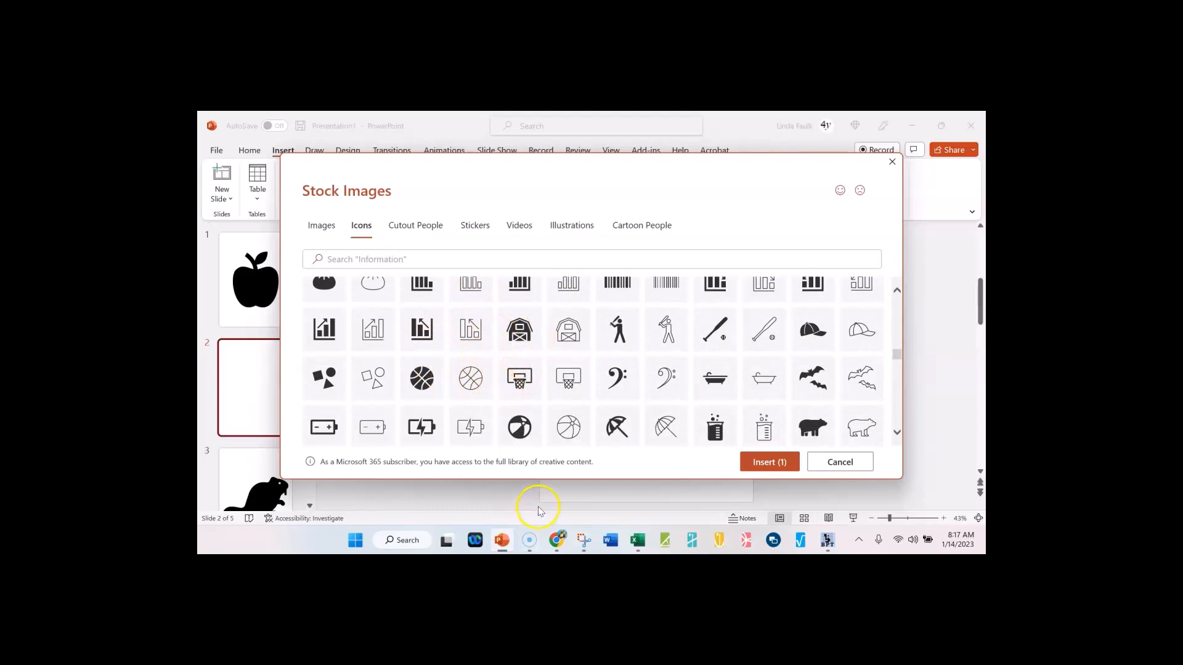
mouse_move(636, 344)
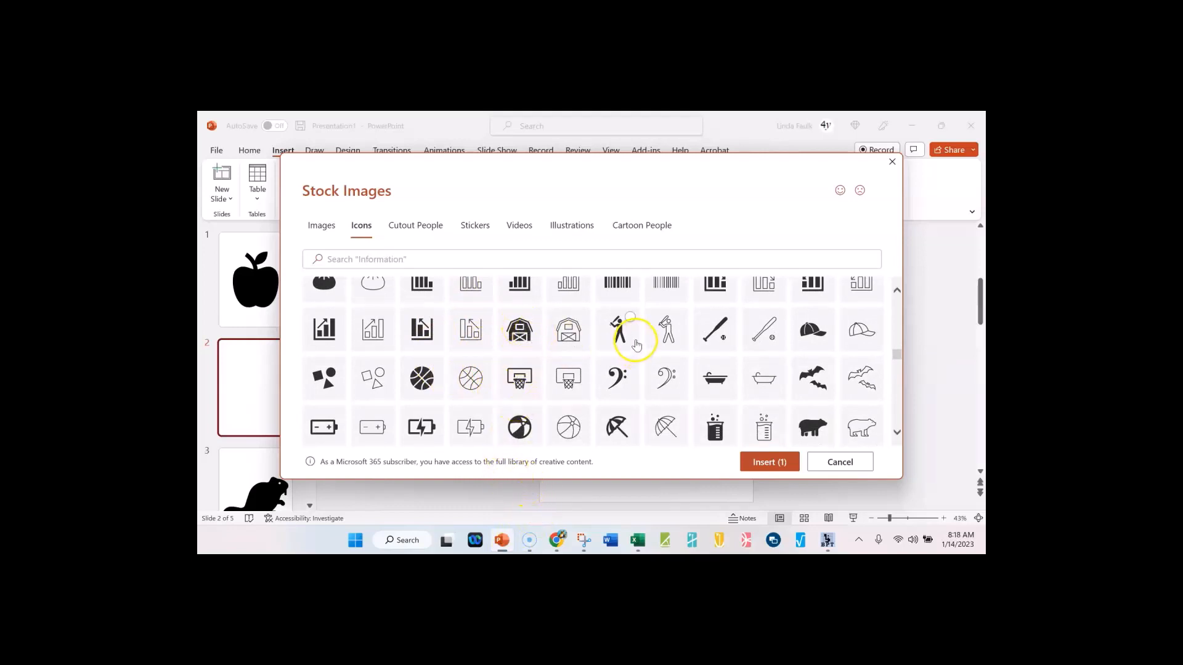
mouse_move(722, 330)
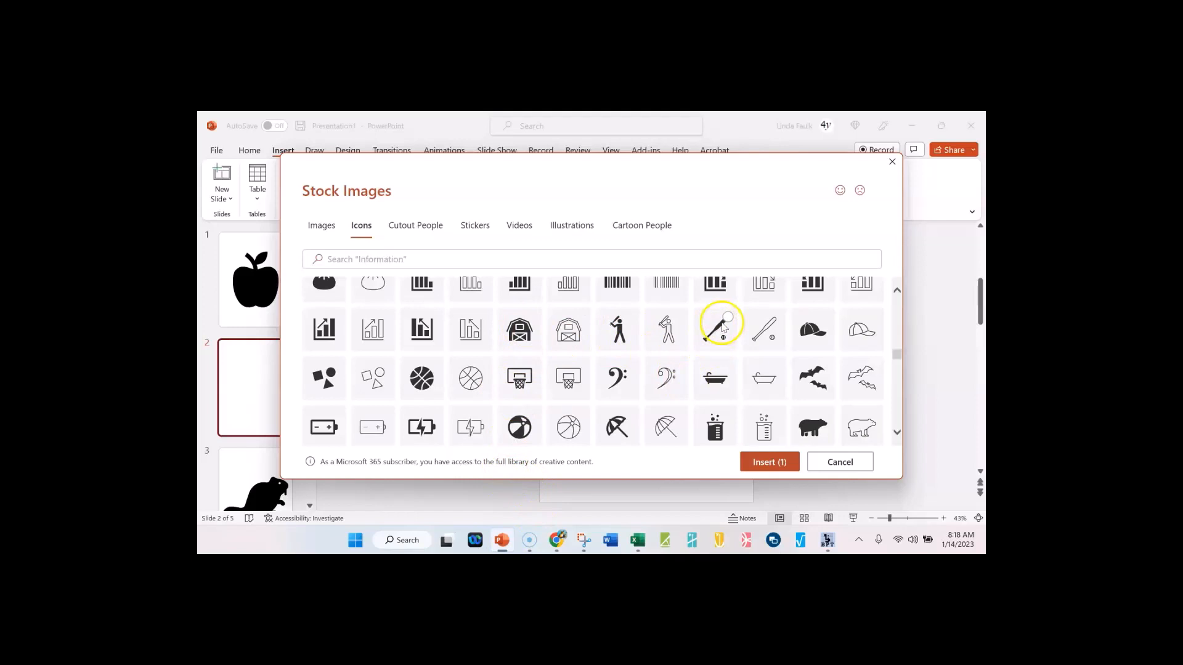
scroll(down, 3)
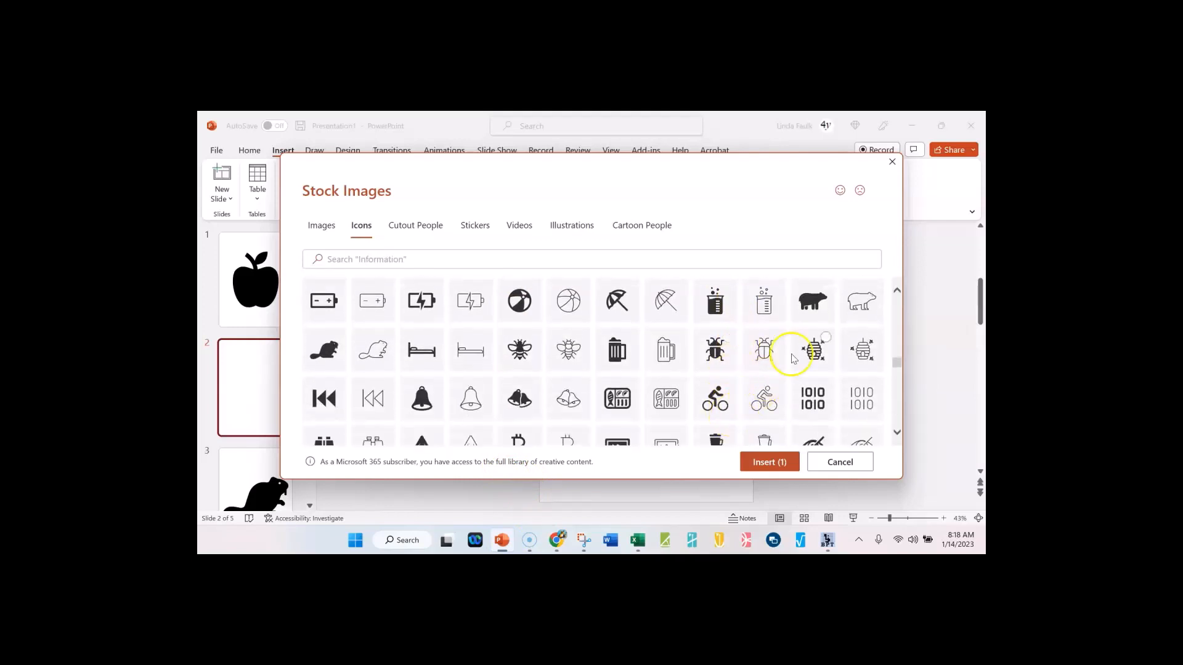
scroll(down, 3)
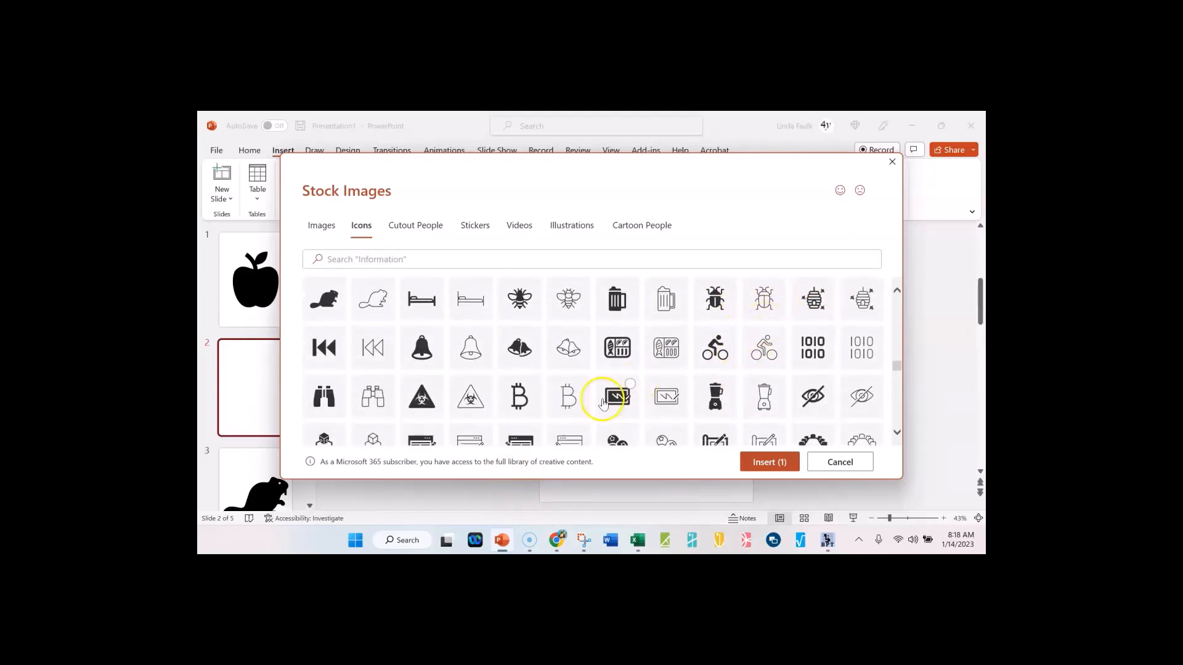
scroll(down, 3)
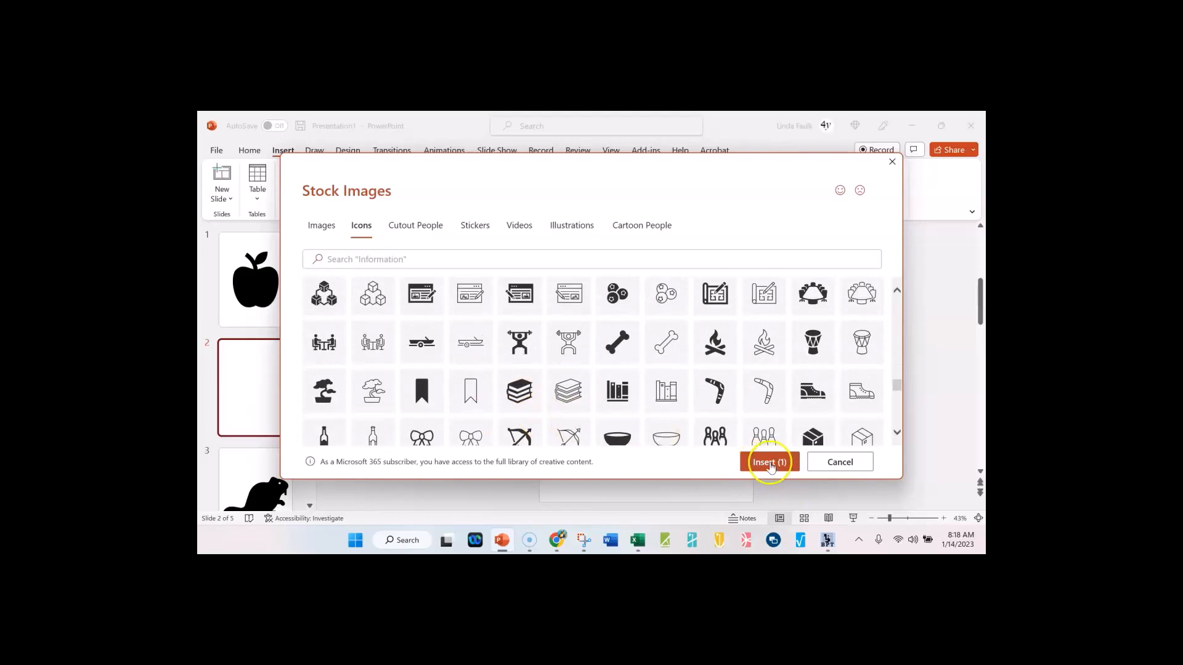
Insert the acorn icon onto slide 2 and enlarge it to nearly fill the slide.
click(769, 462)
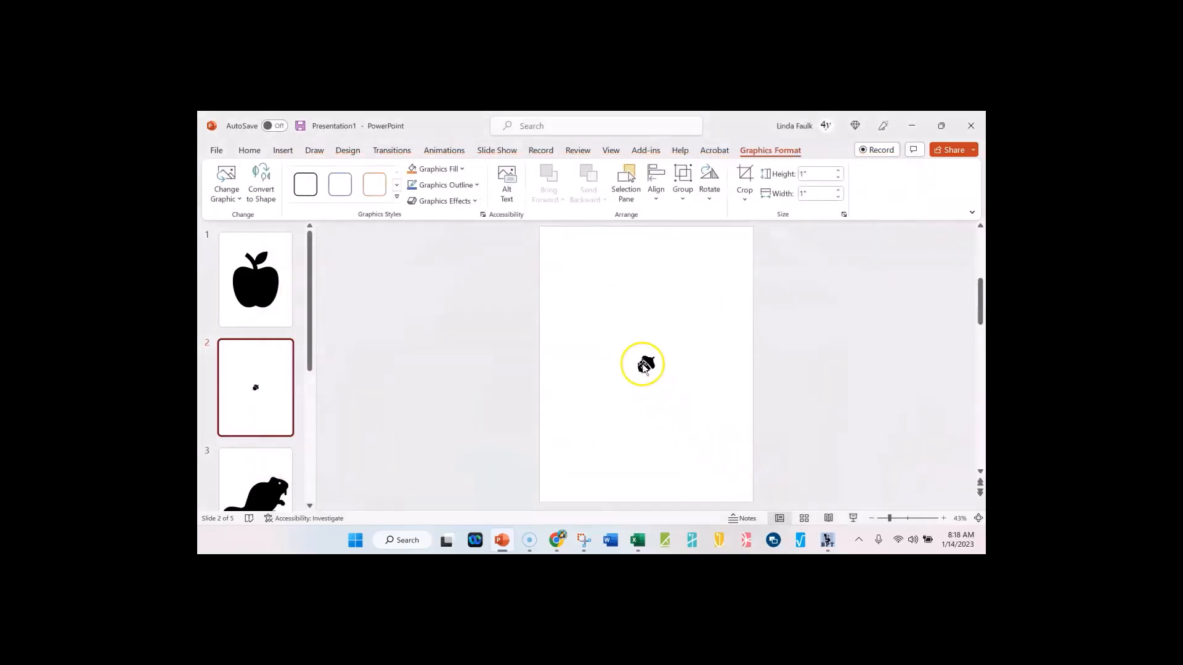
click(643, 364)
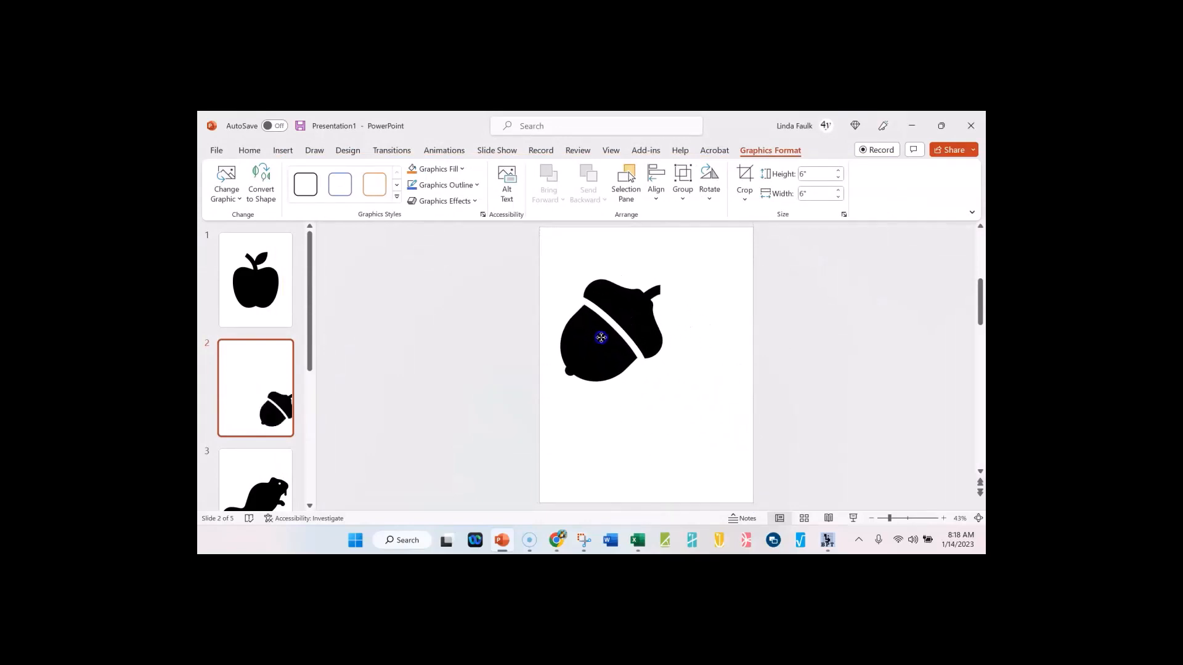
click(609, 331)
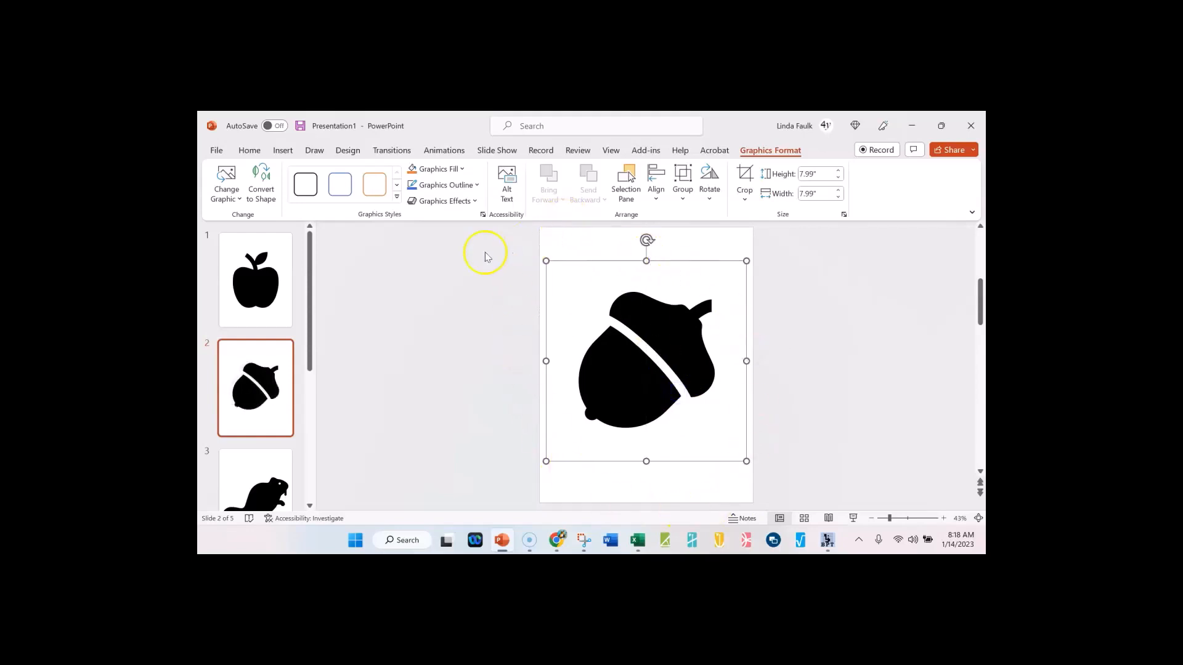
mouse_move(441, 287)
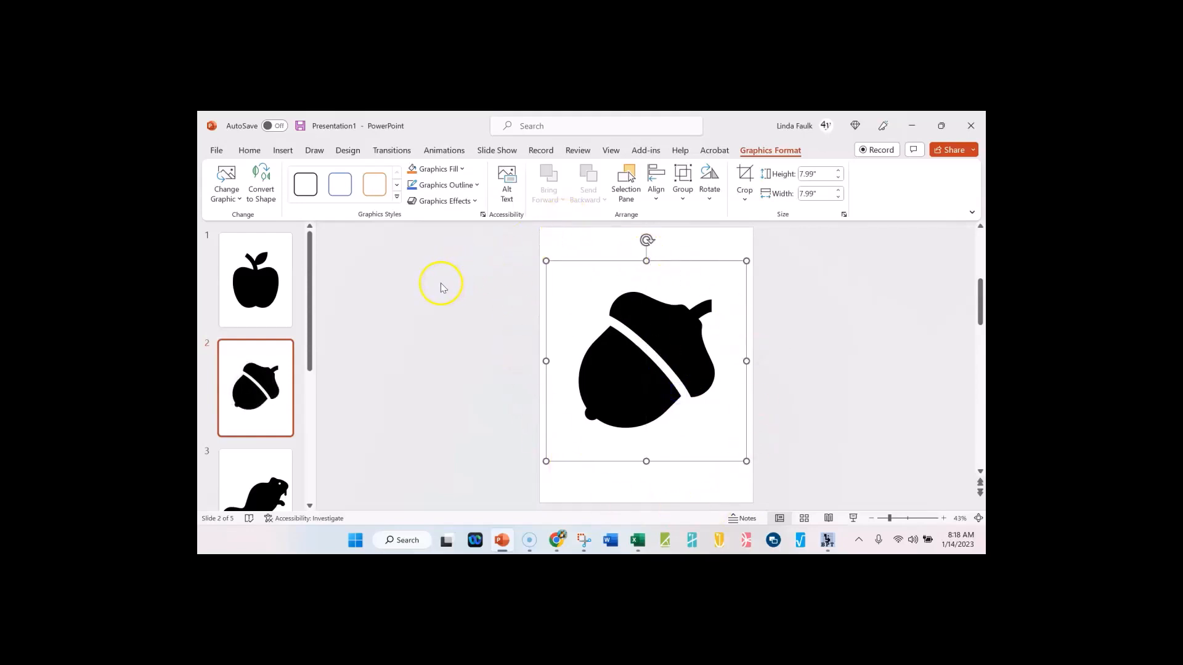
mouse_move(441, 287)
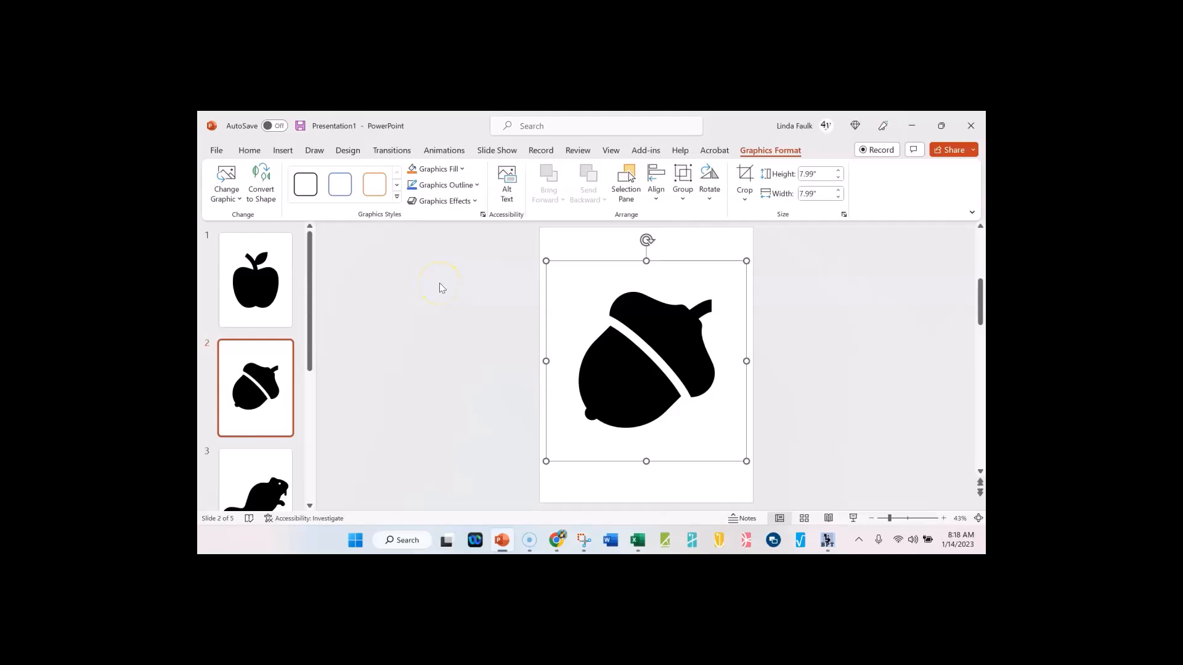
mouse_move(322, 163)
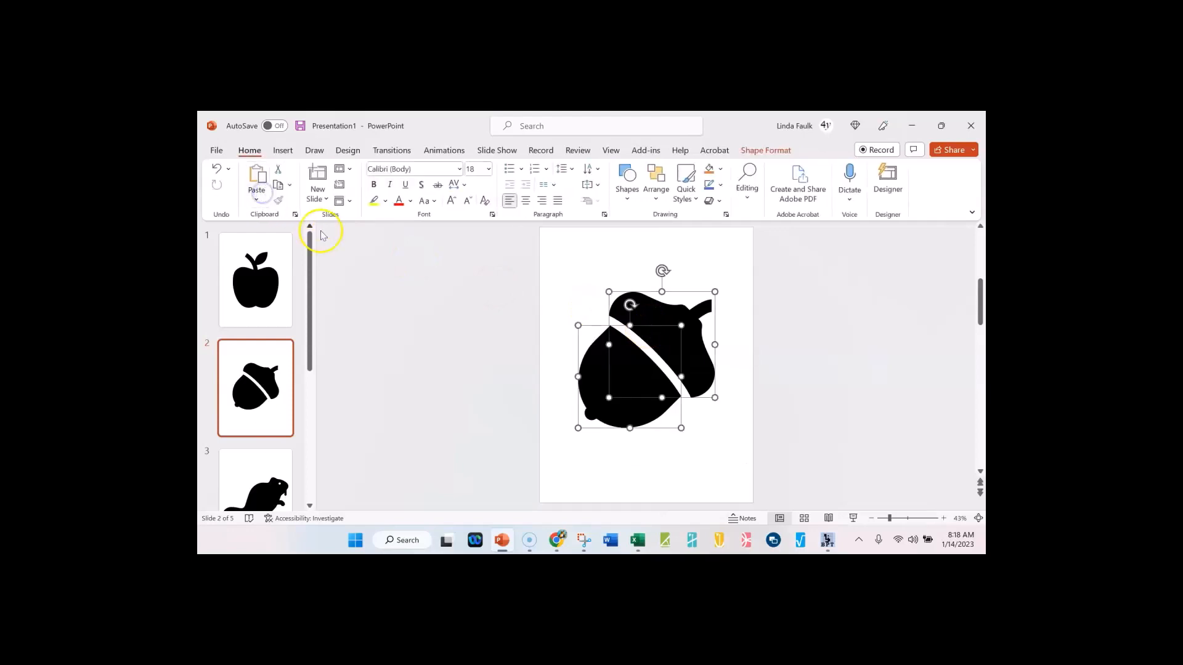
click(255, 281)
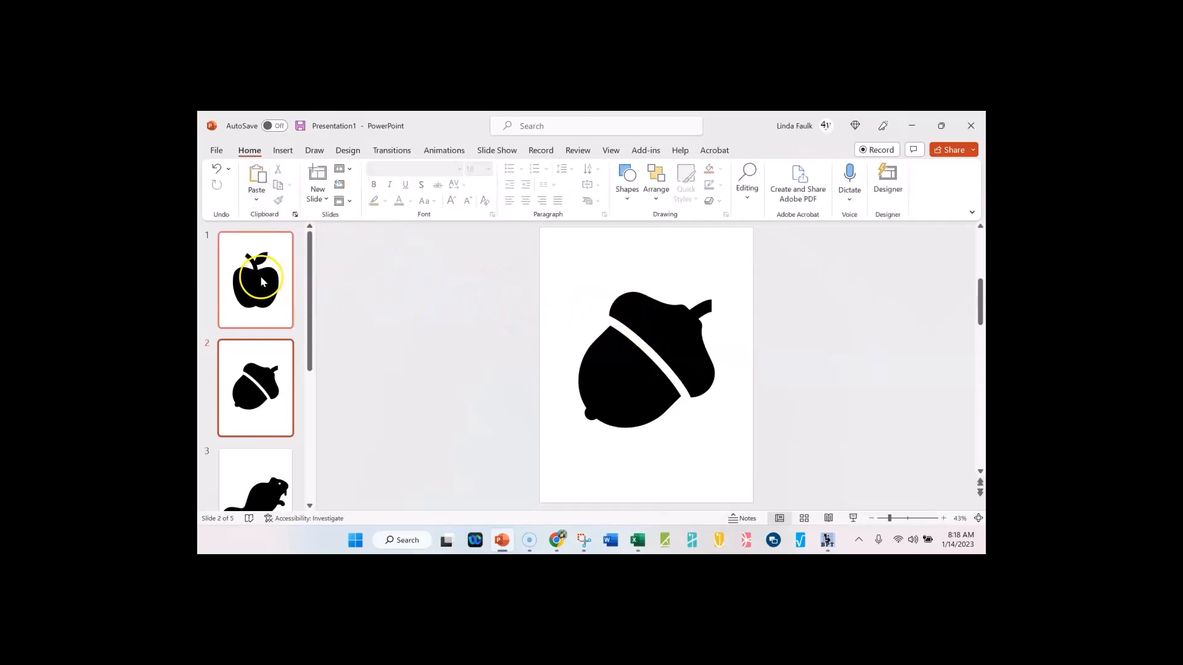
click(254, 281)
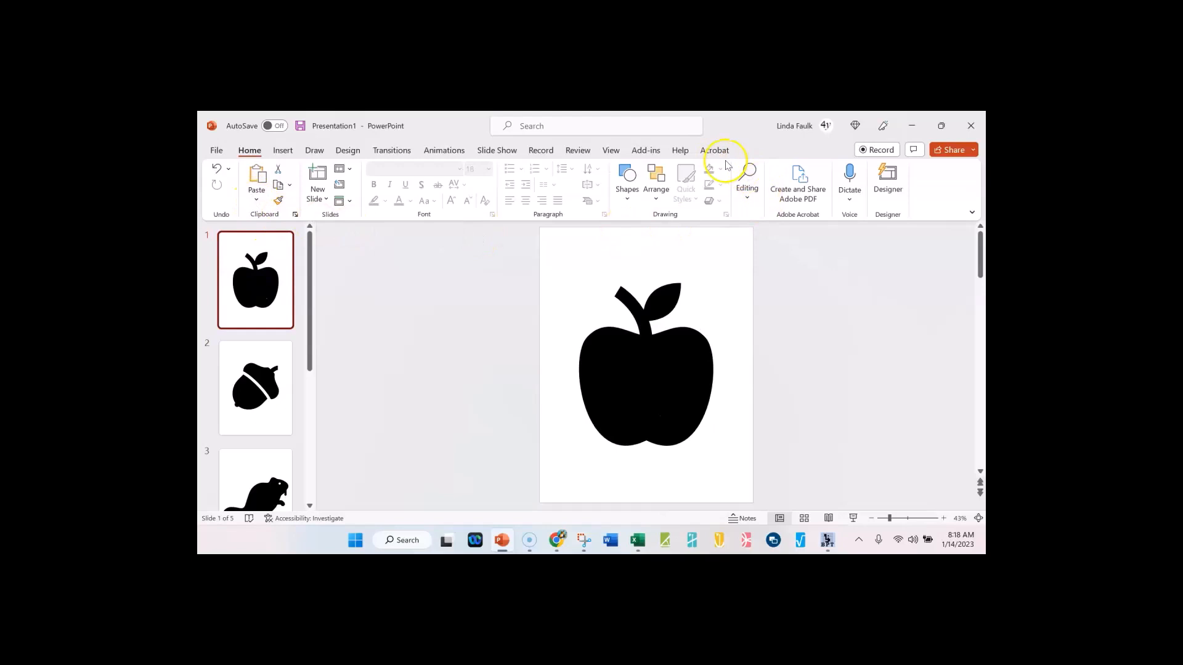
click(644, 365)
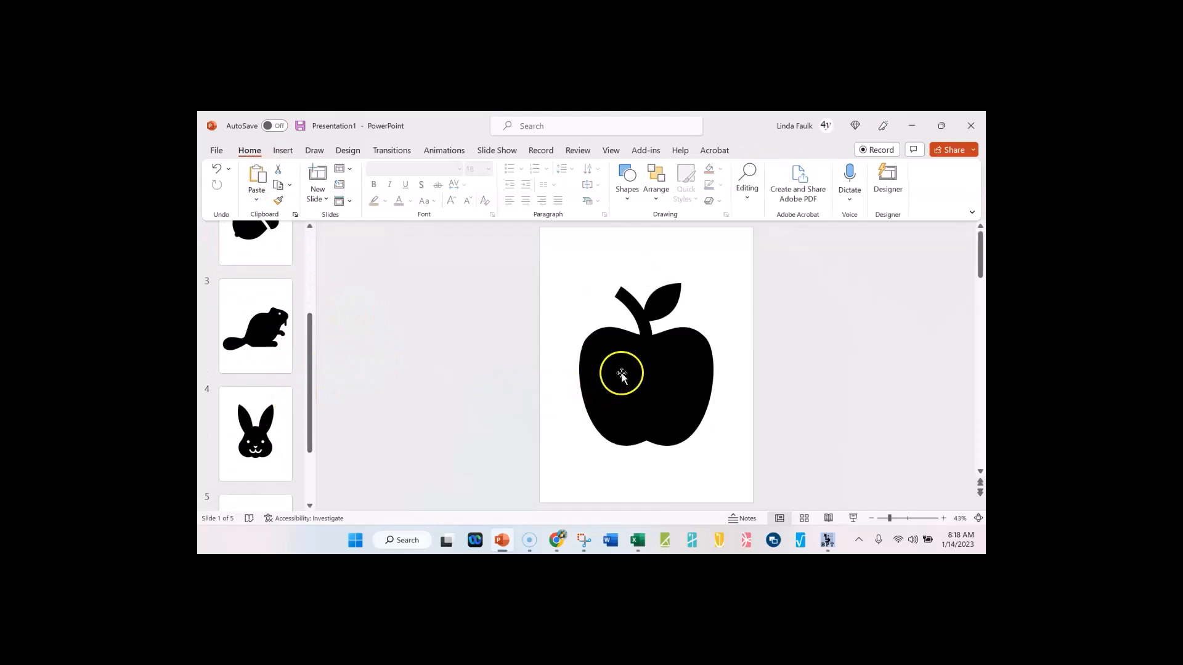
click(622, 375)
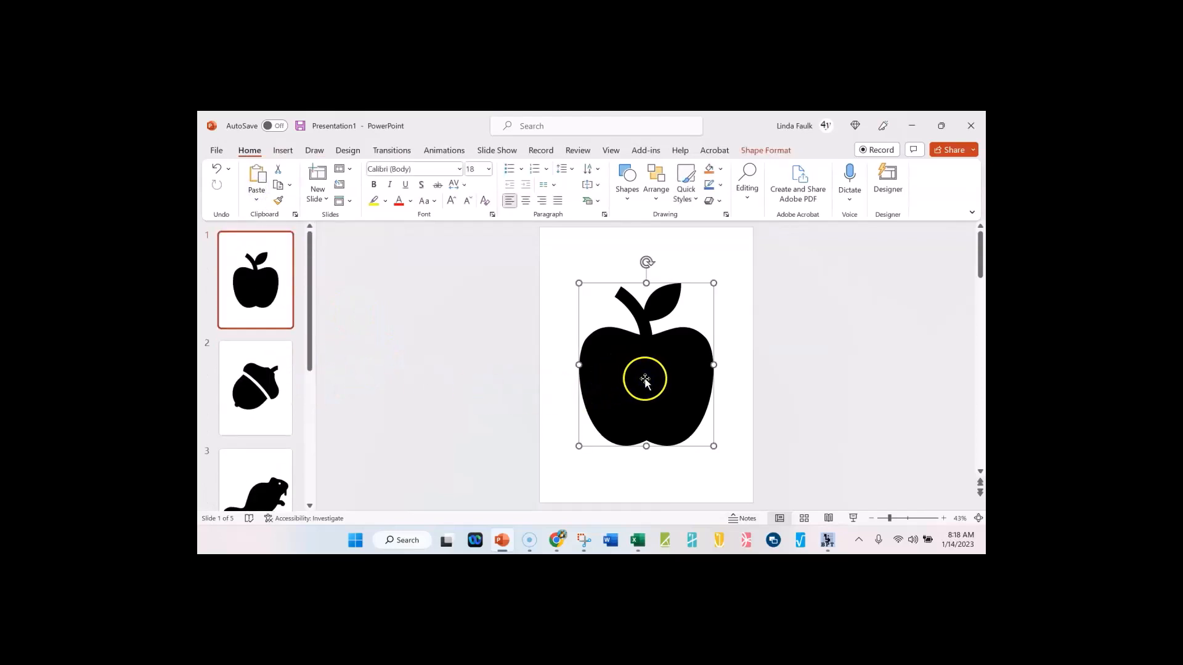
mouse_move(634, 384)
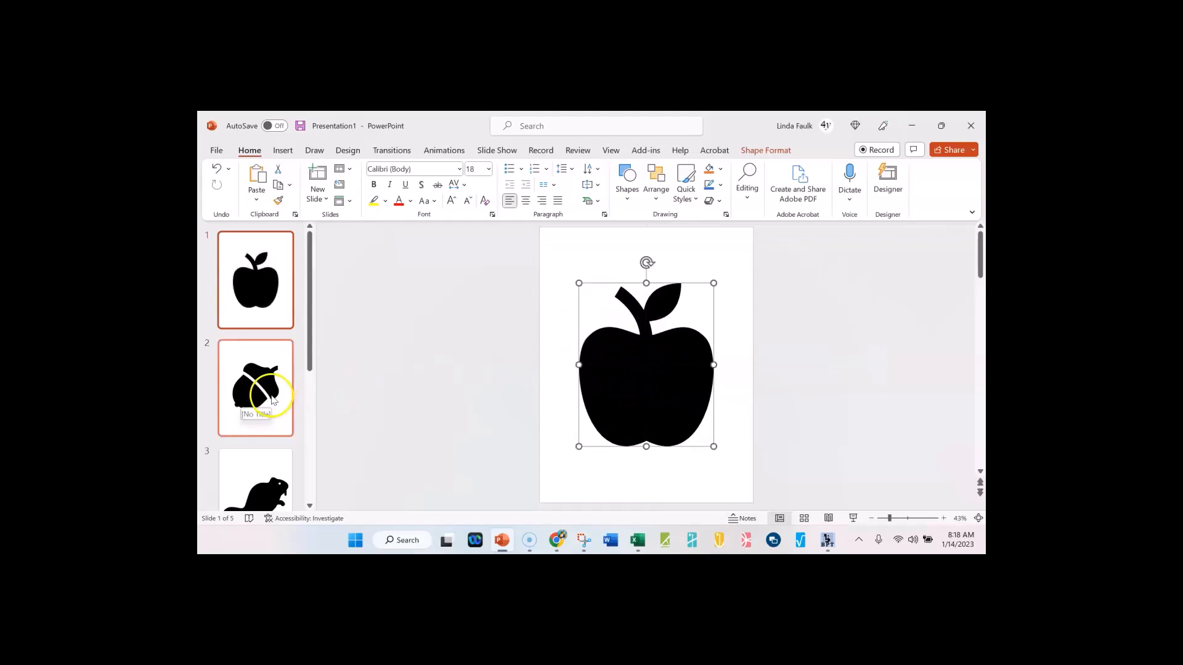
click(255, 388)
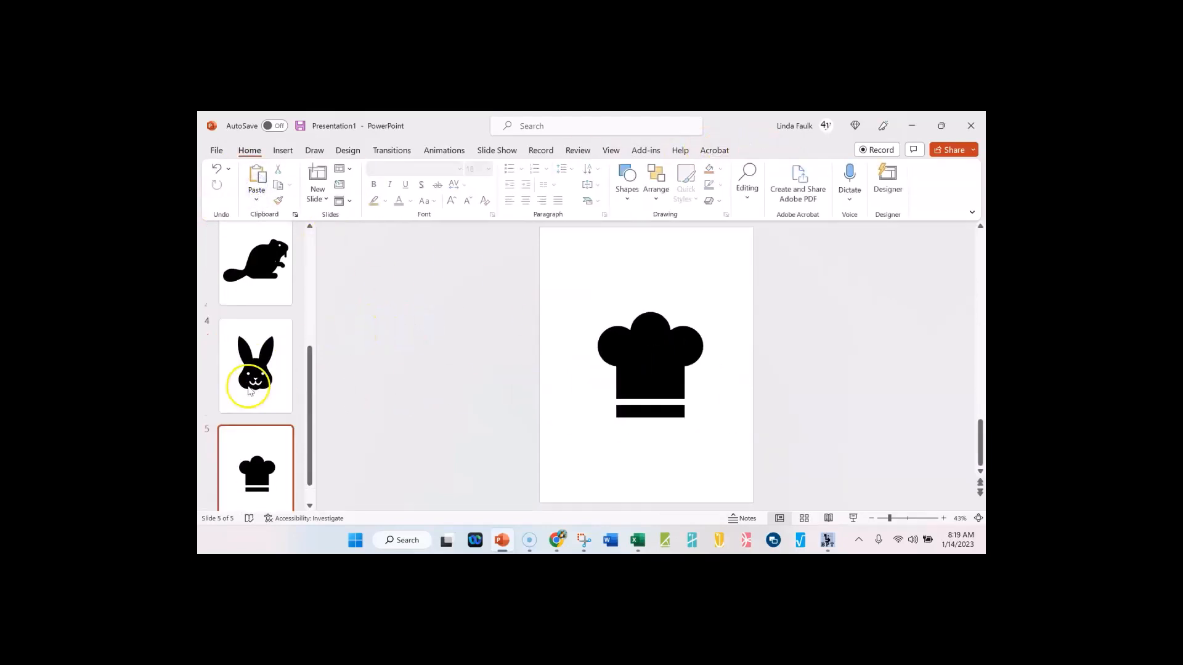
Convert the bunny graphic on slide 4 into editable shapes.
click(255, 366)
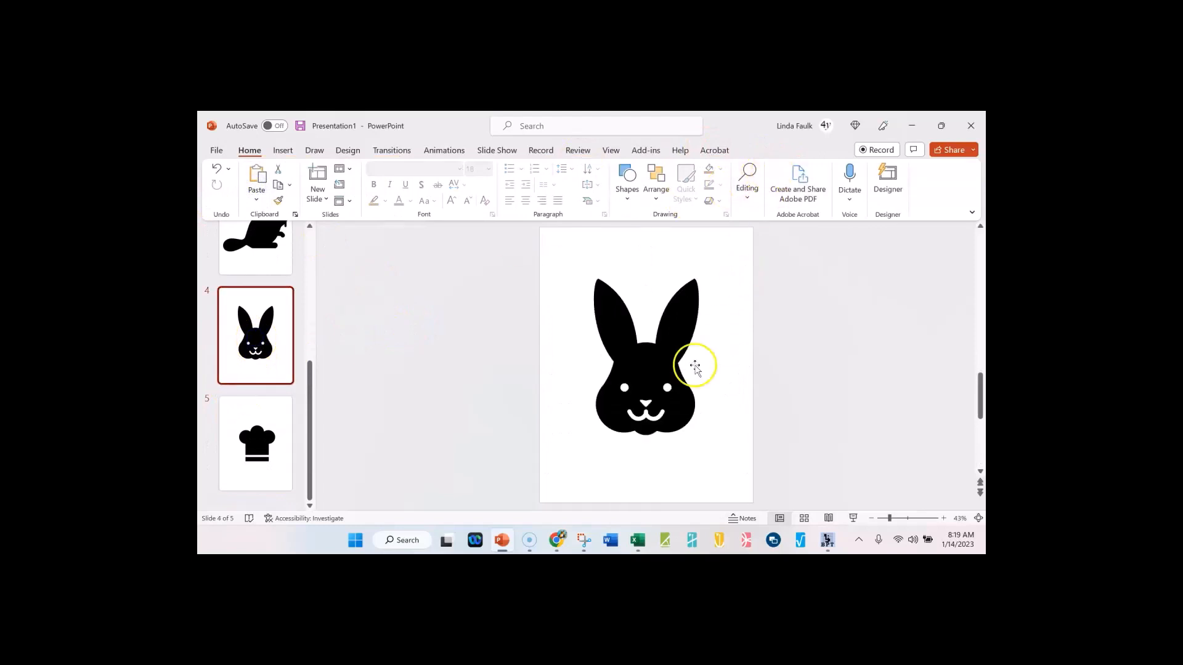
click(644, 362)
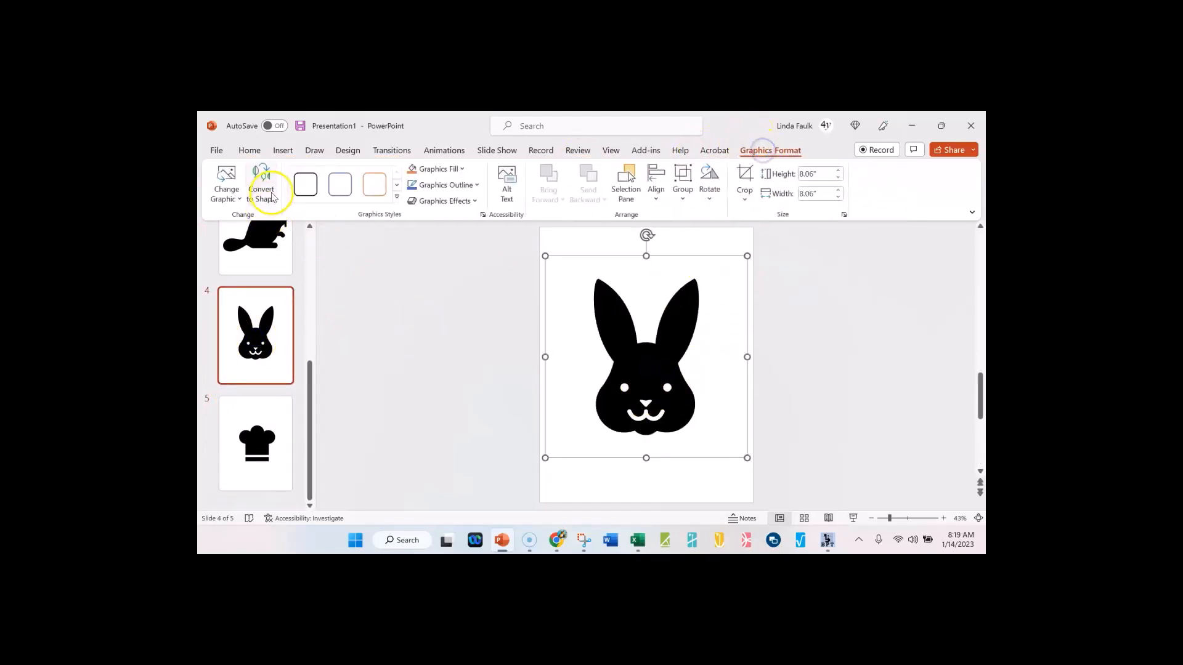
click(255, 444)
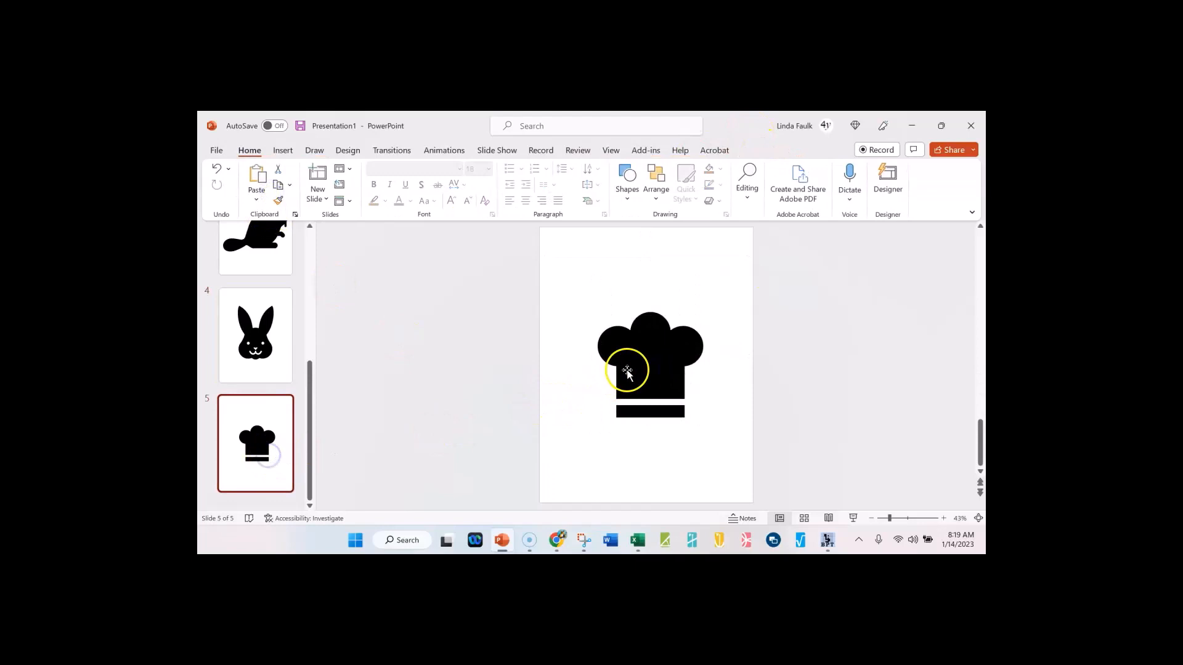
Select the chef hat graphic on slide 5 and pick its top shape.
click(627, 369)
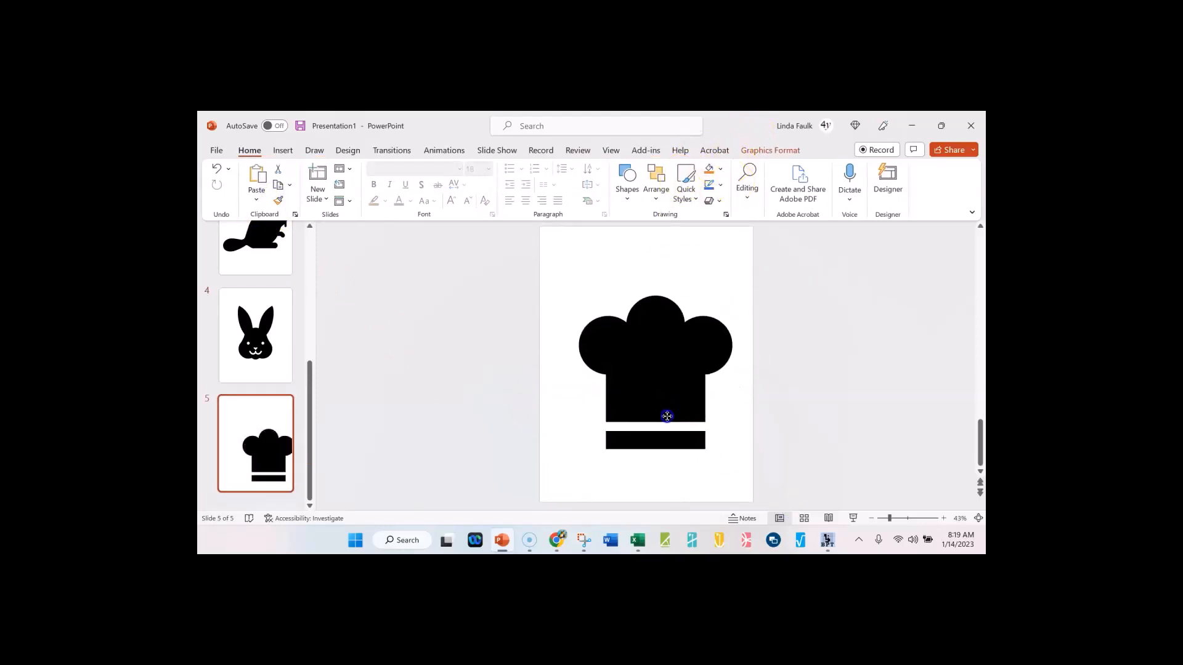
click(654, 369)
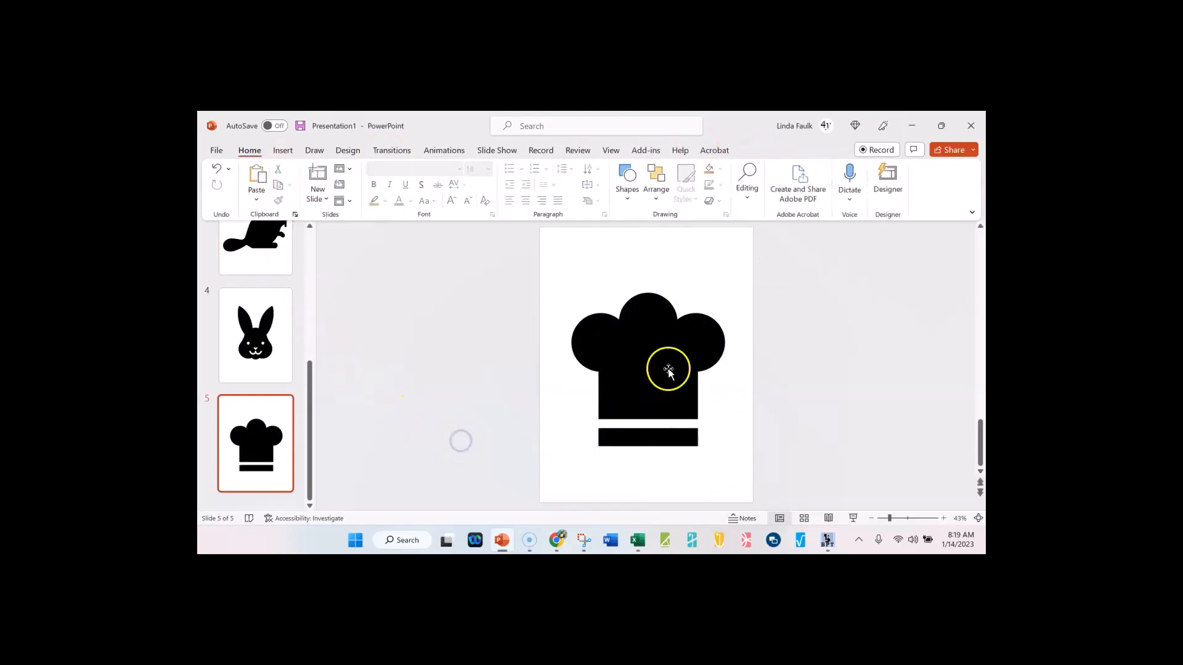
click(667, 370)
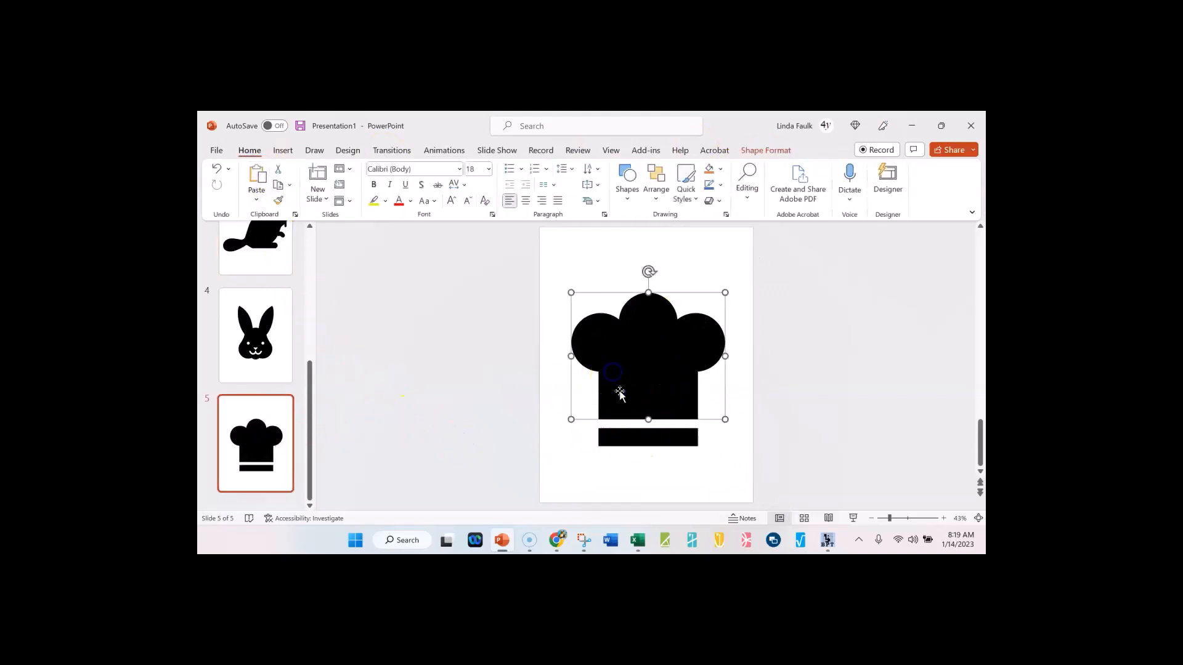
With both hat shapes selected, choose Shape Fill > Picture > From a File.
click(646, 436)
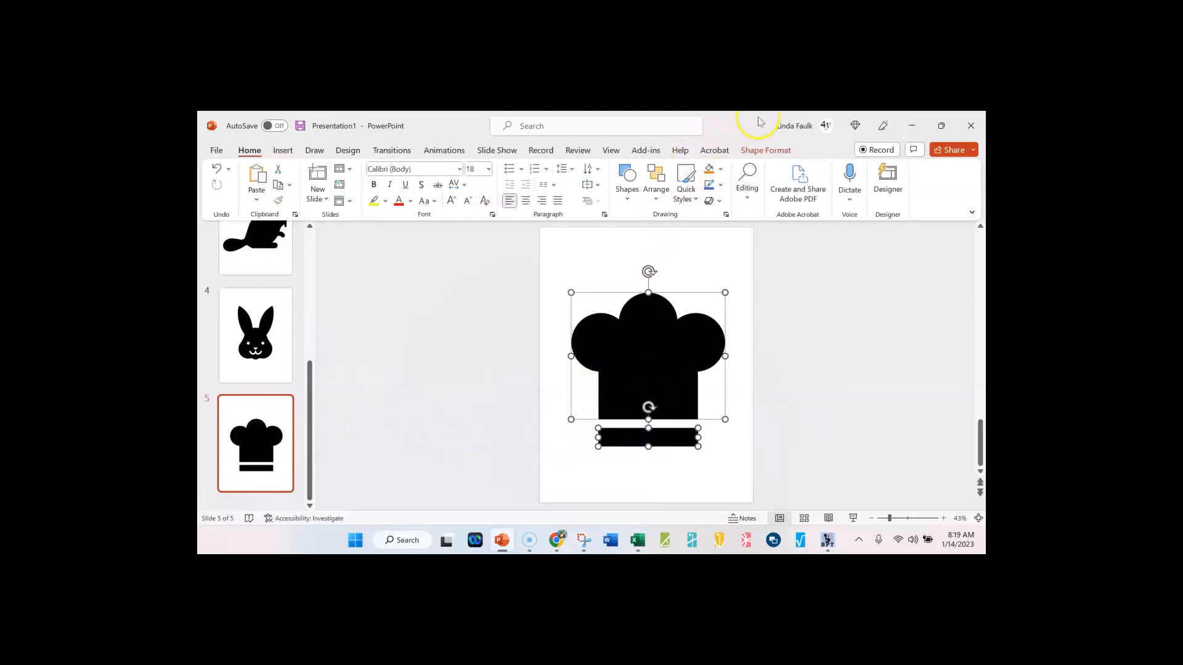
click(765, 150)
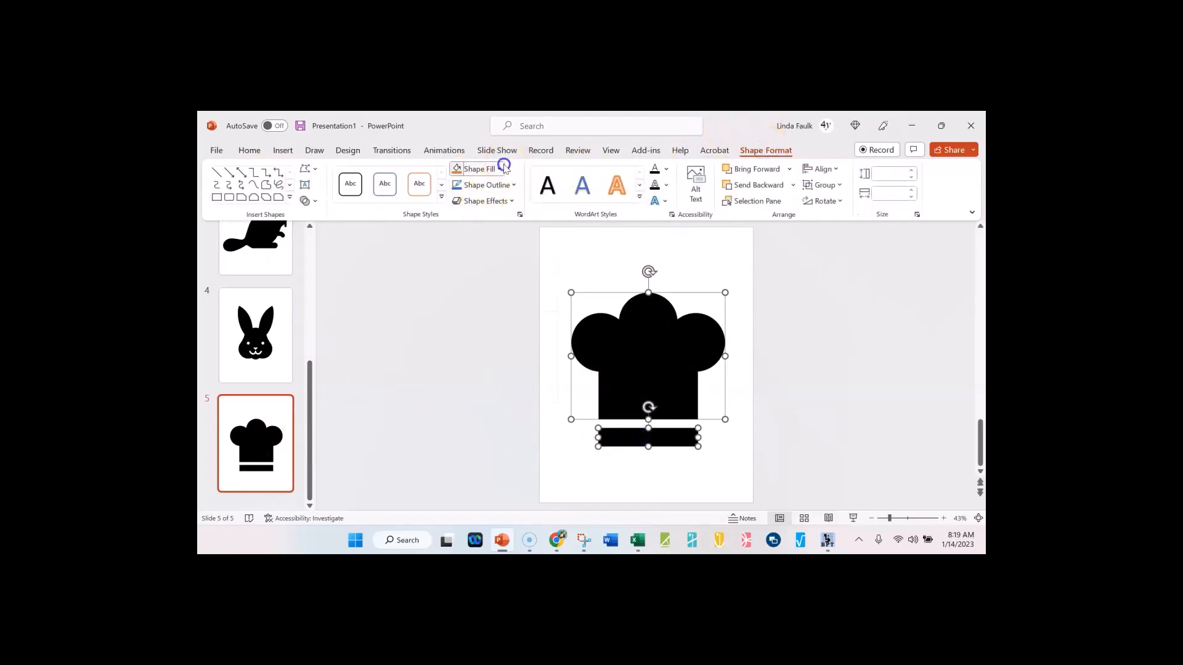
click(478, 168)
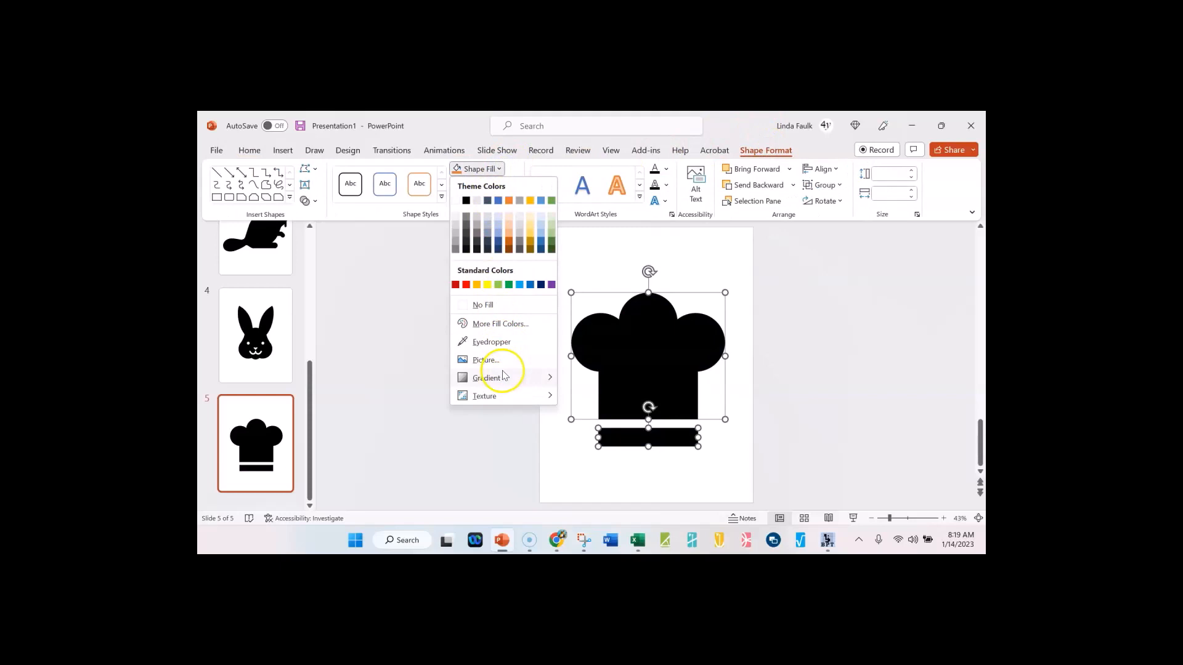
click(486, 359)
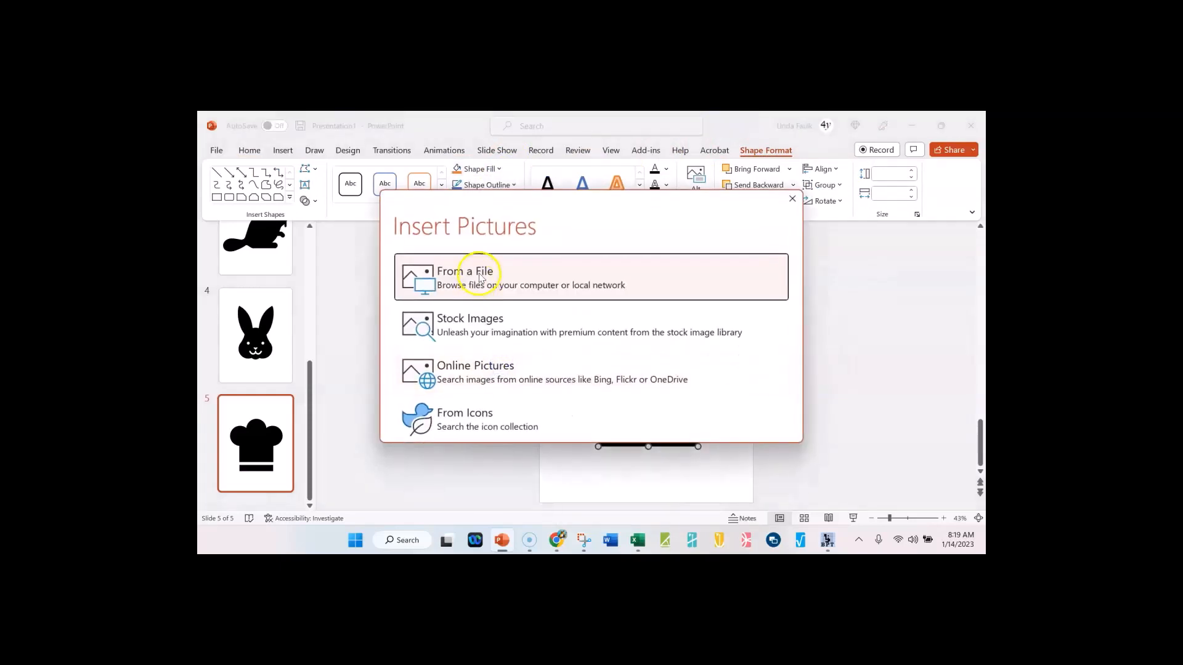
click(464, 277)
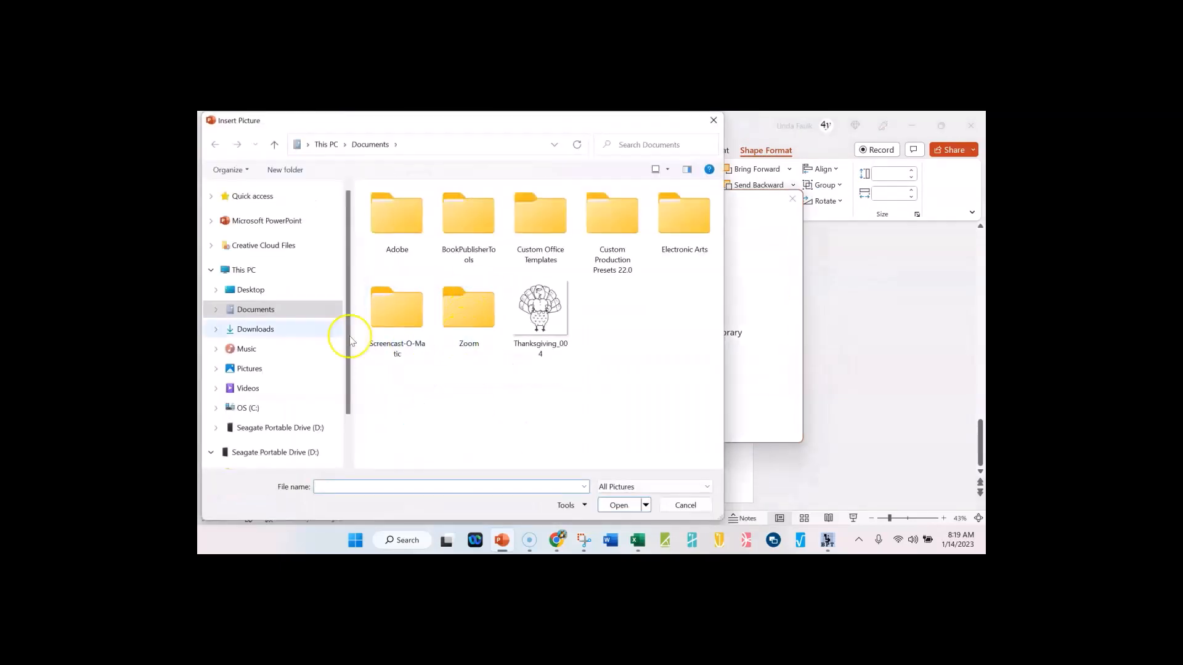
Fill the hat with a pink pattern from Desktop > 2023 Valentines, then go to the bunny slide.
click(251, 290)
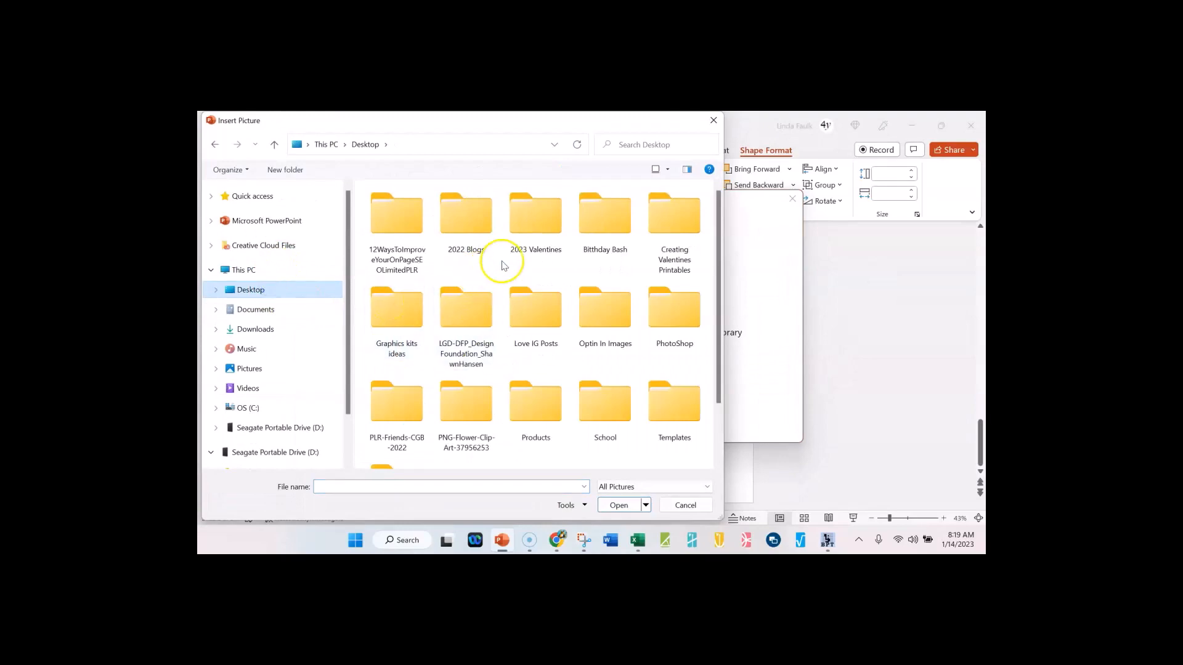
double_click(536, 214)
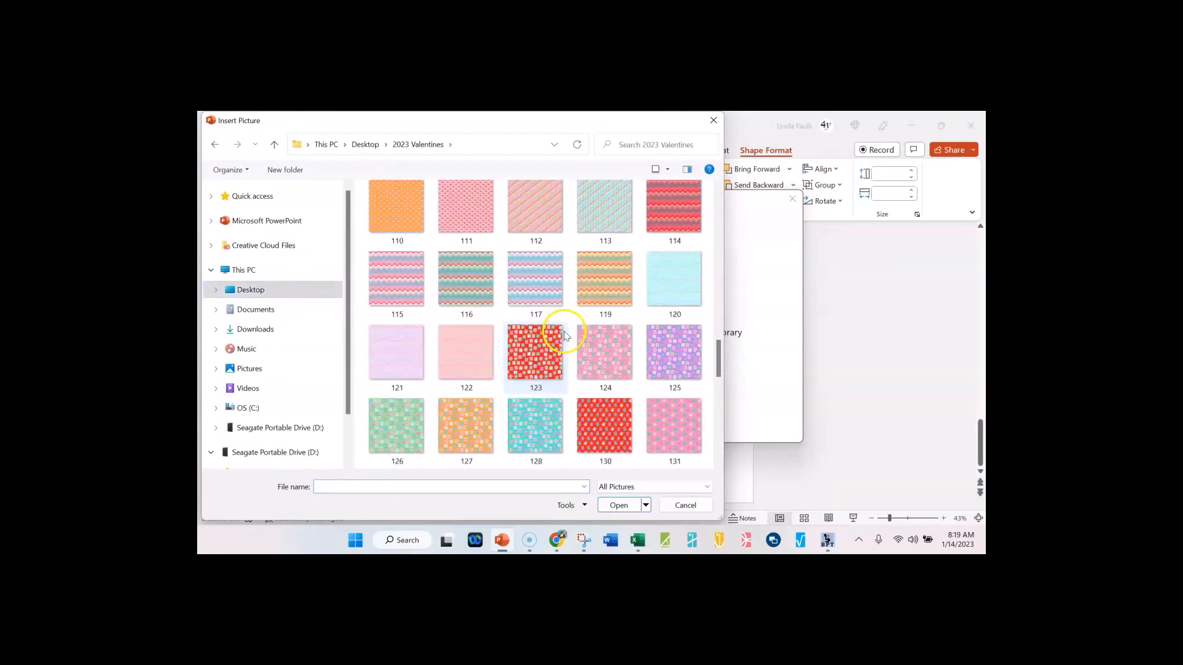
click(684, 505)
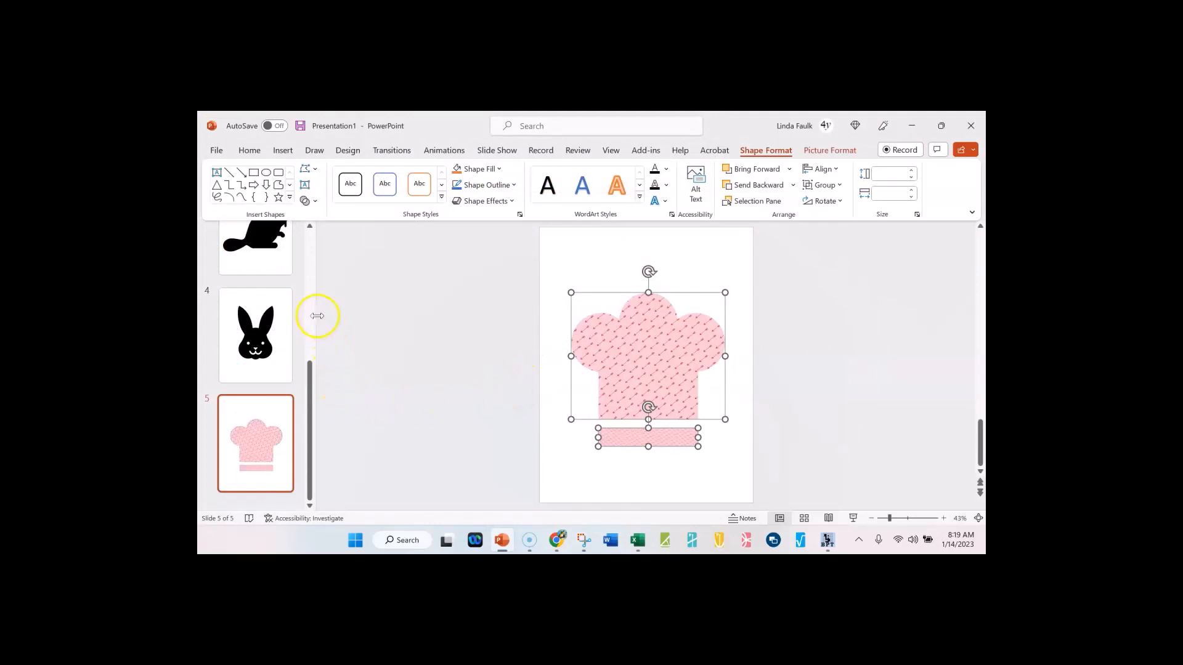
click(255, 335)
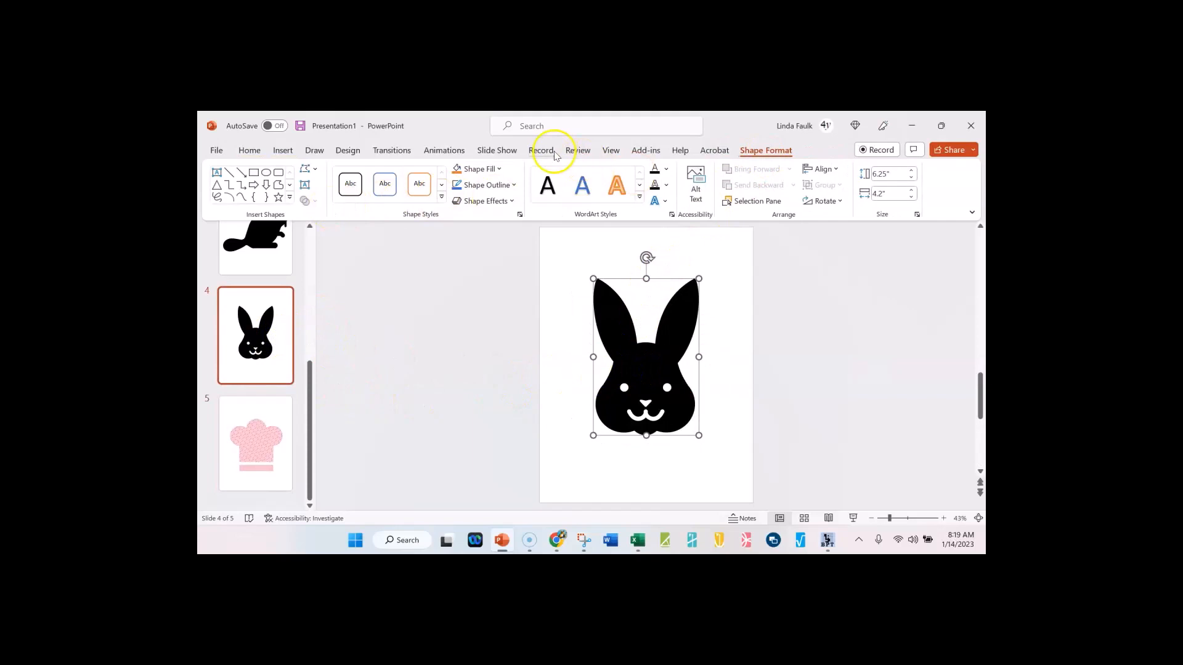
Fill the bunny shape with the blue dotted pattern picture from a file.
click(477, 169)
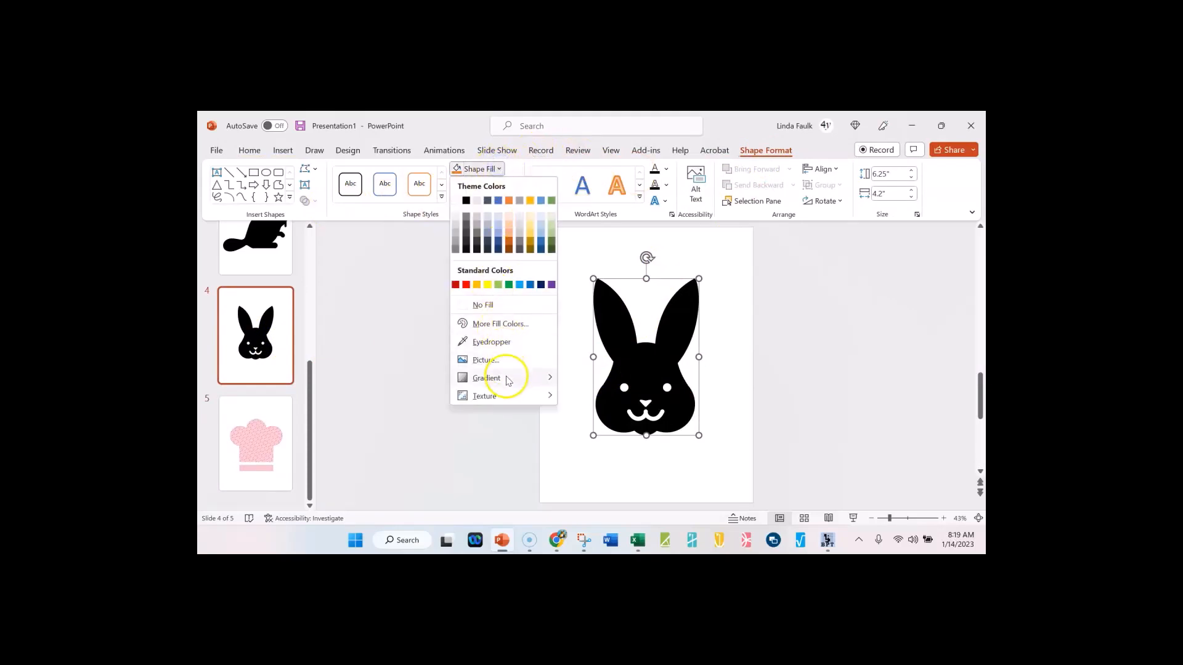
click(486, 359)
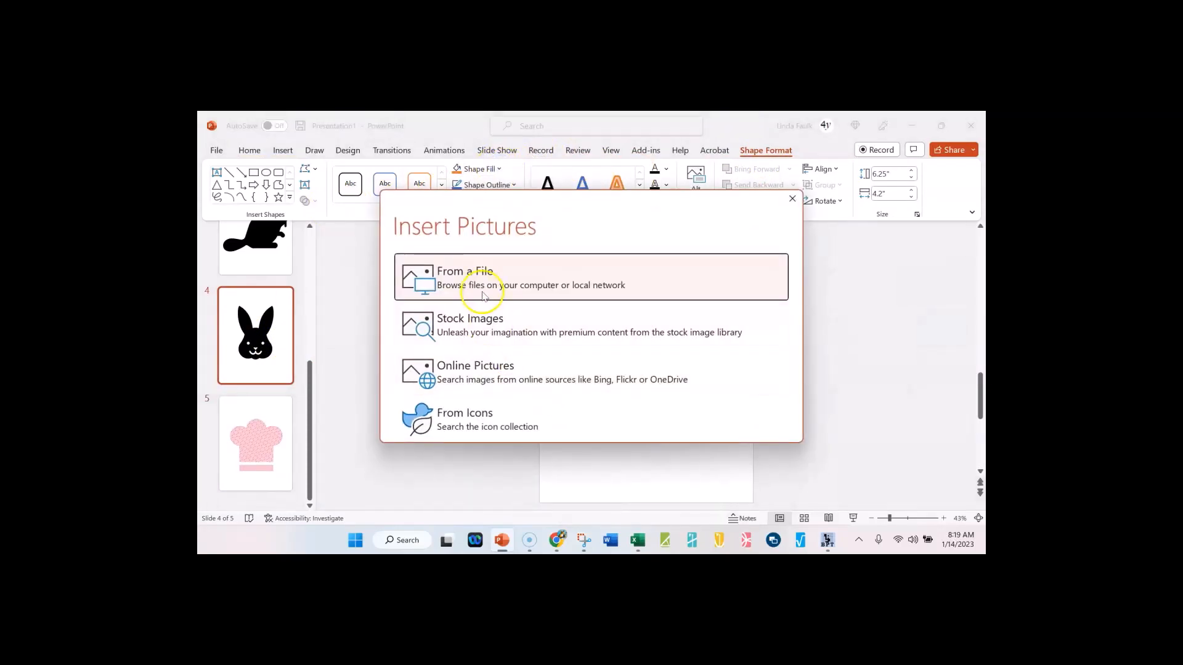
click(465, 277)
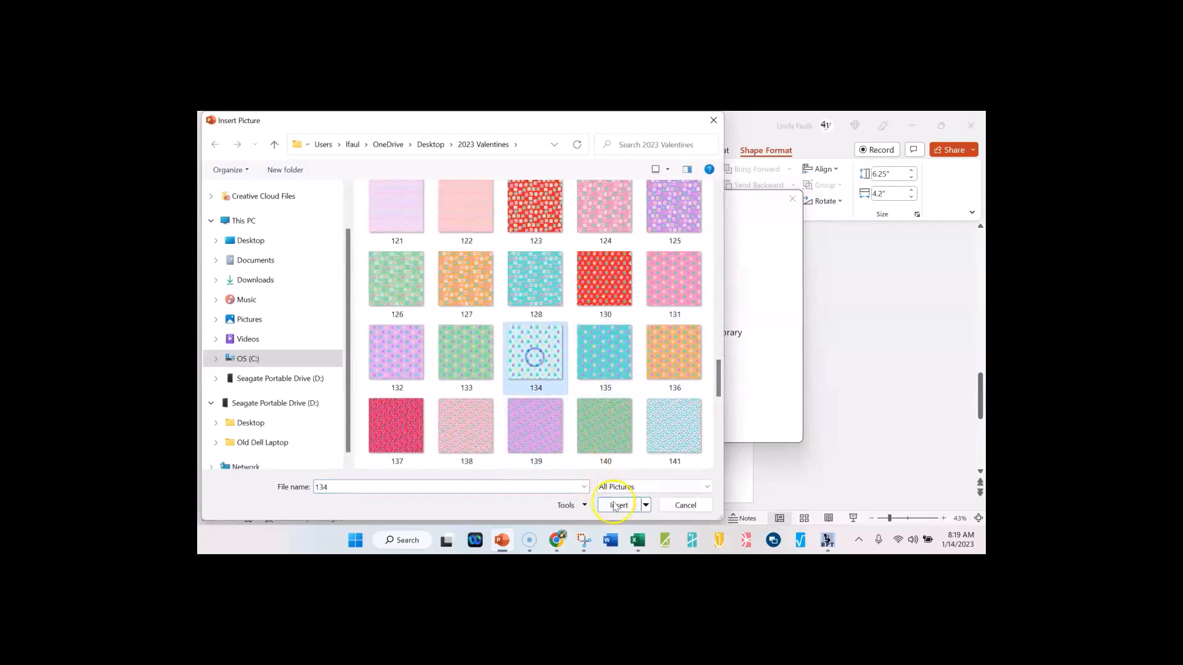
click(617, 505)
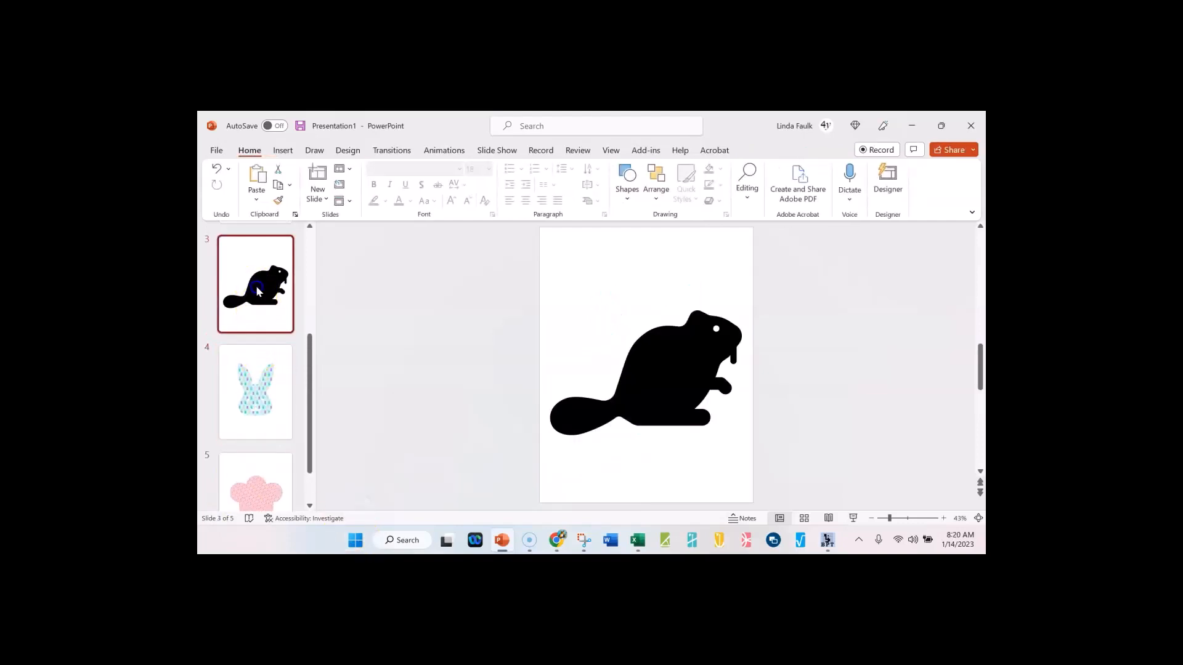
Fill the beaver and acorn silhouettes with pattern pictures from files.
click(644, 369)
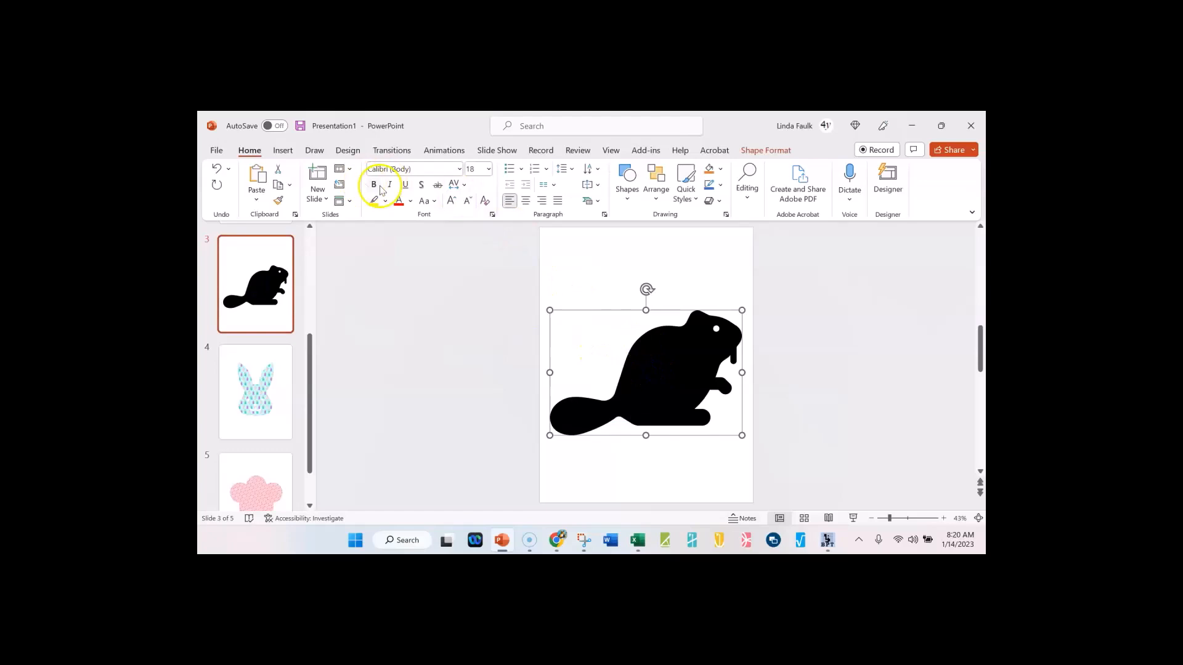
click(480, 169)
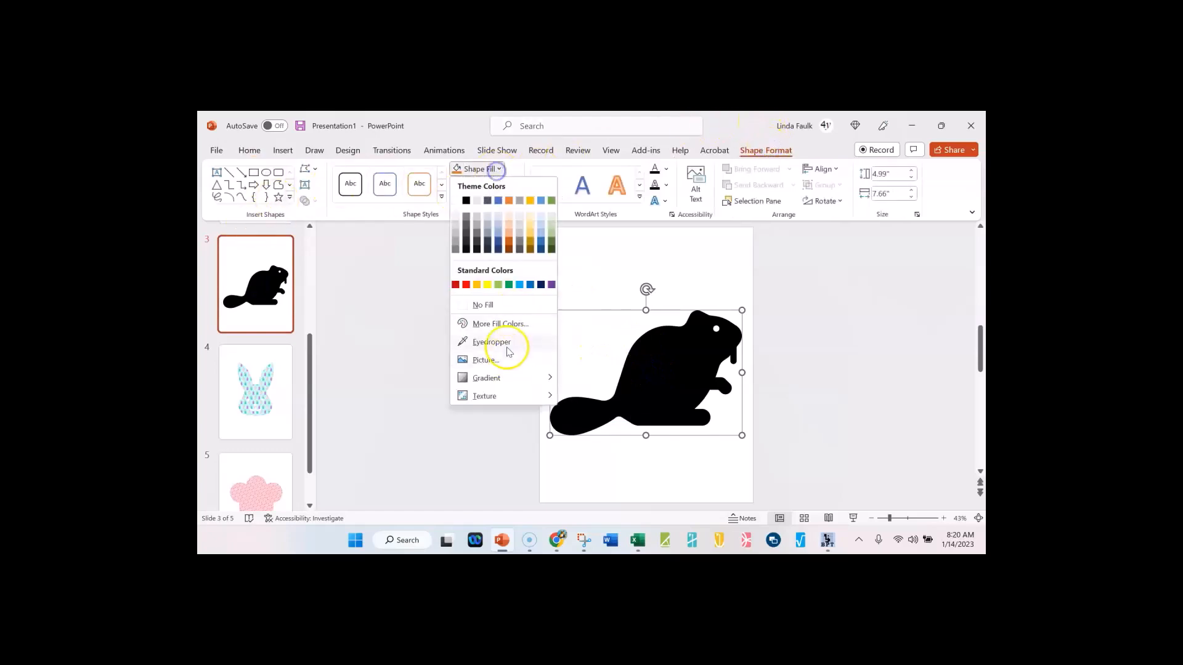
click(485, 360)
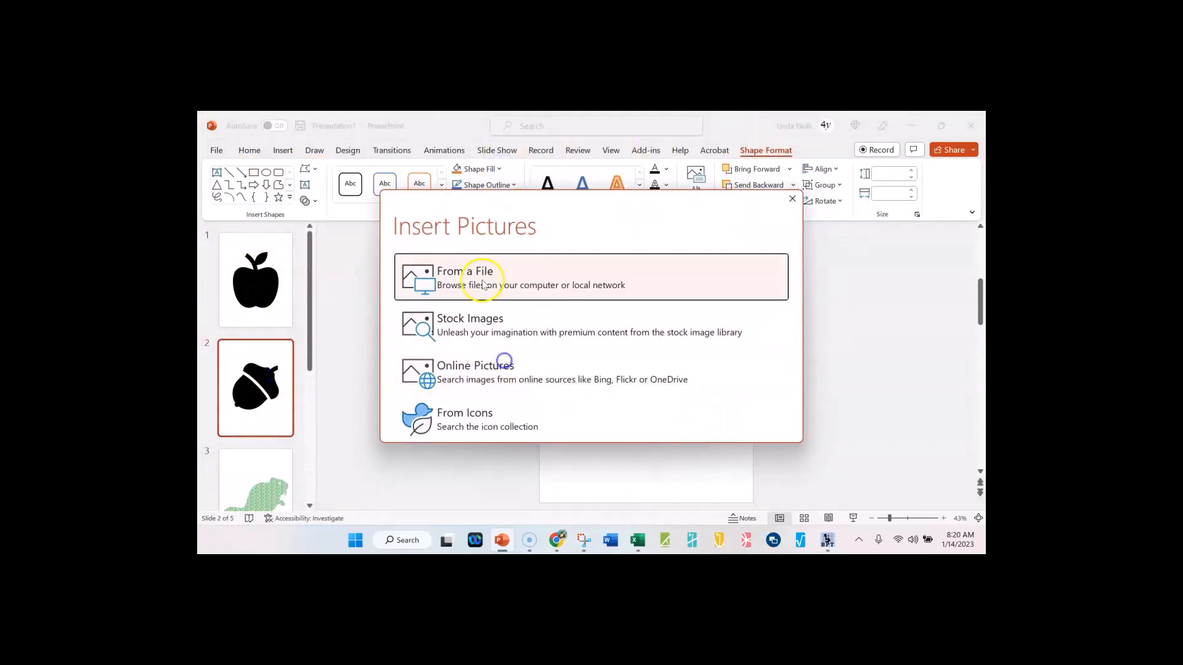
click(466, 277)
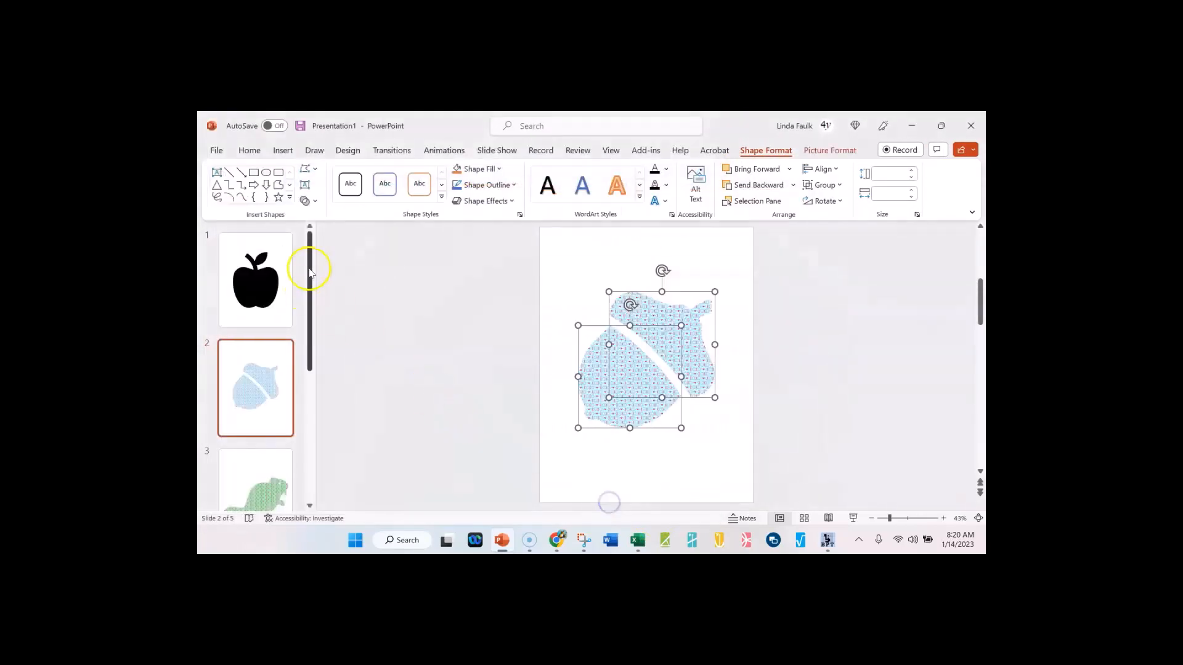
click(480, 169)
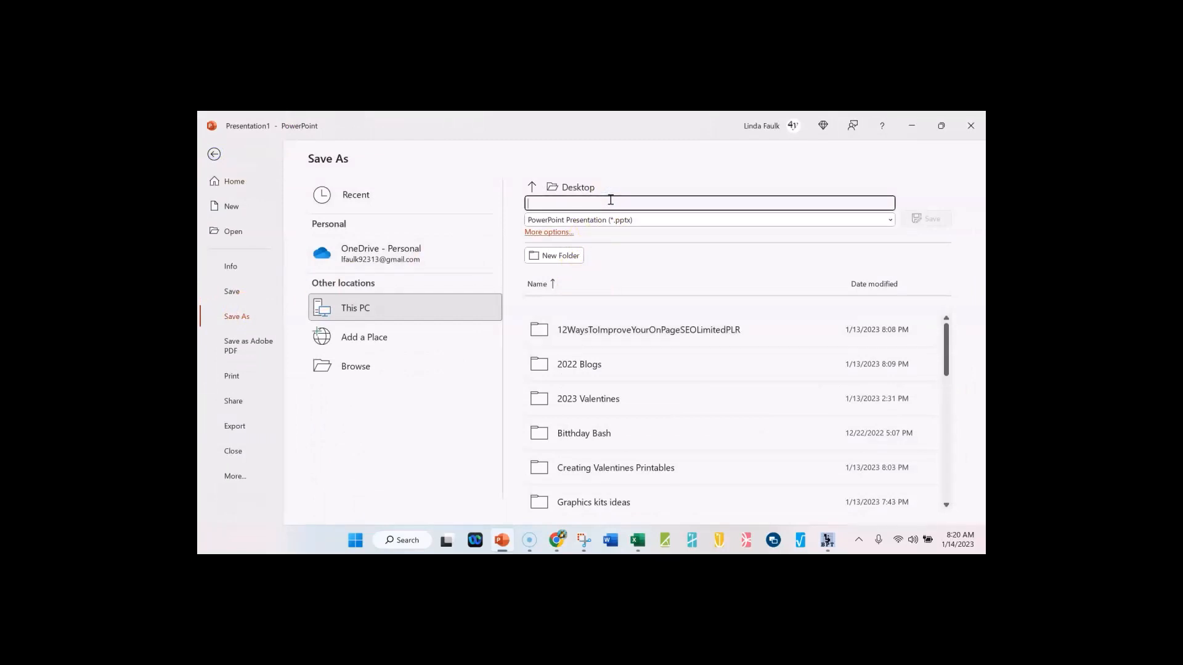
Save the presentation under the name icons.
text(icons)
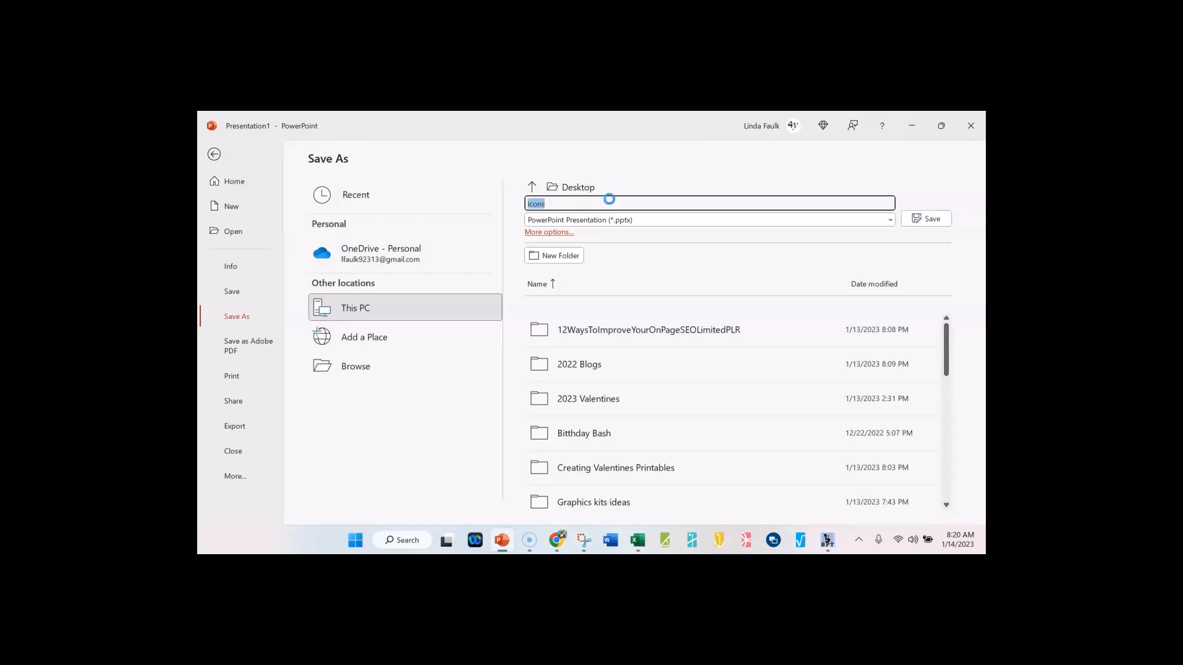
click(925, 219)
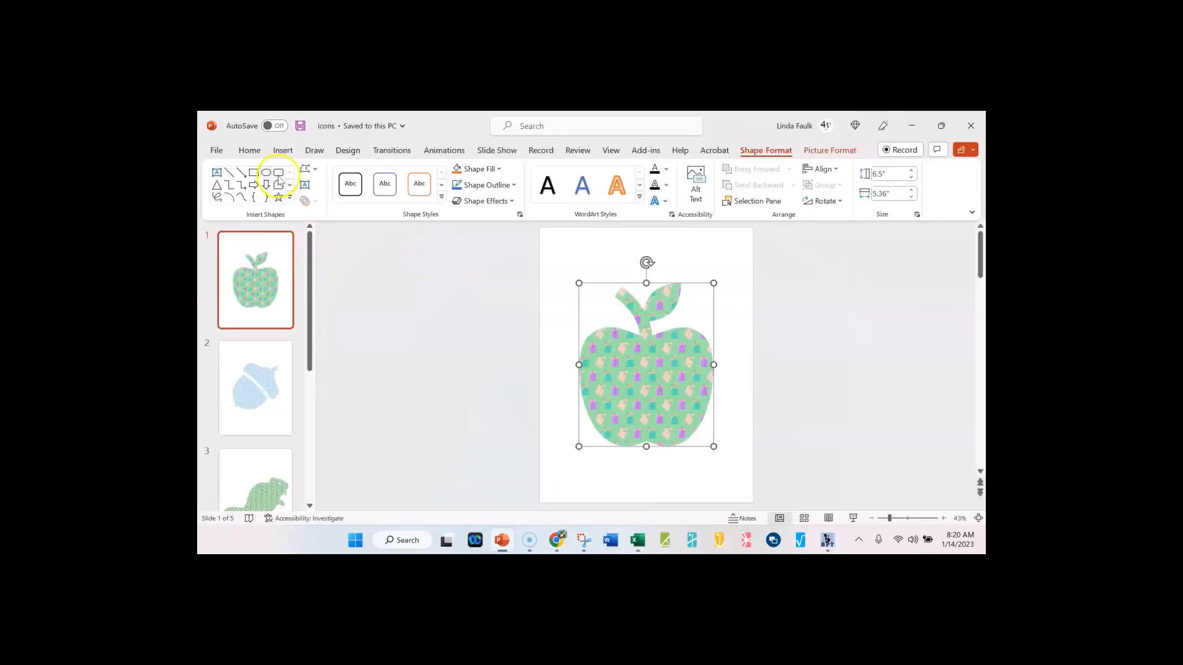
Export the presentation as an Adobe PDF to the Desktop.
click(217, 150)
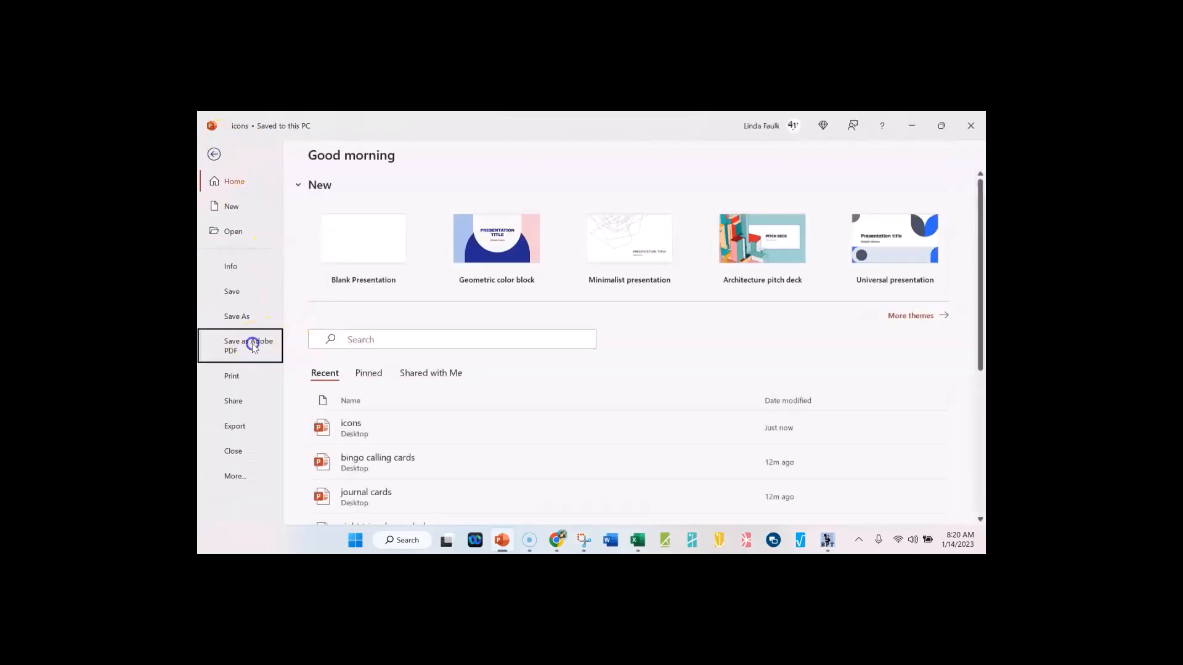
click(247, 345)
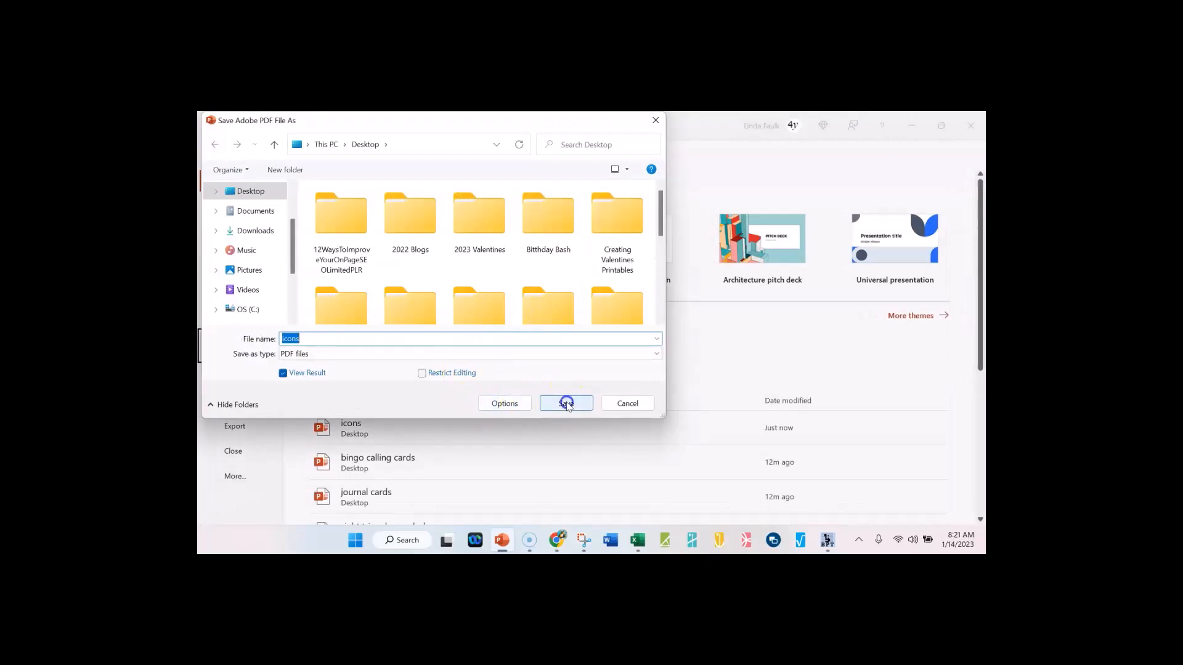
click(566, 403)
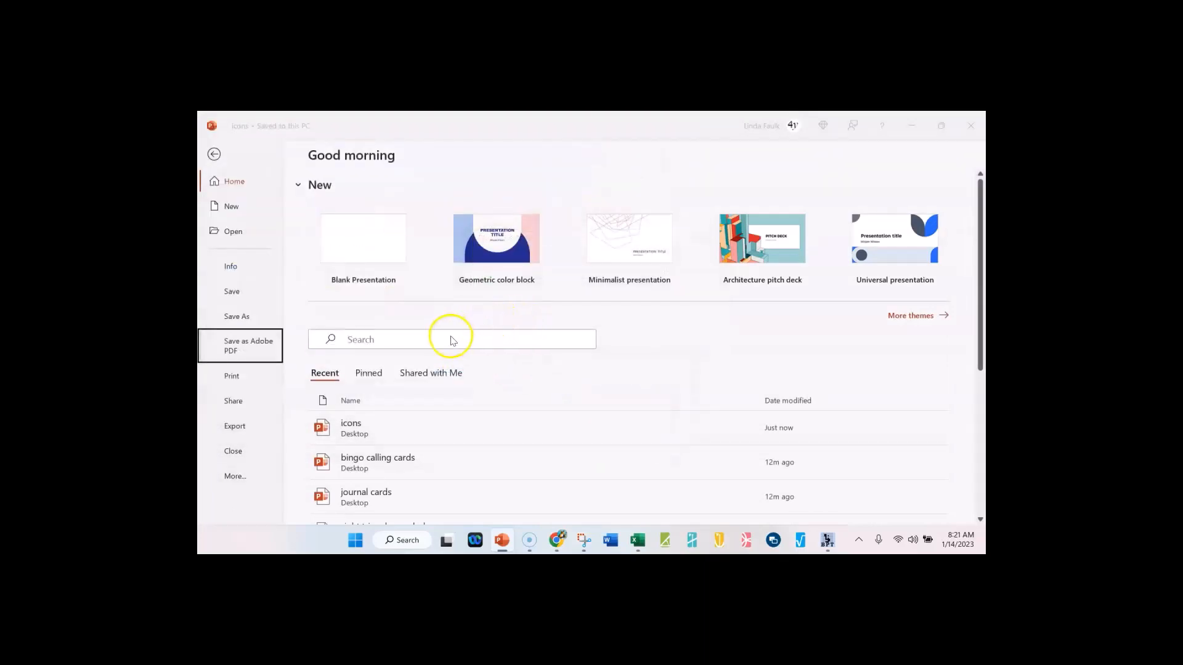
mouse_move(451, 340)
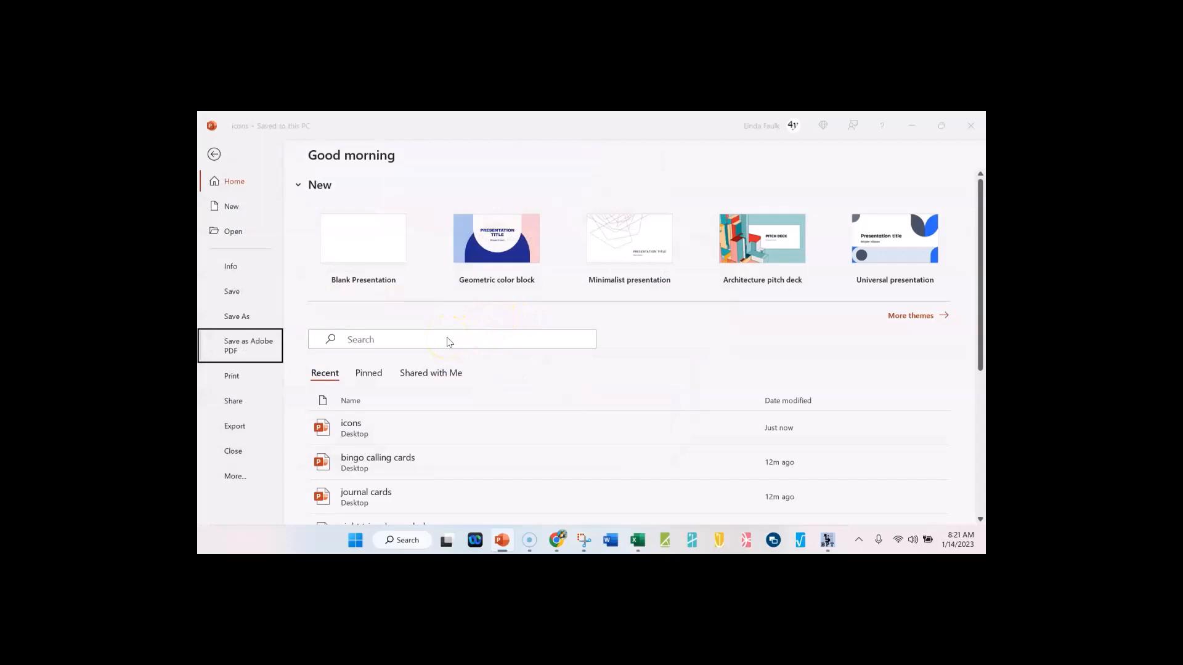
View the exported icons.pdf in Adobe Acrobat Pro.
click(248, 345)
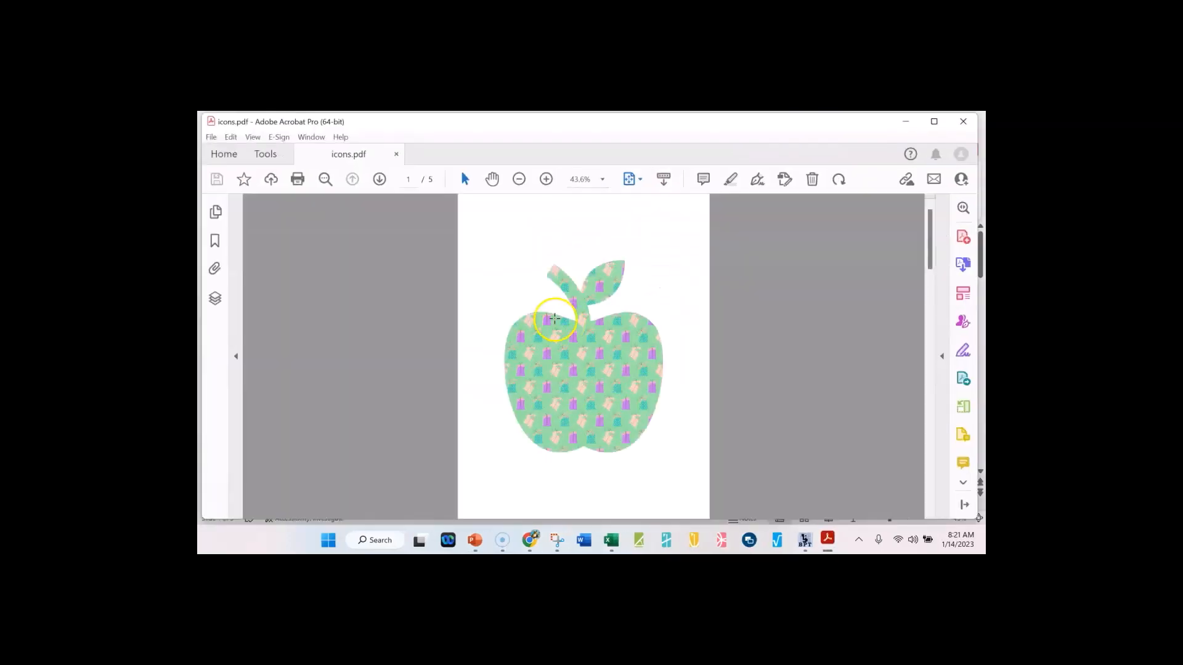
mouse_move(964, 122)
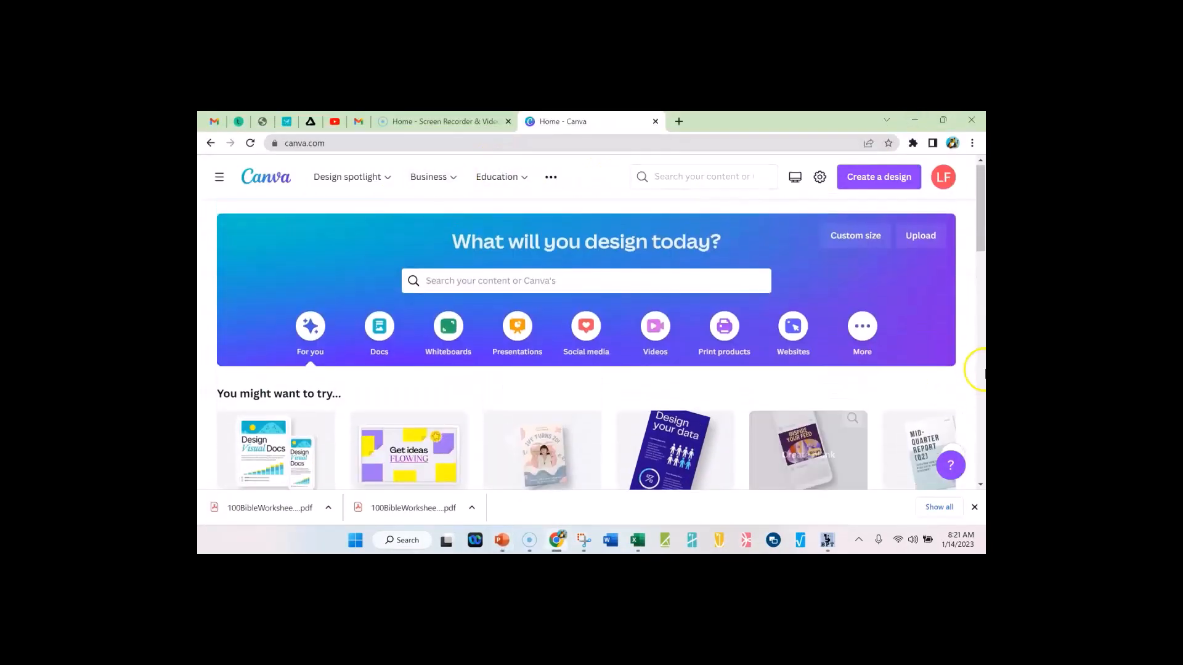
Upload icons.pdf from the computer to Canva and open the imported design.
click(551, 176)
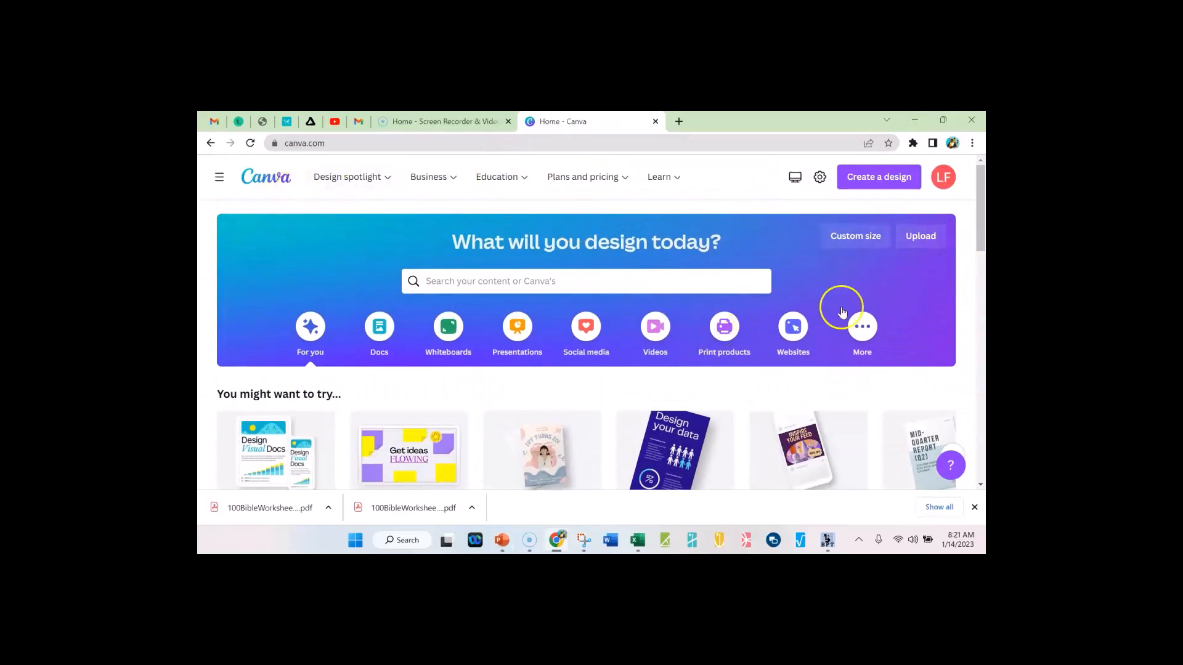
mouse_move(920, 235)
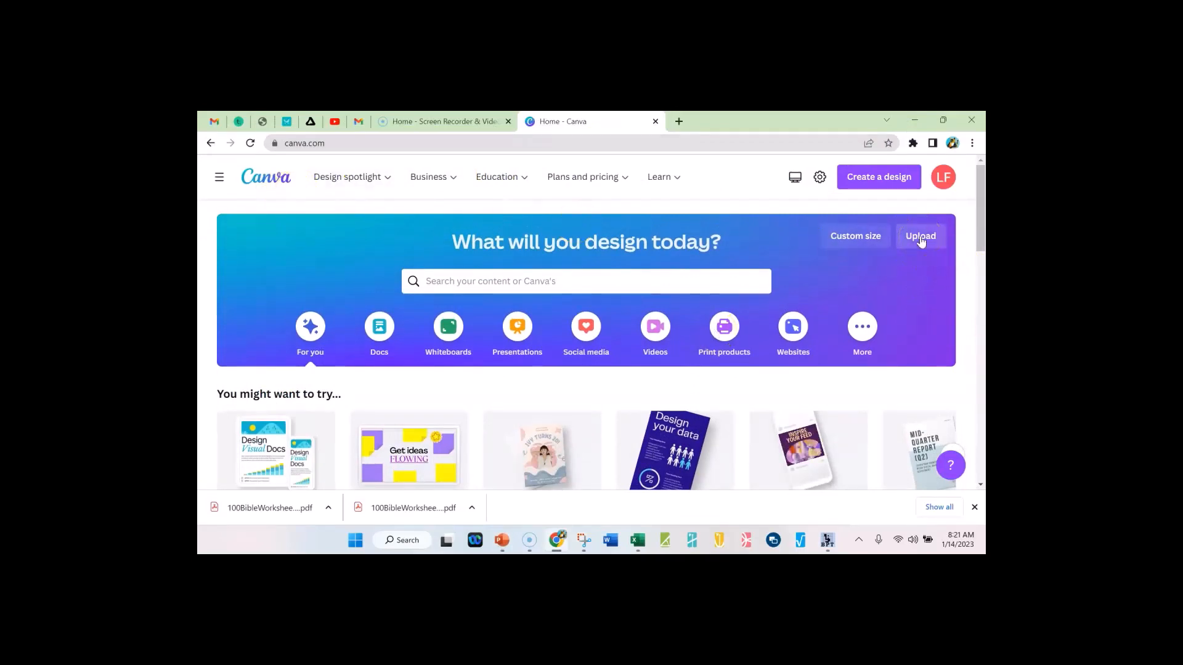
click(919, 235)
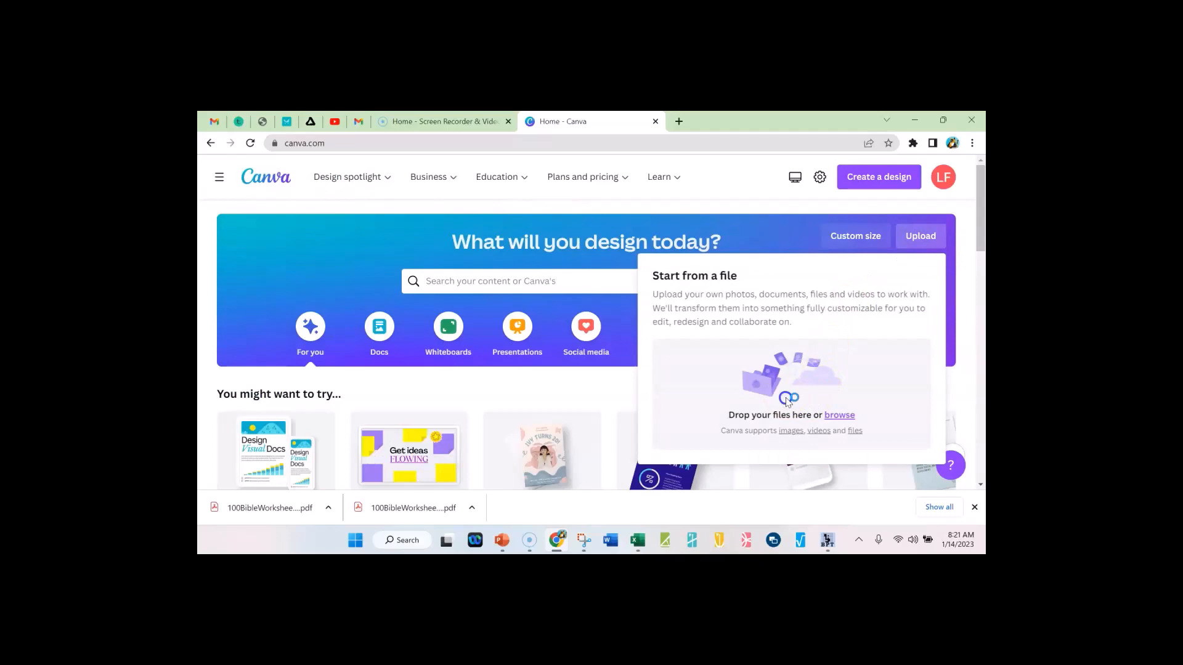
click(839, 415)
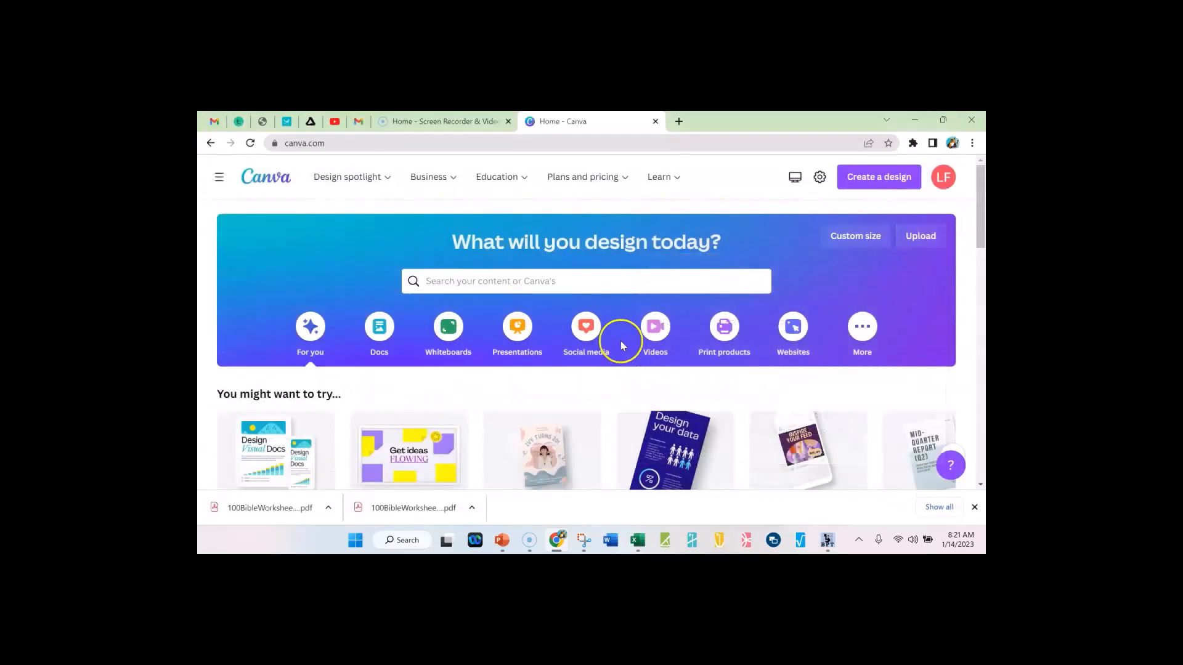
scroll(down, 3)
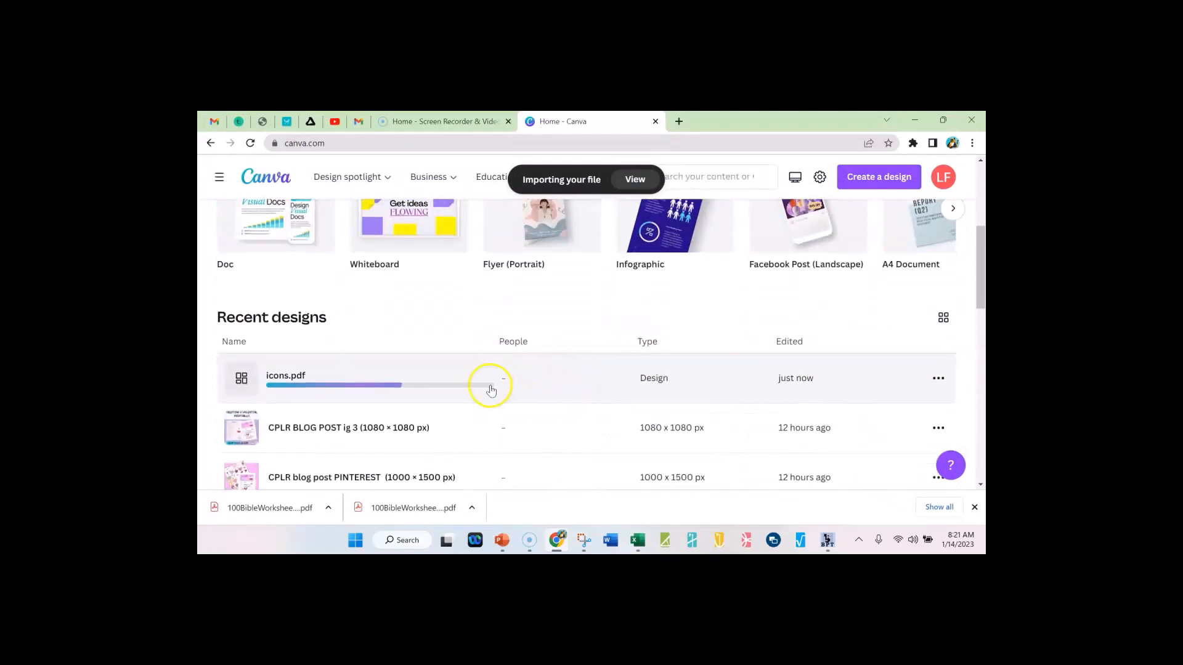
scroll(down, 3)
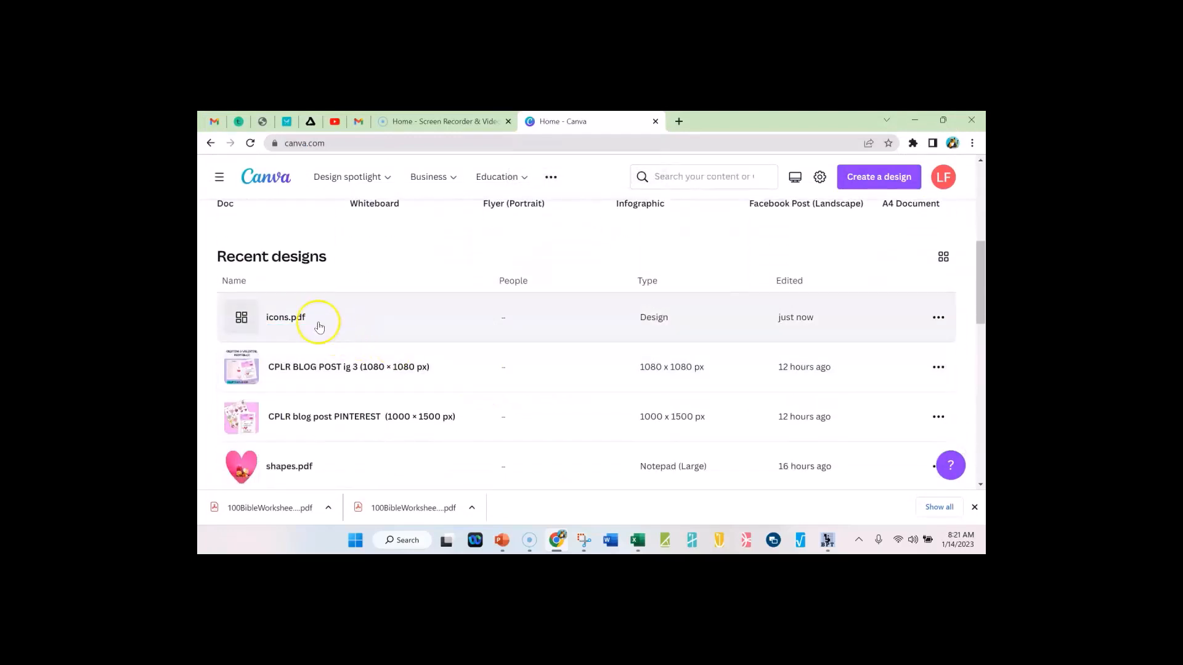
click(285, 316)
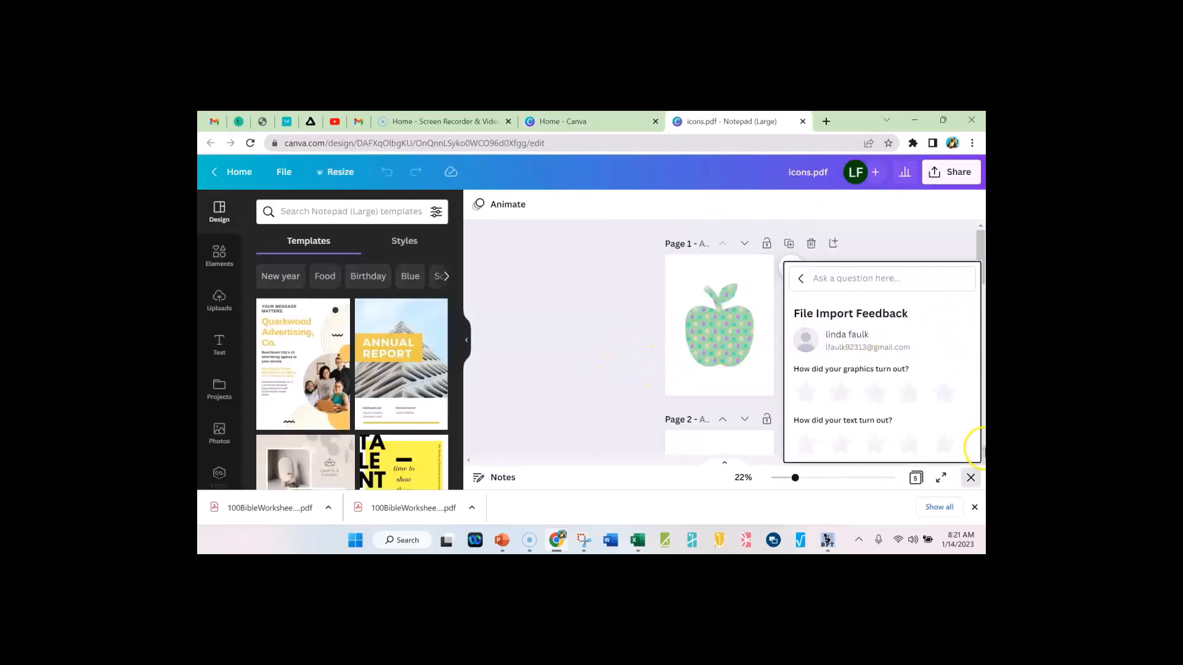
click(970, 477)
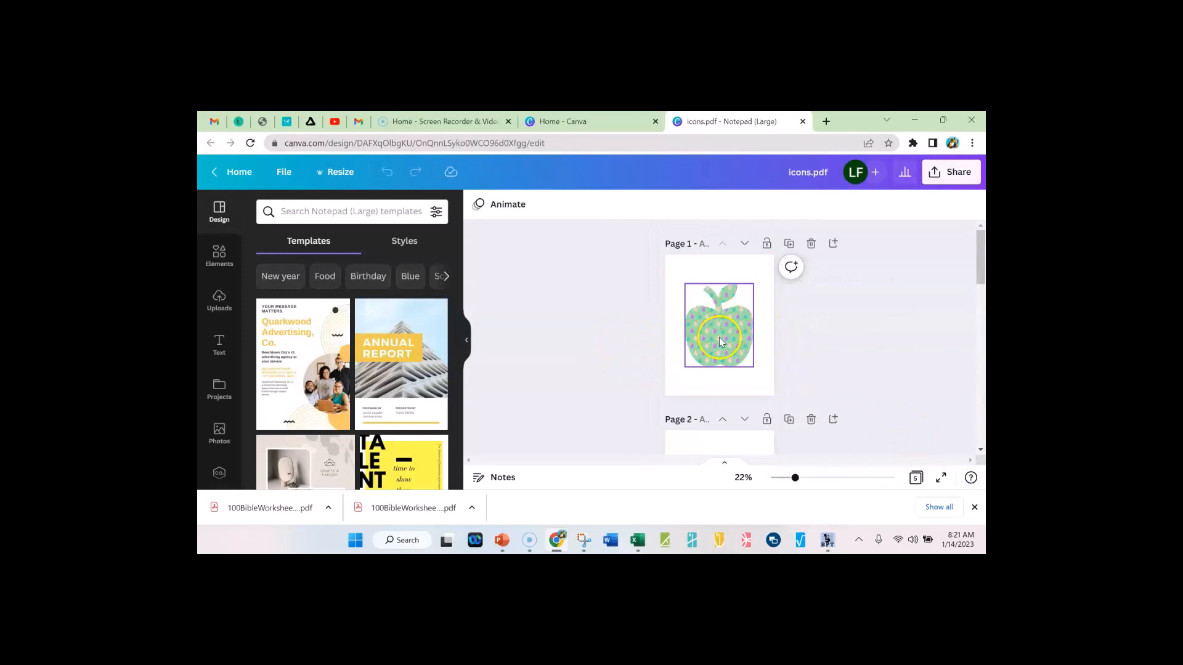
double_click(716, 335)
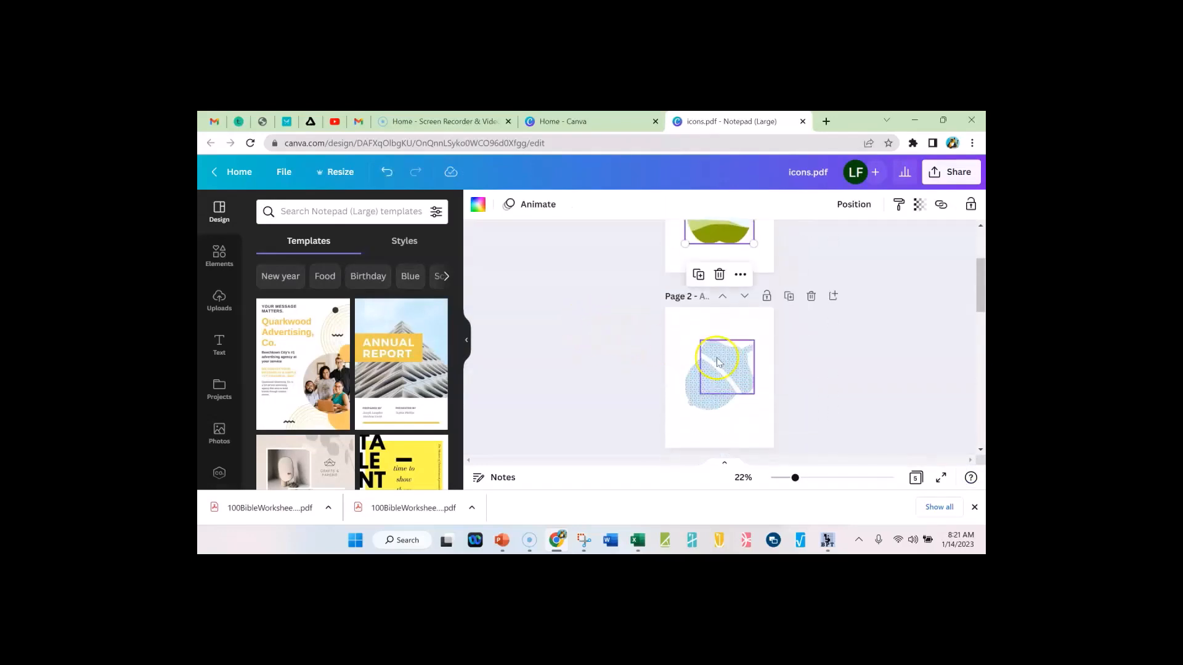
click(718, 369)
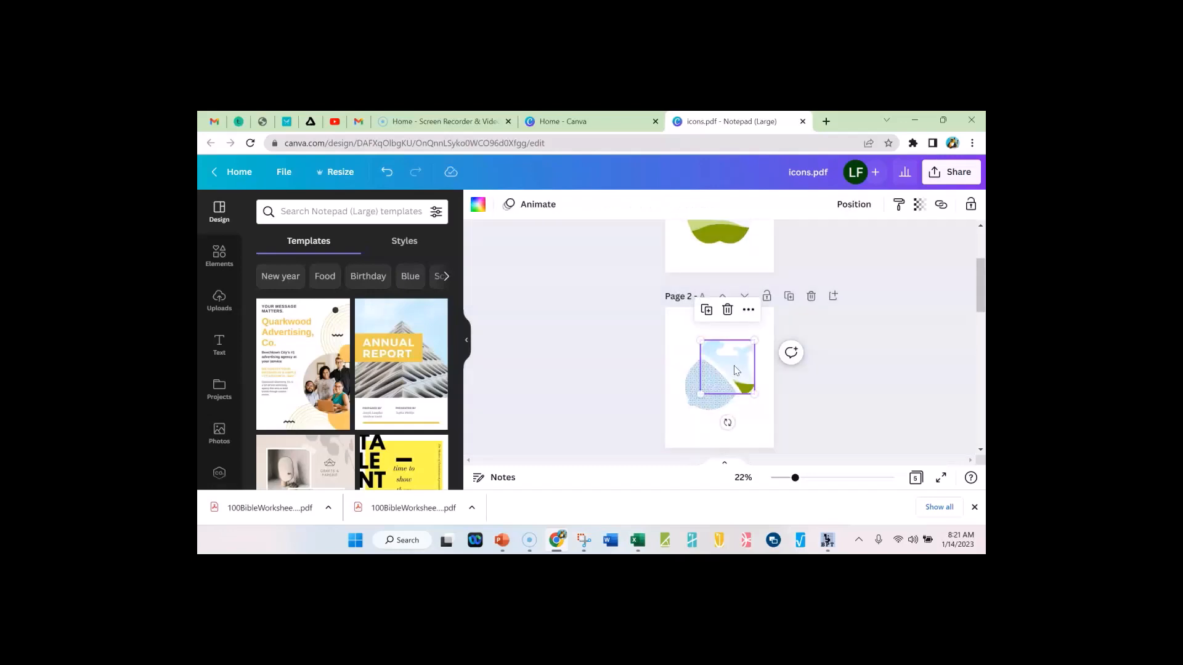
double_click(724, 376)
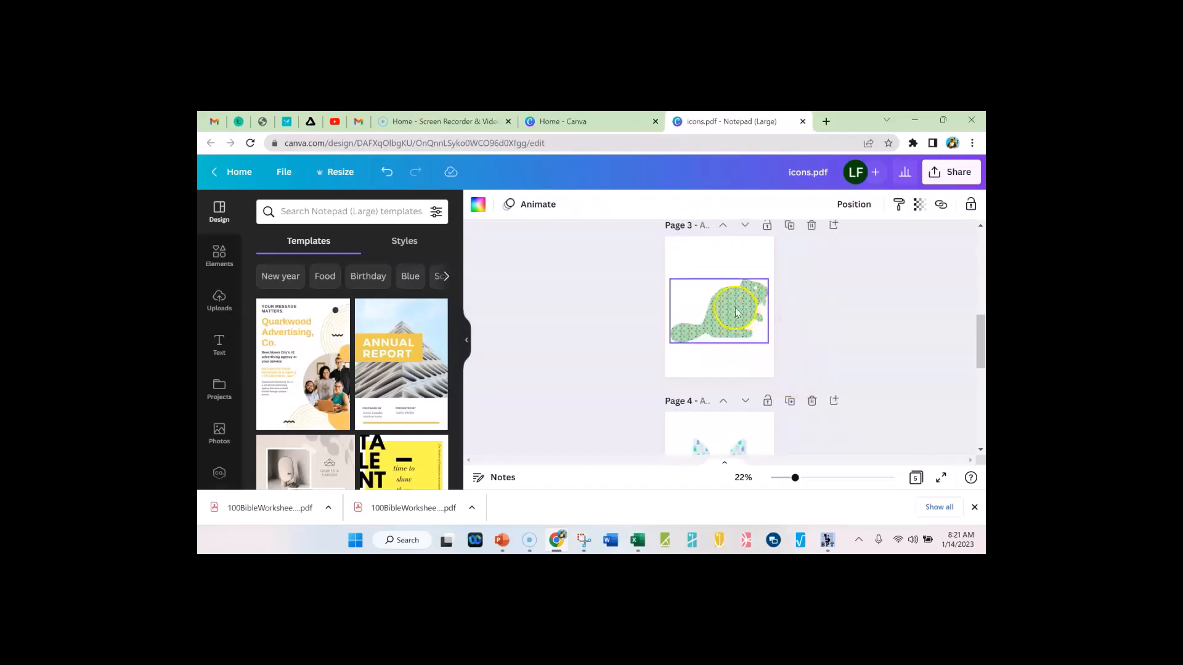
scroll(down, 3)
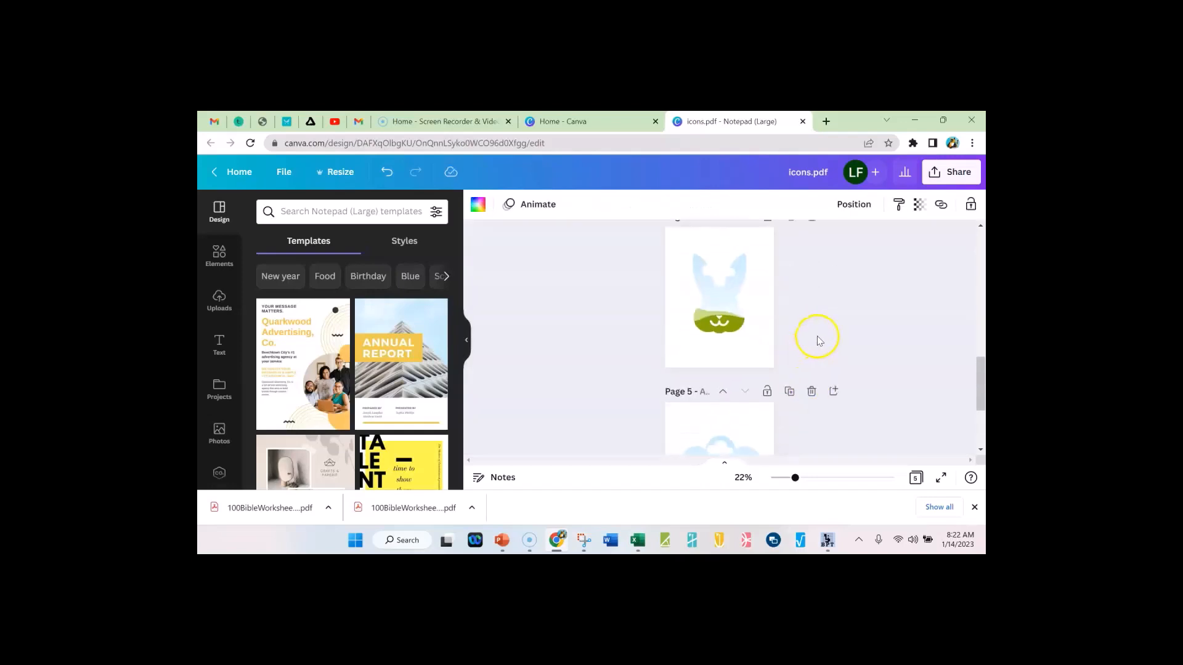
click(732, 308)
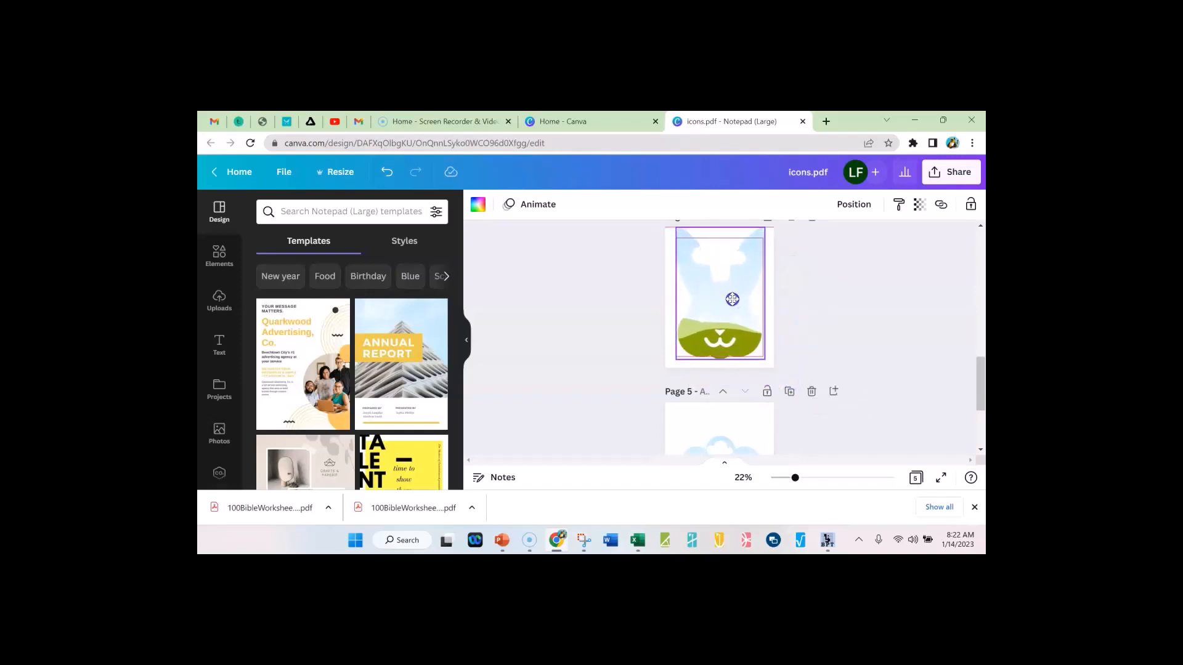
right_click(731, 301)
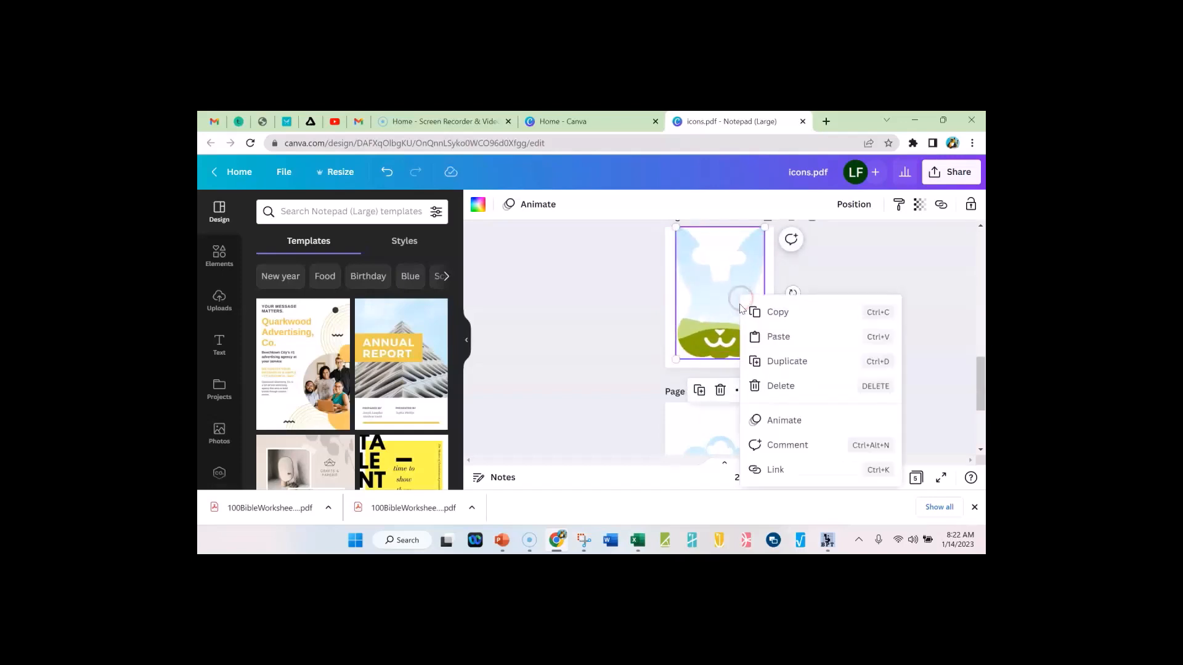
click(619, 297)
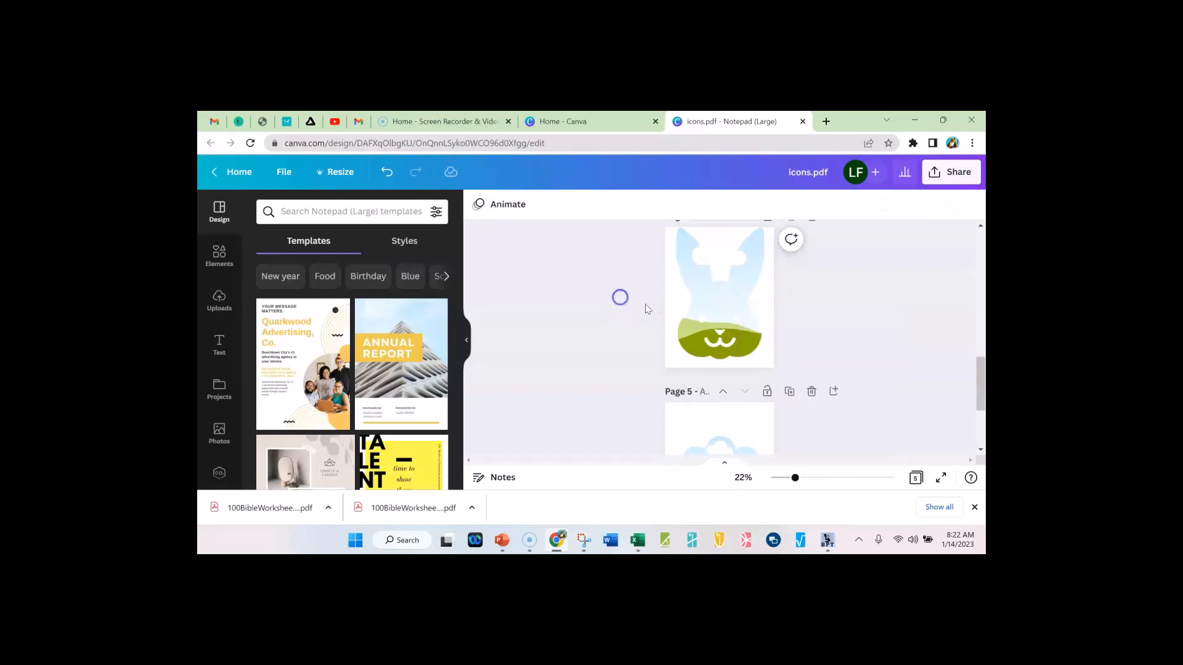
click(717, 296)
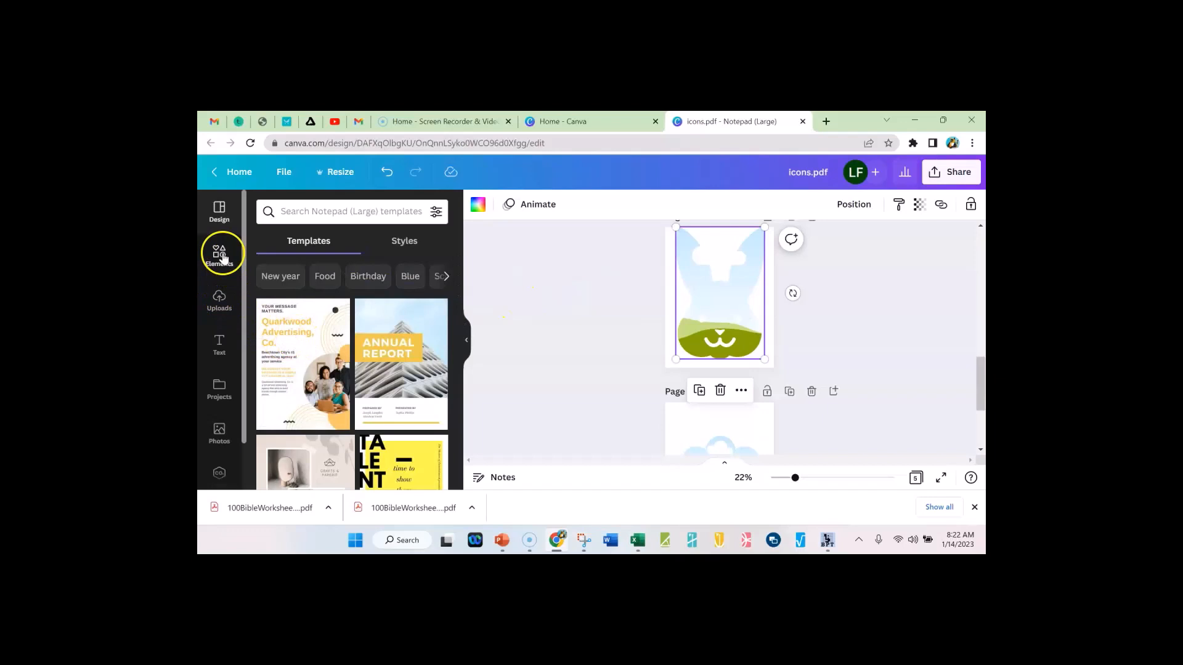
Search the Canva Photos library for 'easter'.
click(220, 434)
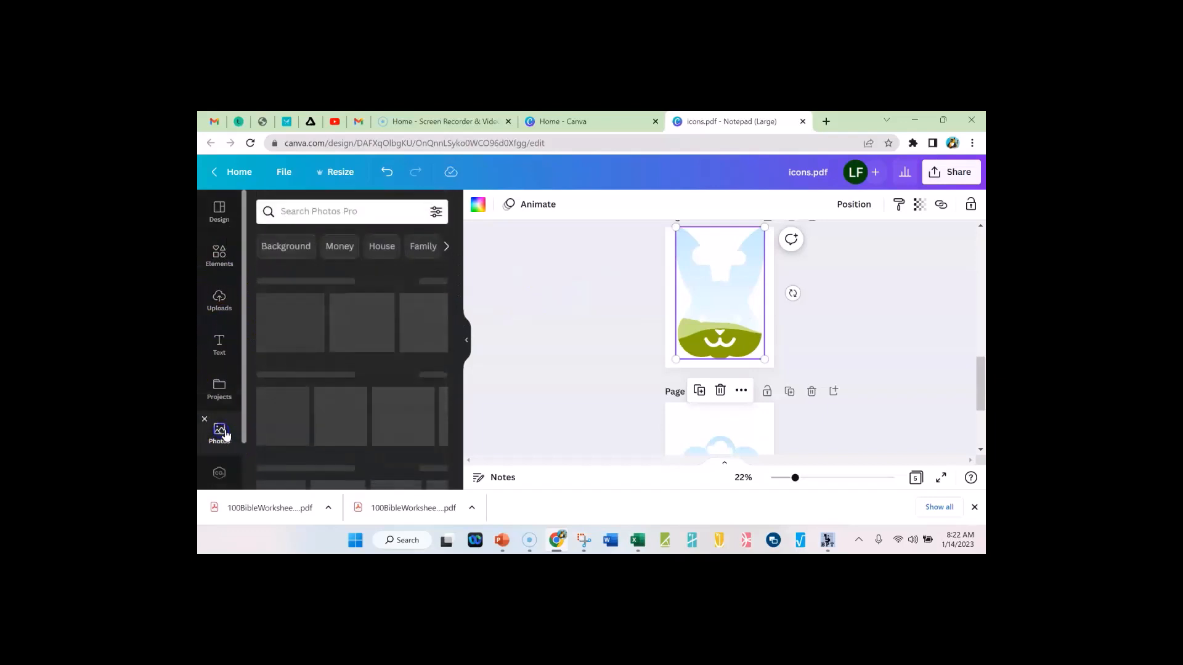
click(348, 211)
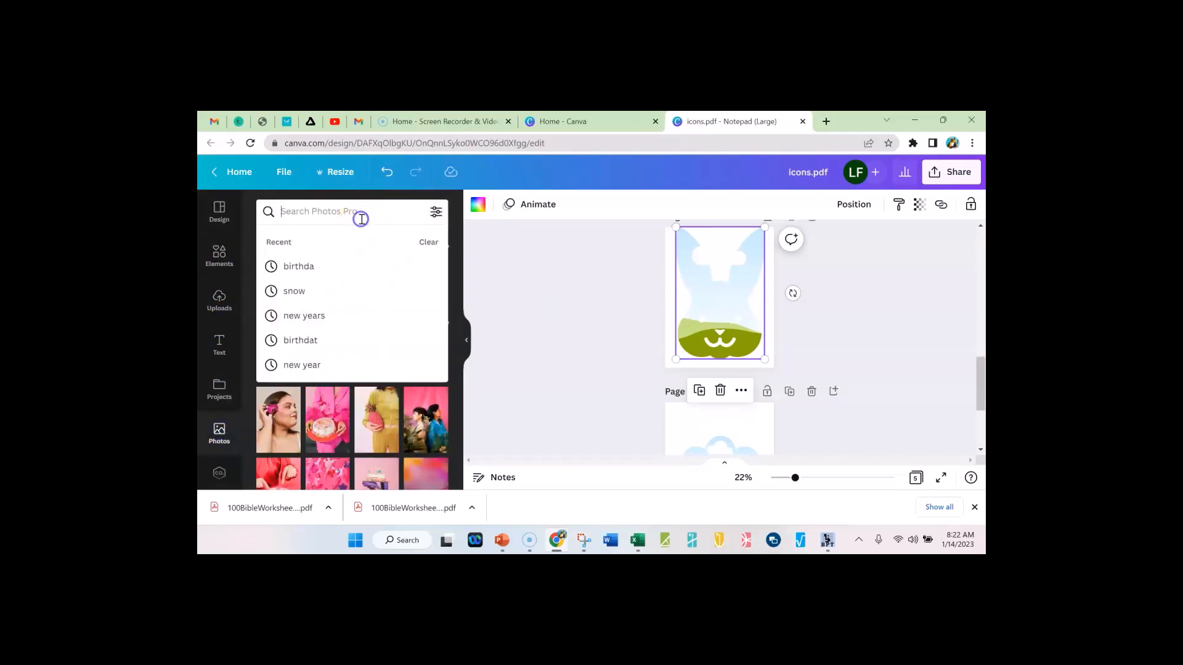
text(easter)
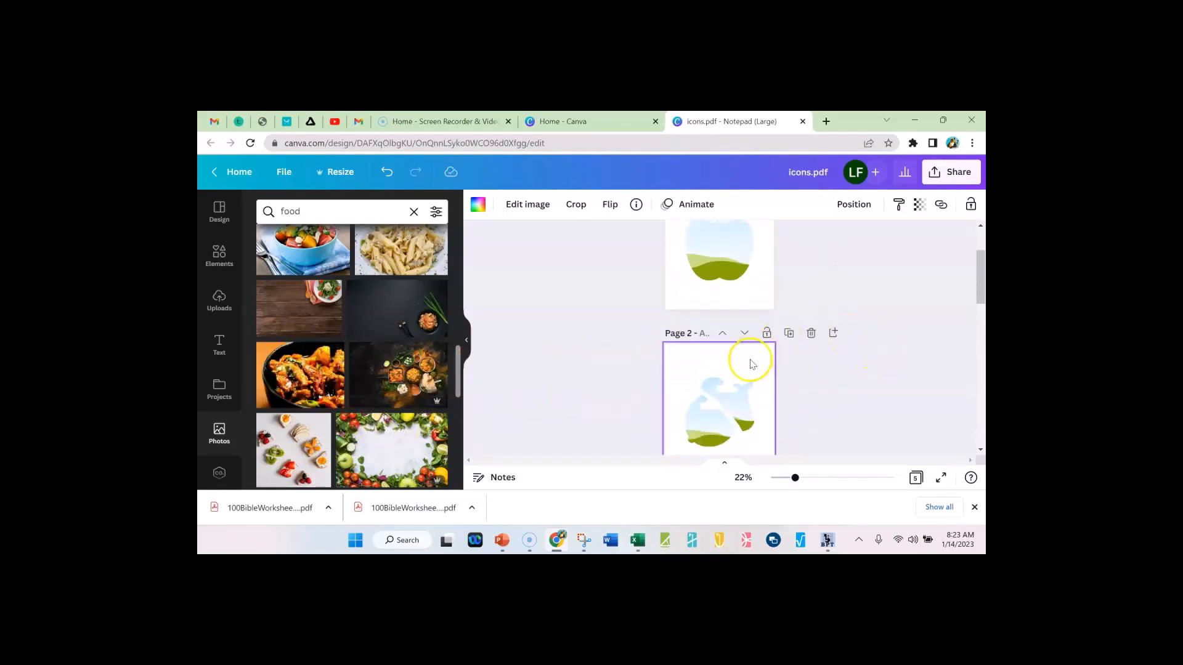
Select the page 2 frame, search 'food background' photos, then search 'fall'.
click(716, 422)
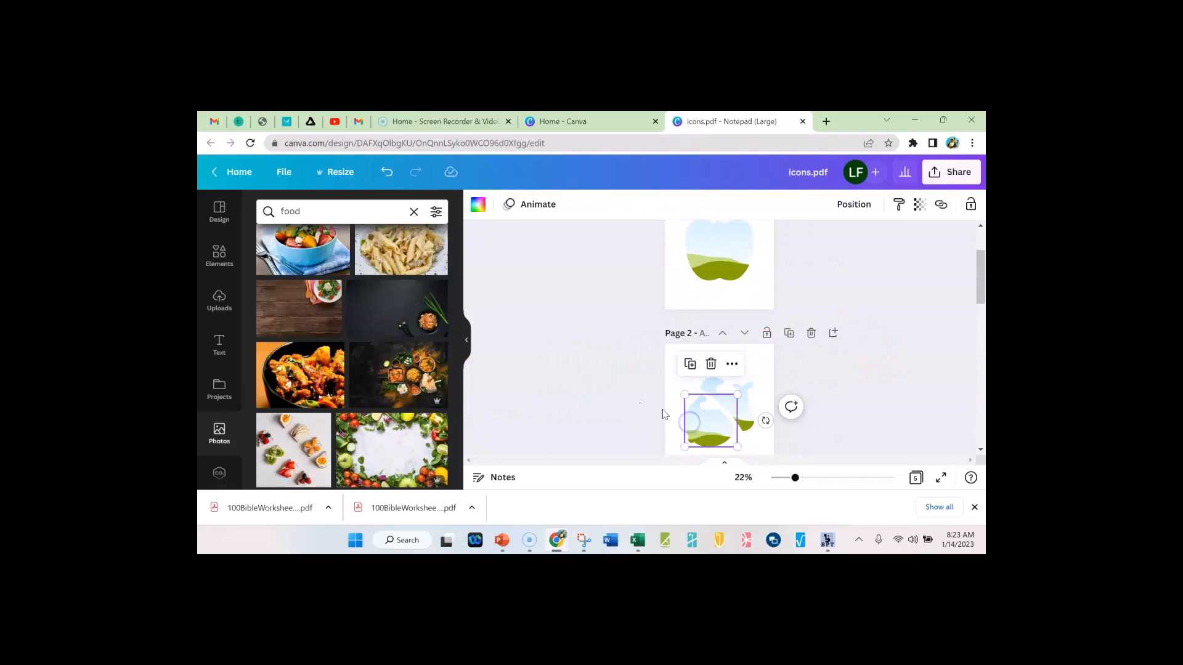
click(340, 210)
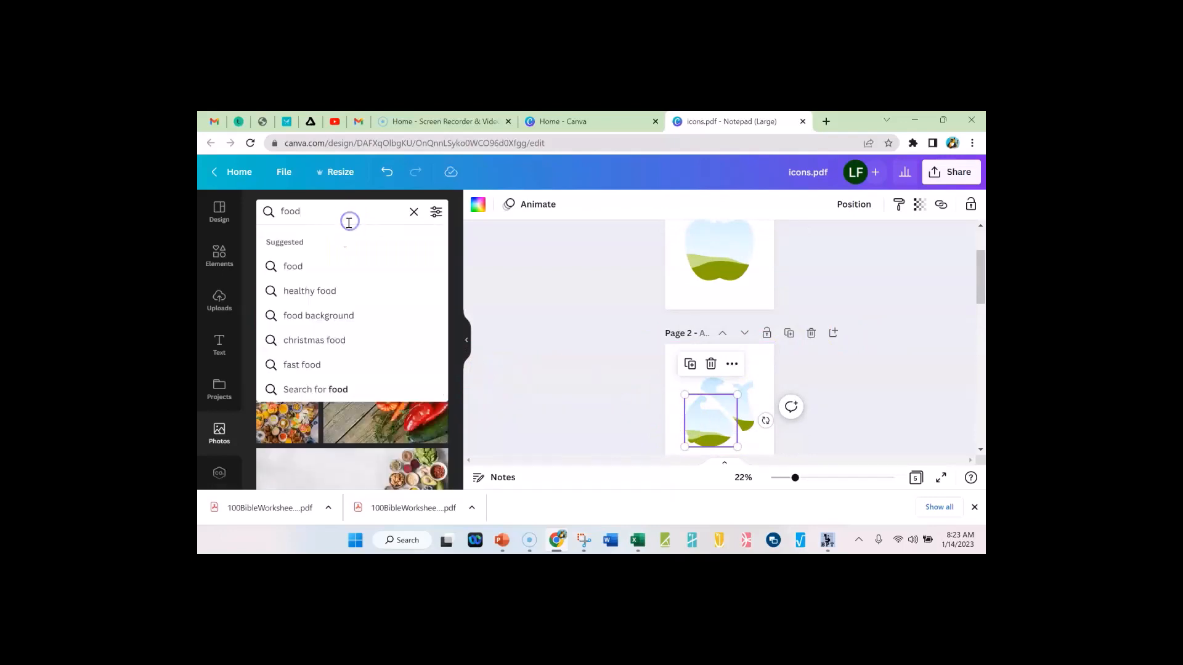
mouse_move(340, 307)
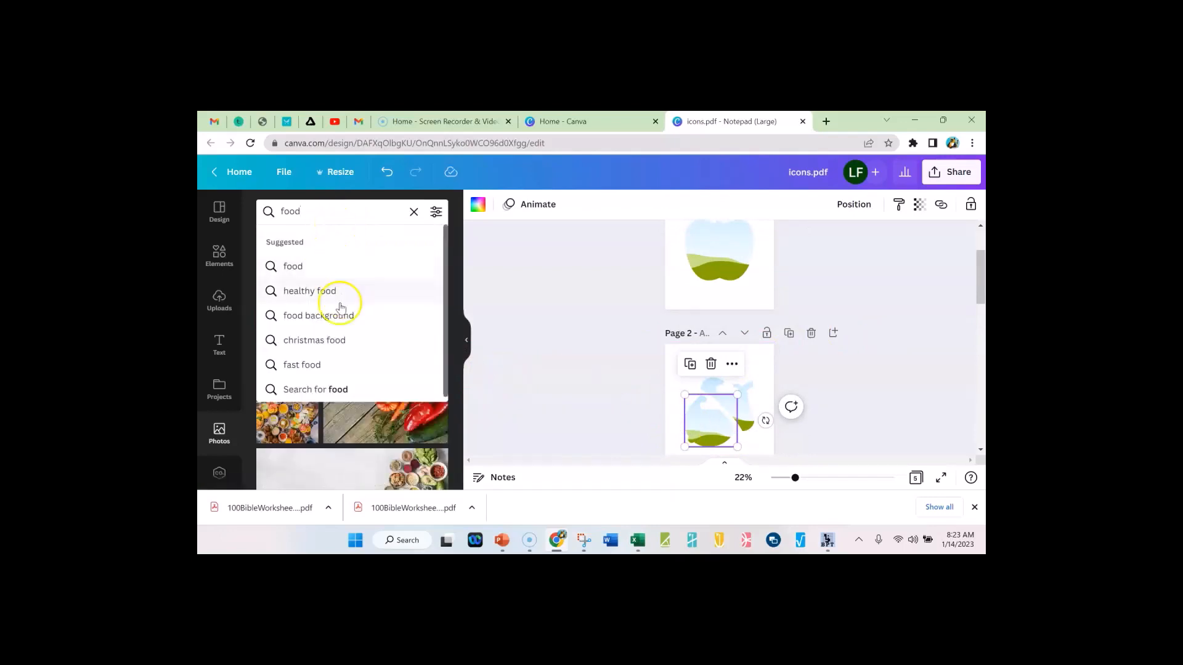
click(318, 315)
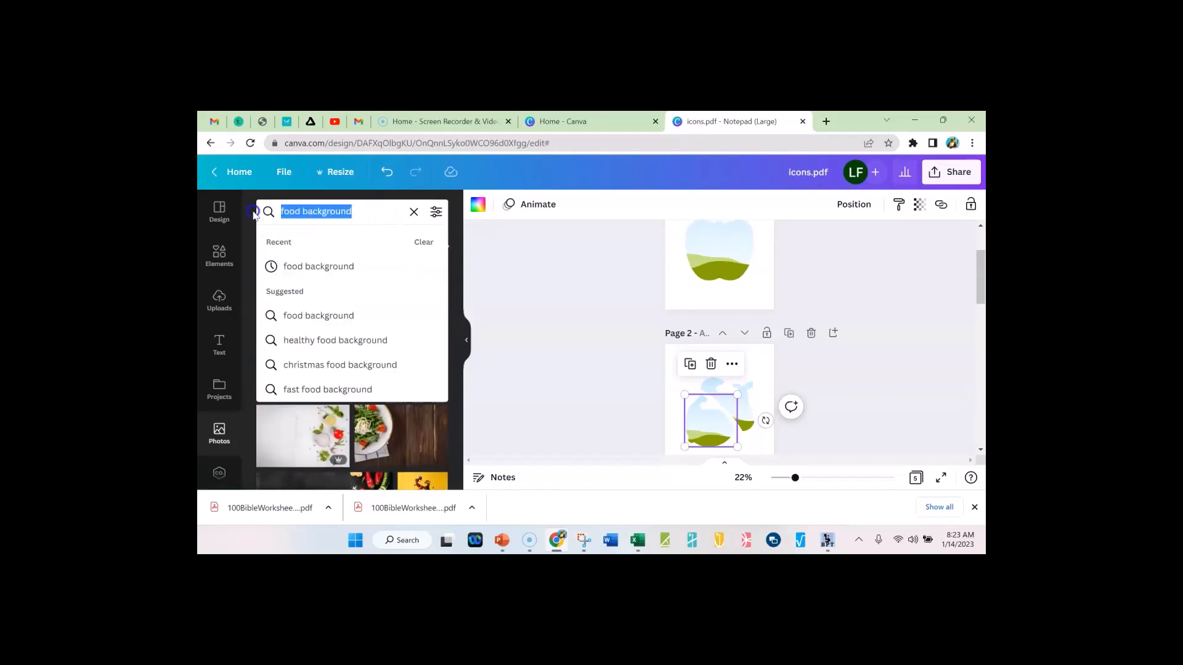
text(fall)
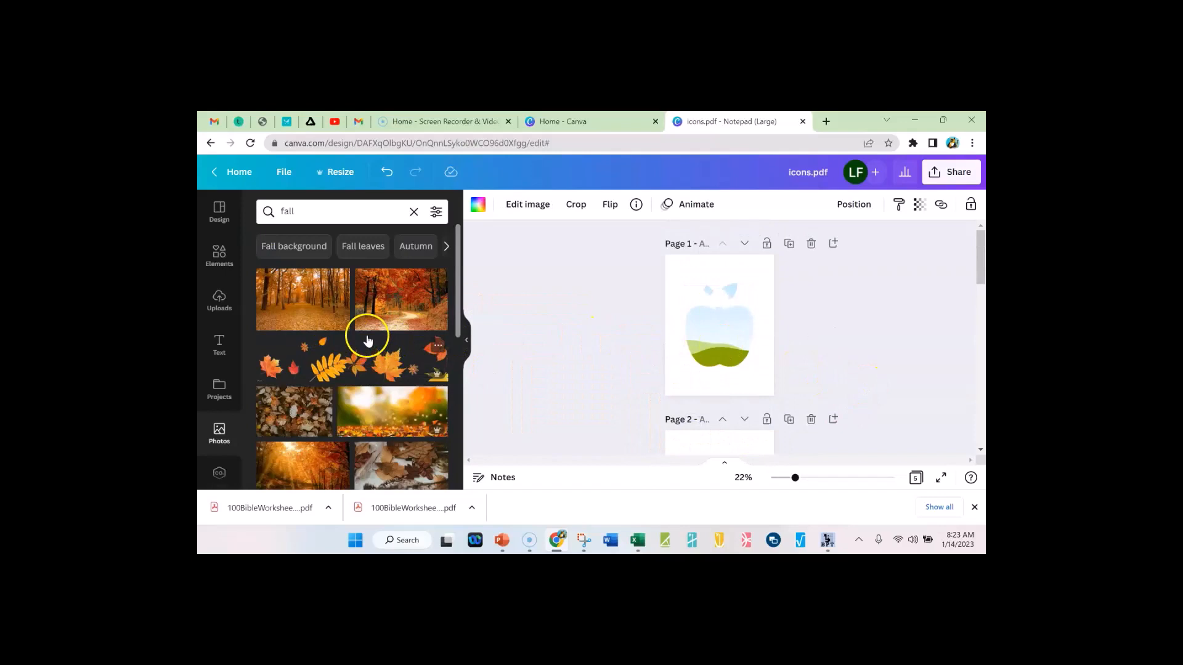
Fill the page 1 apple frame with an autumn leaves photo and review all pages.
scroll(down, 3)
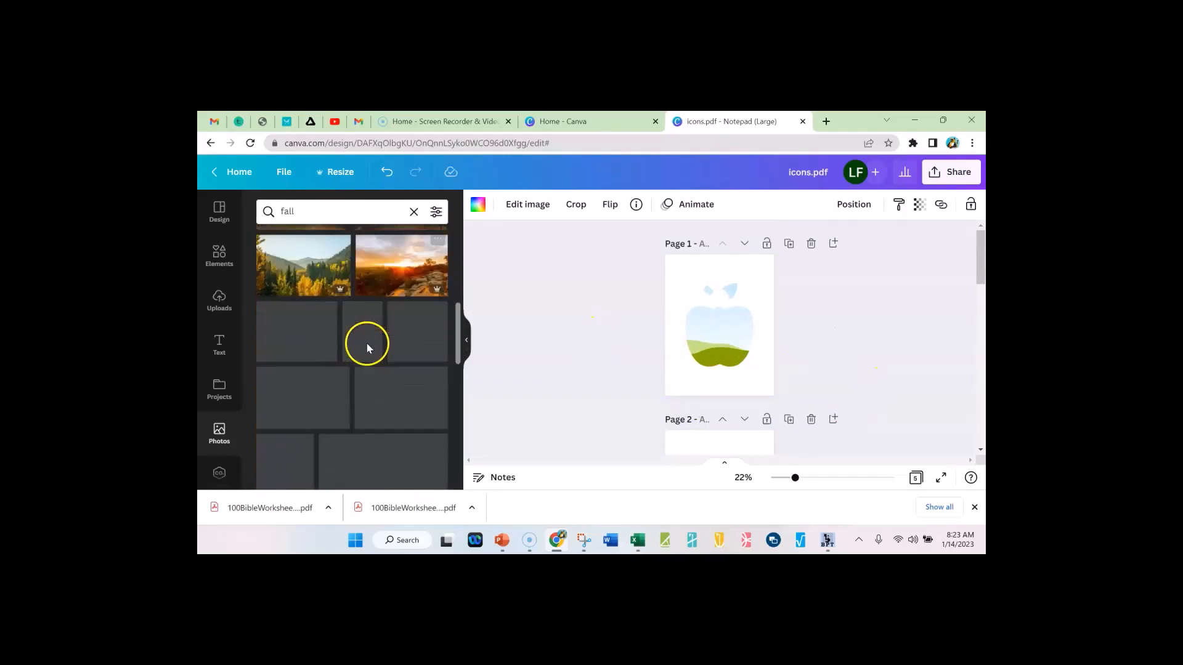
scroll(down, 3)
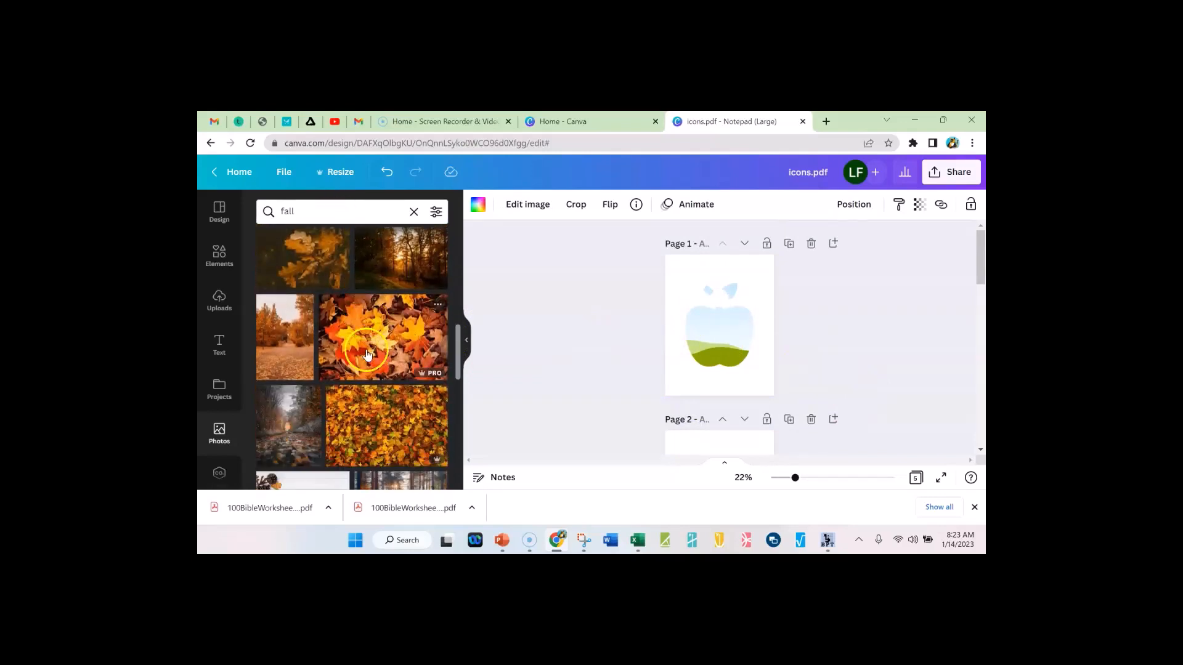
click(368, 338)
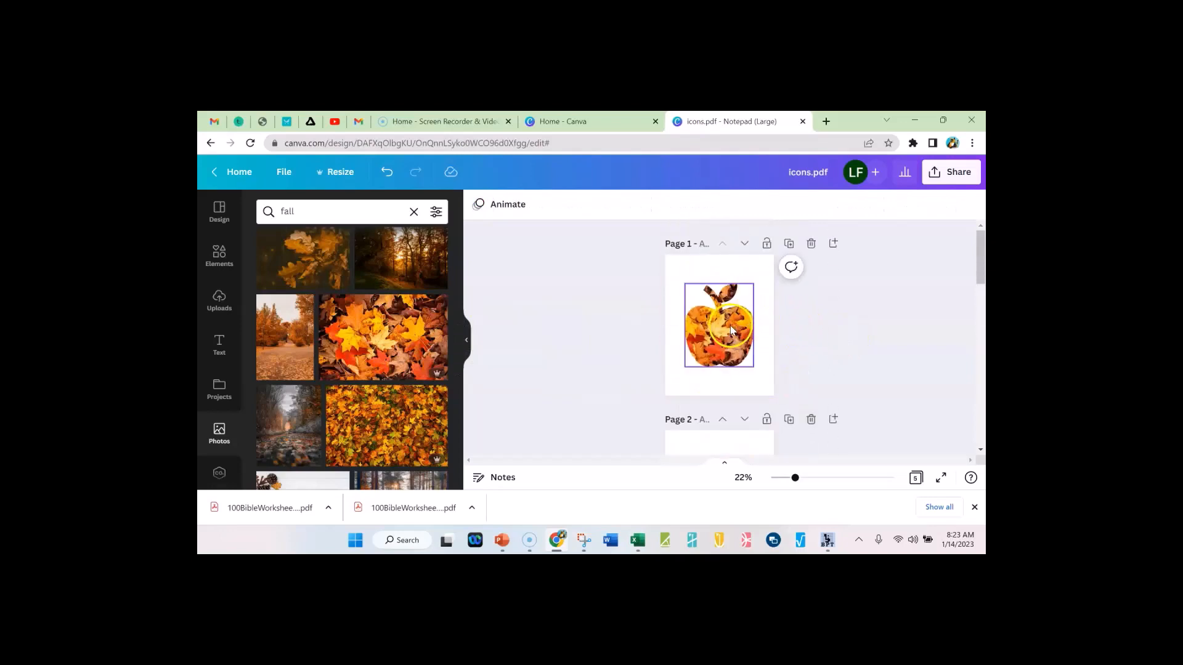
click(718, 326)
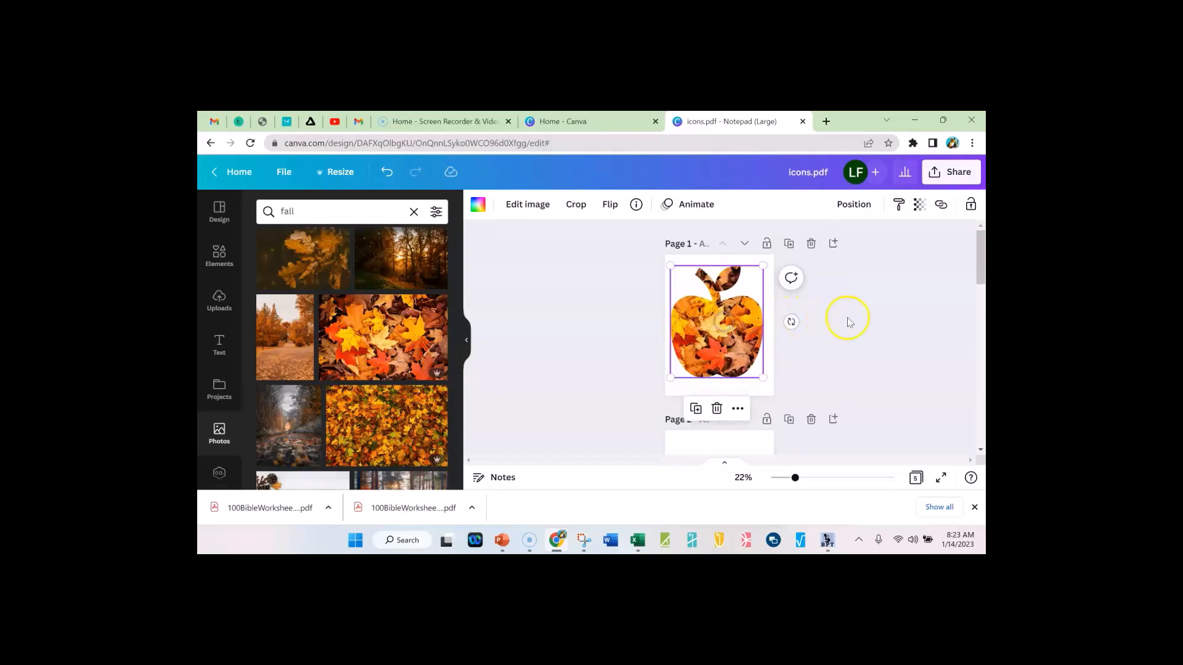
scroll(down, 3)
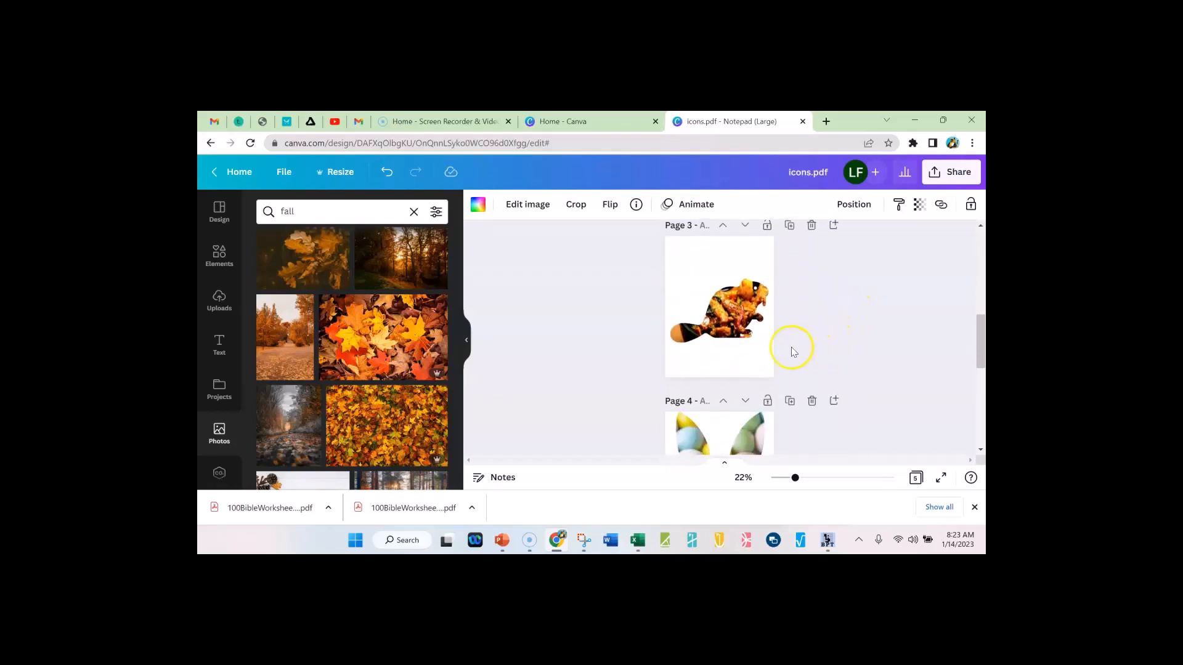
scroll(down, 3)
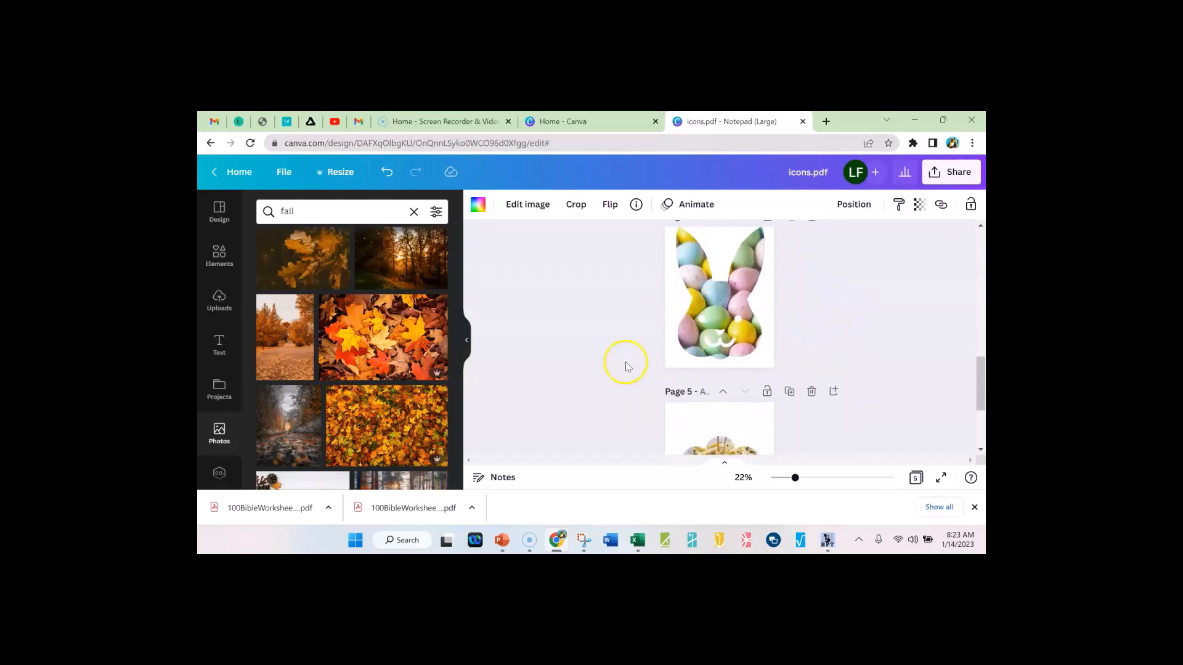
scroll(down, 3)
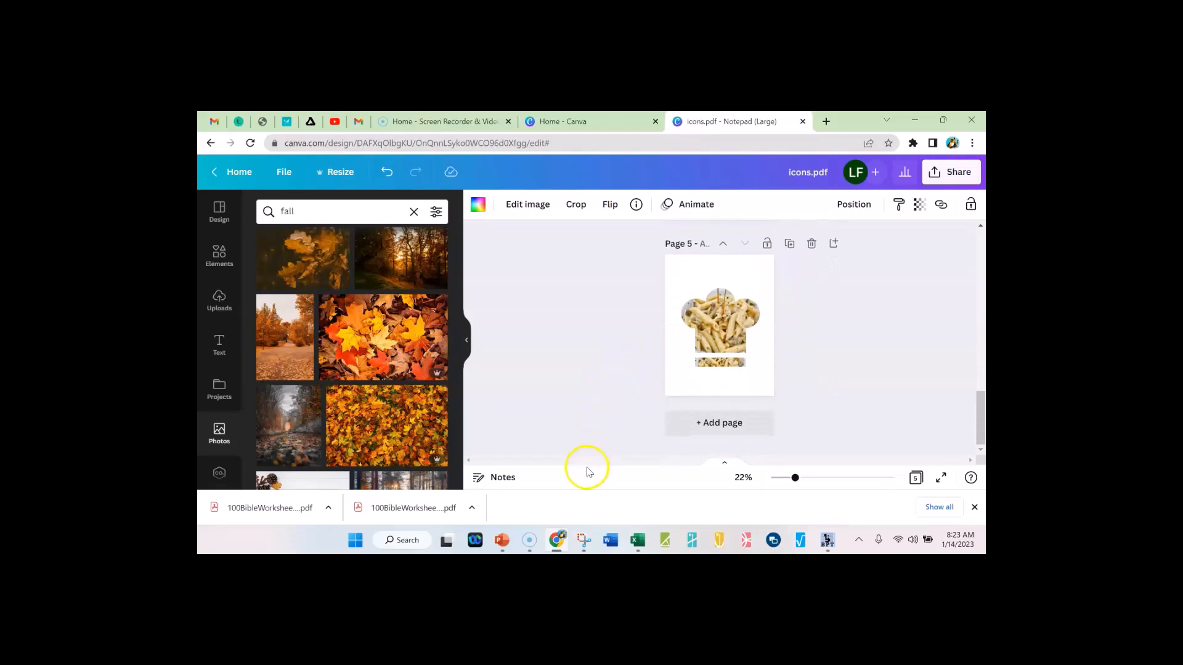